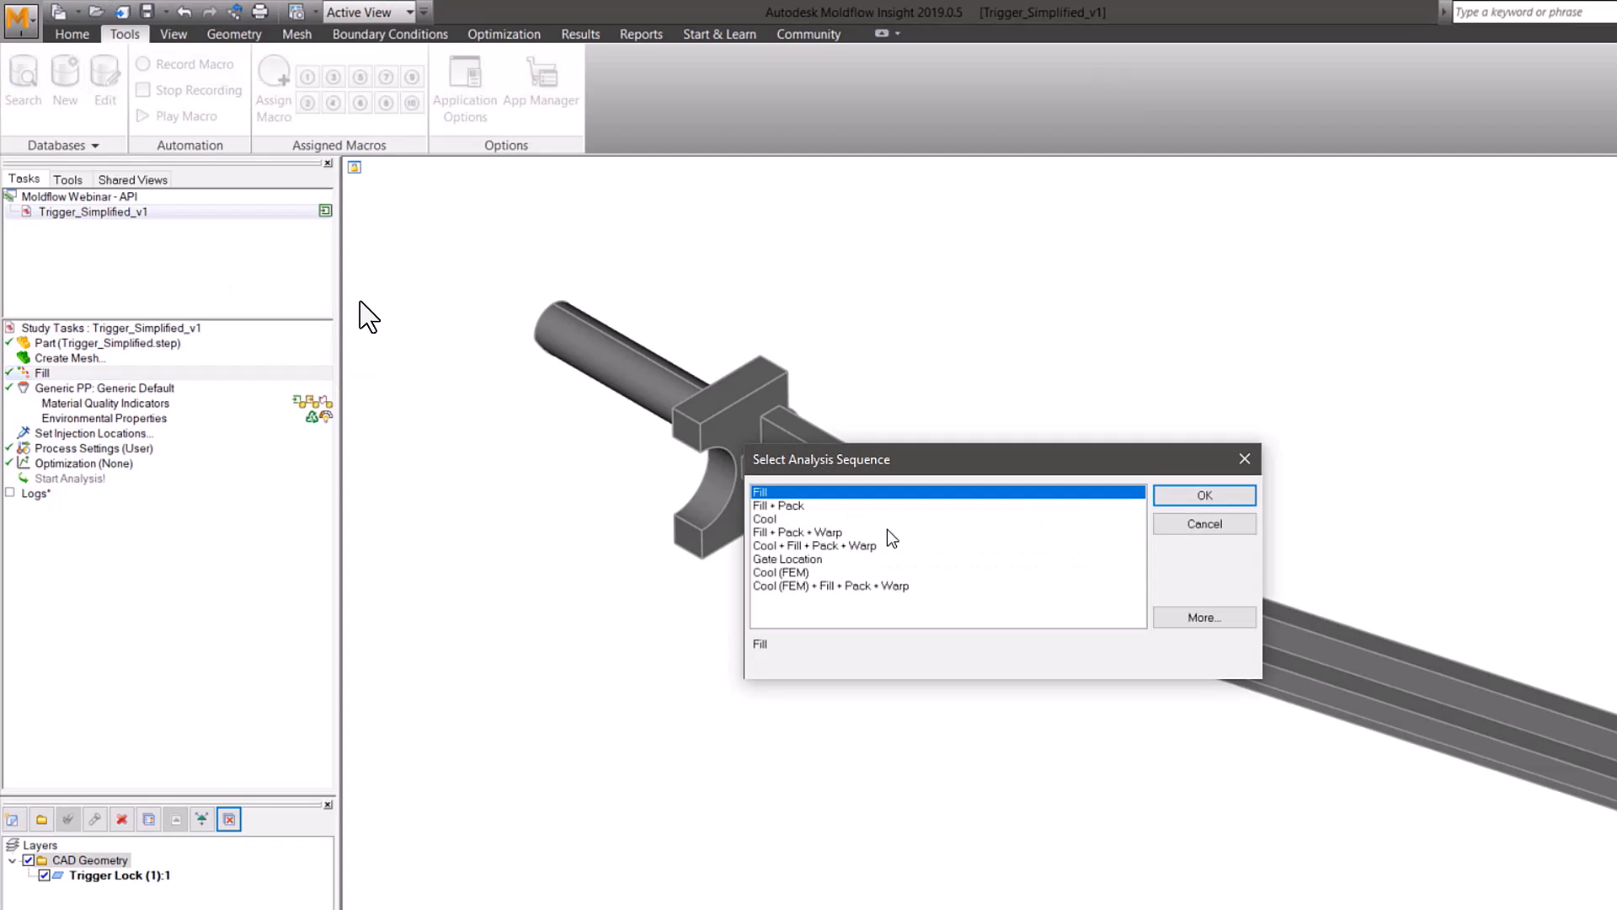
Record Fill + Pack + Warp, Novodur 5300, 90 °C mold, 250 °C melt, %volume switch-over
left_click(1203, 495)
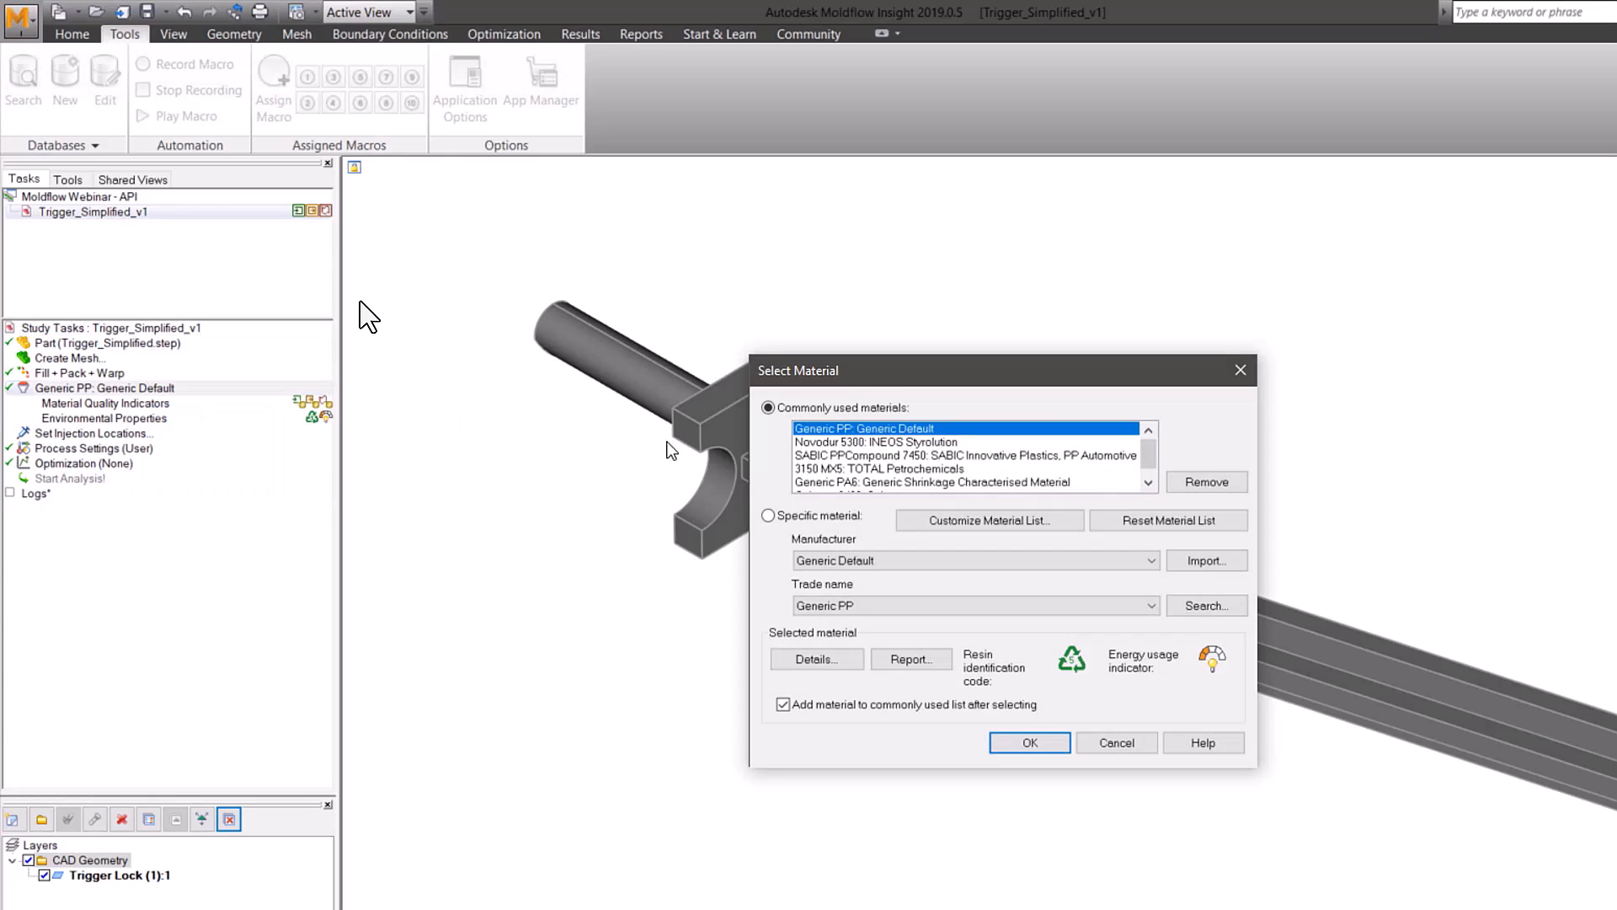
left_click(1027, 743)
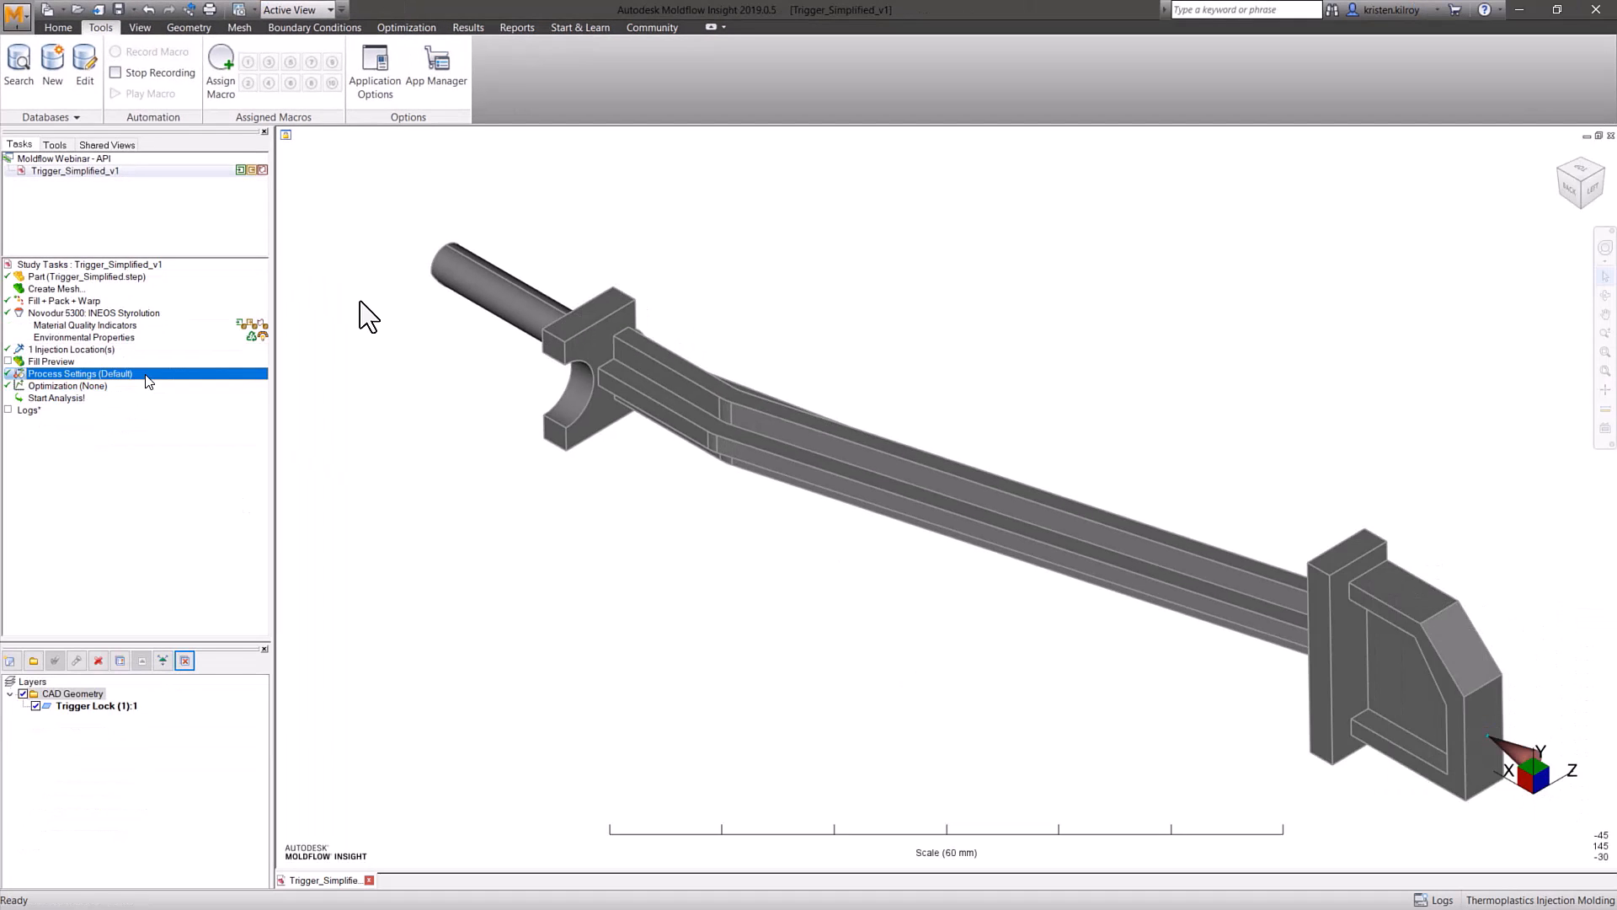
double_click(81, 374)
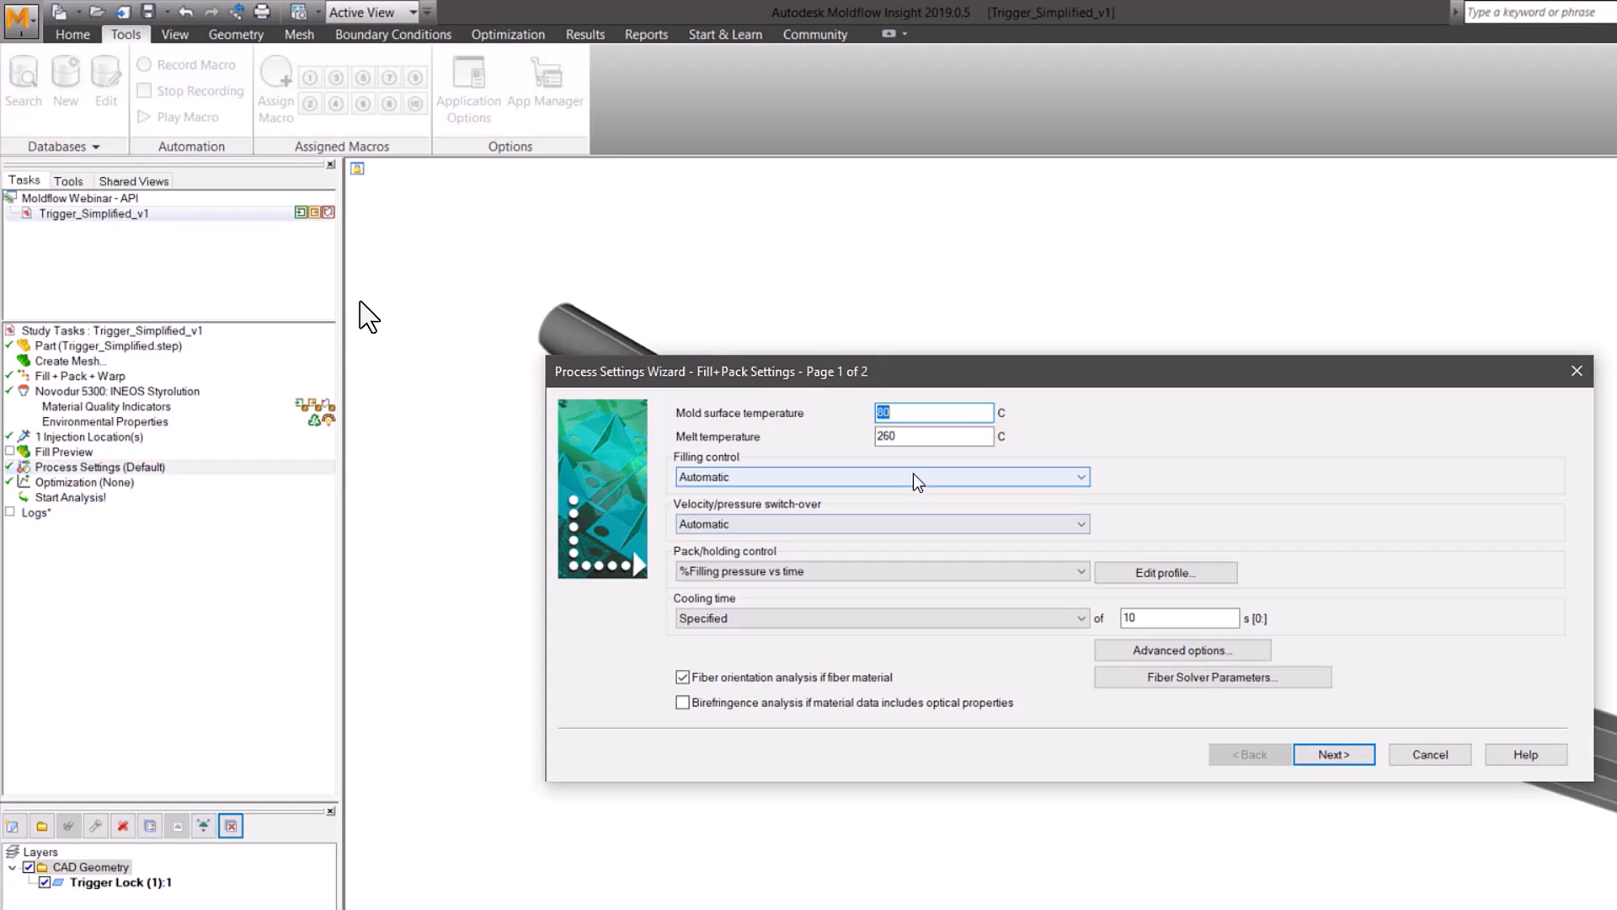
left_click(931, 413)
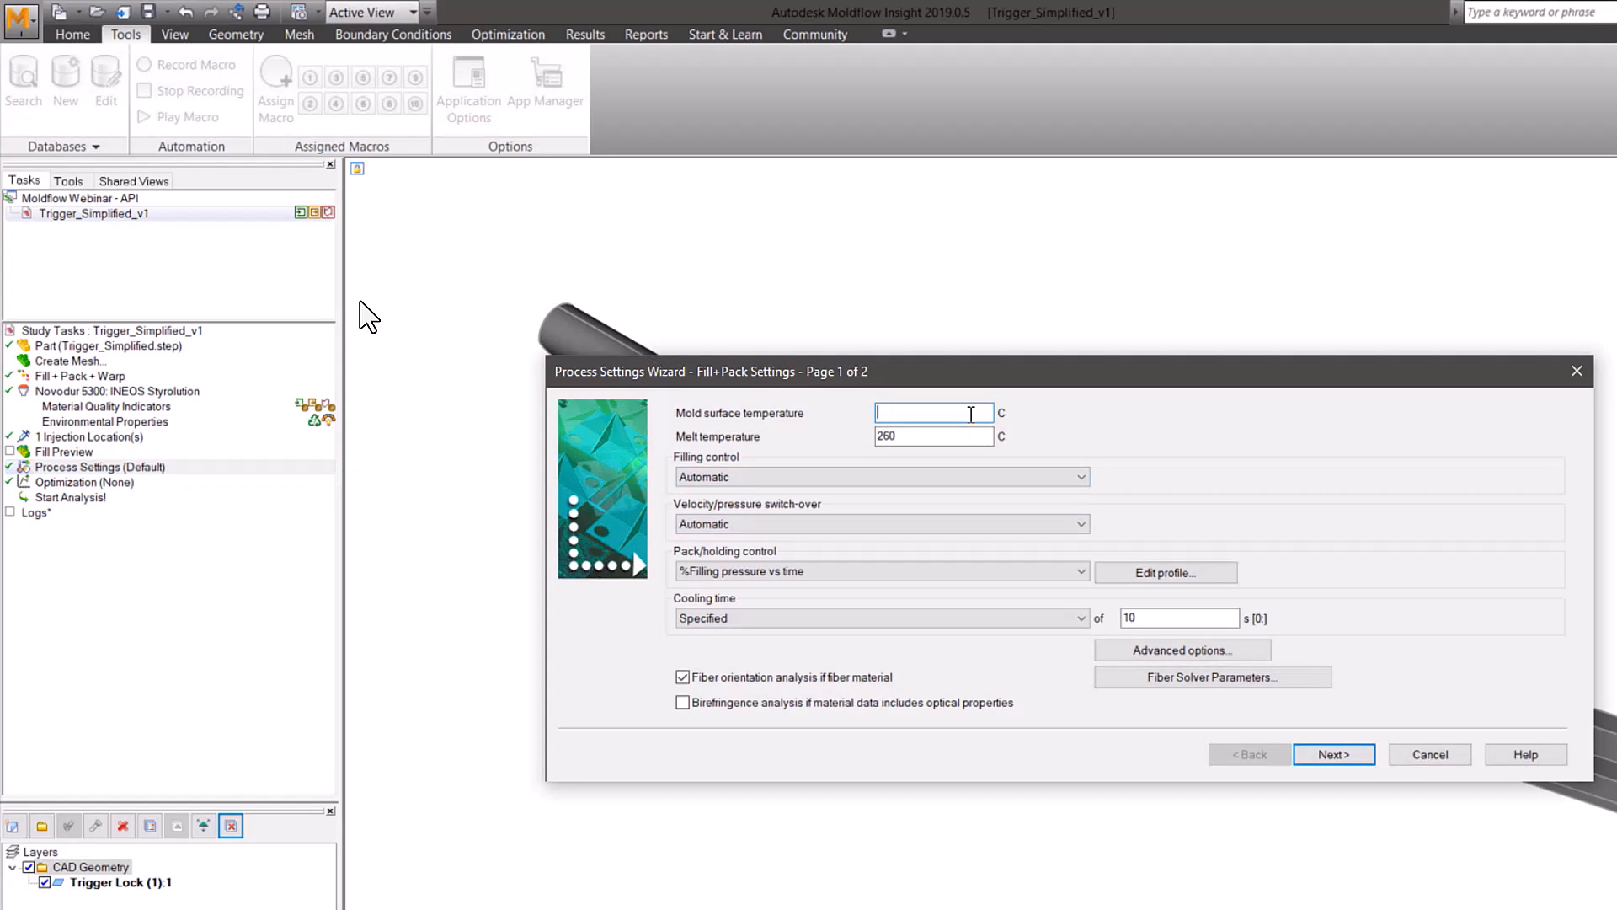
type("90")
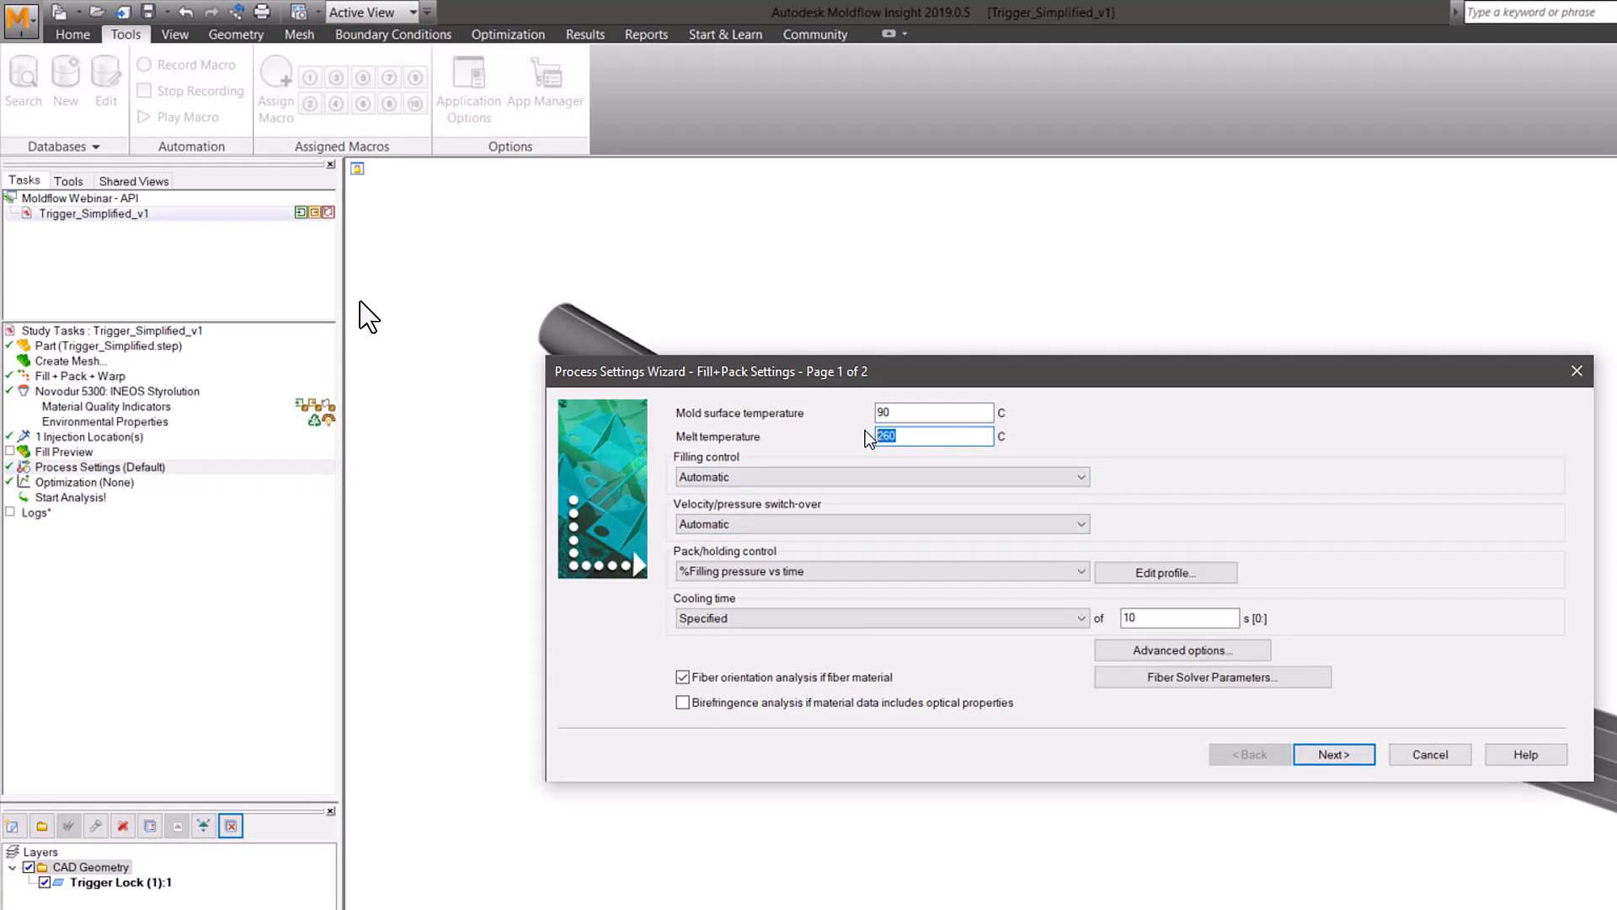
type("250")
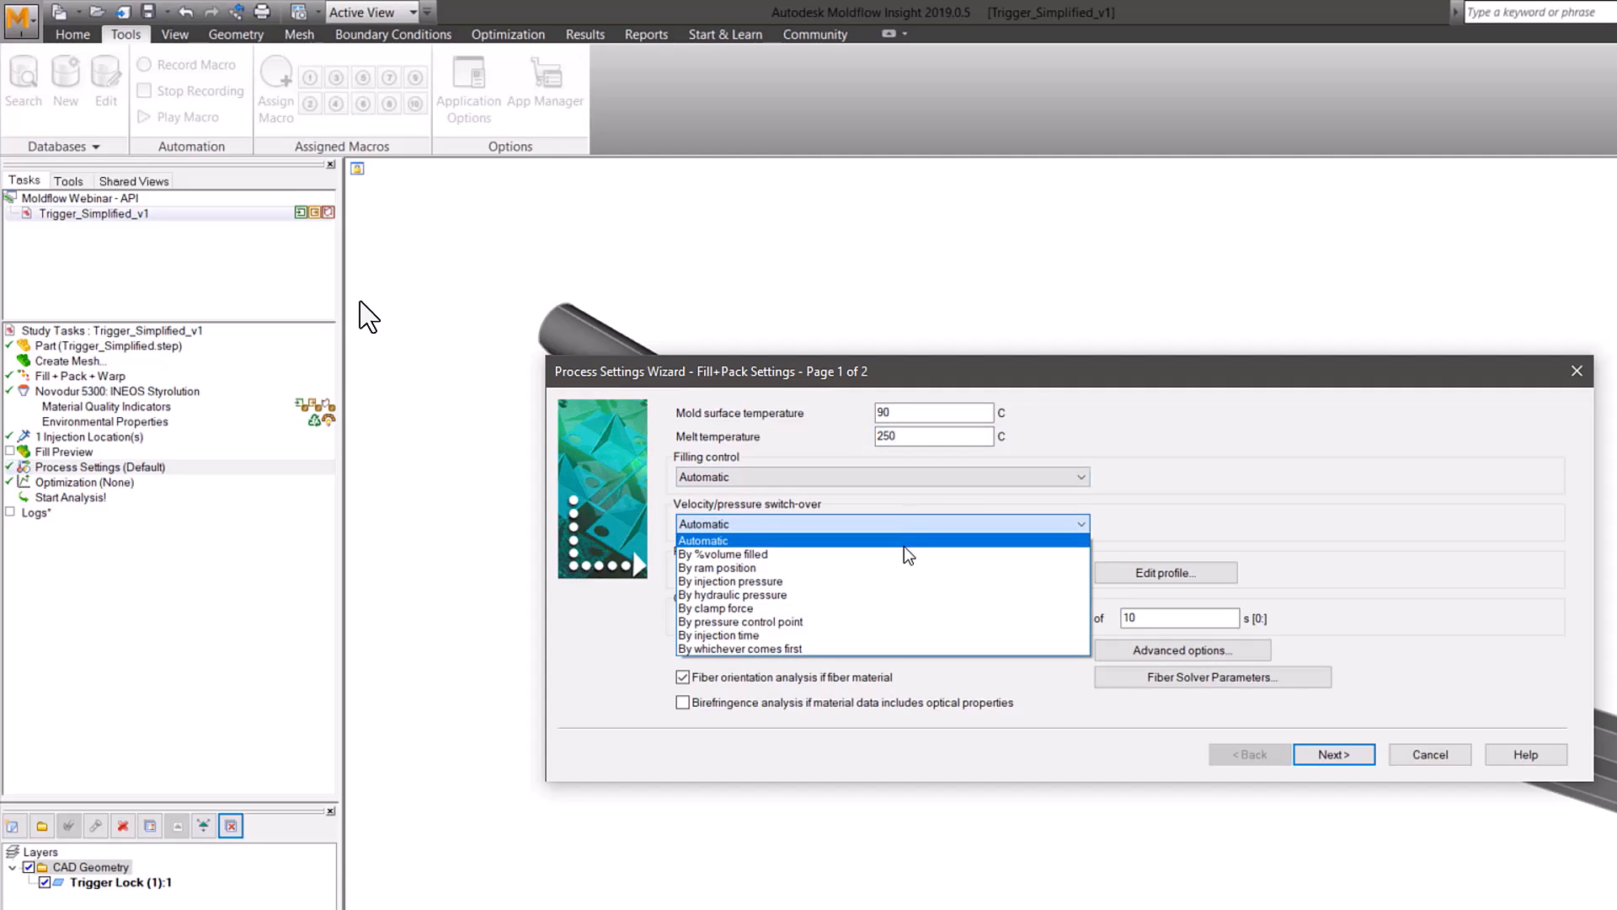
left_click(723, 554)
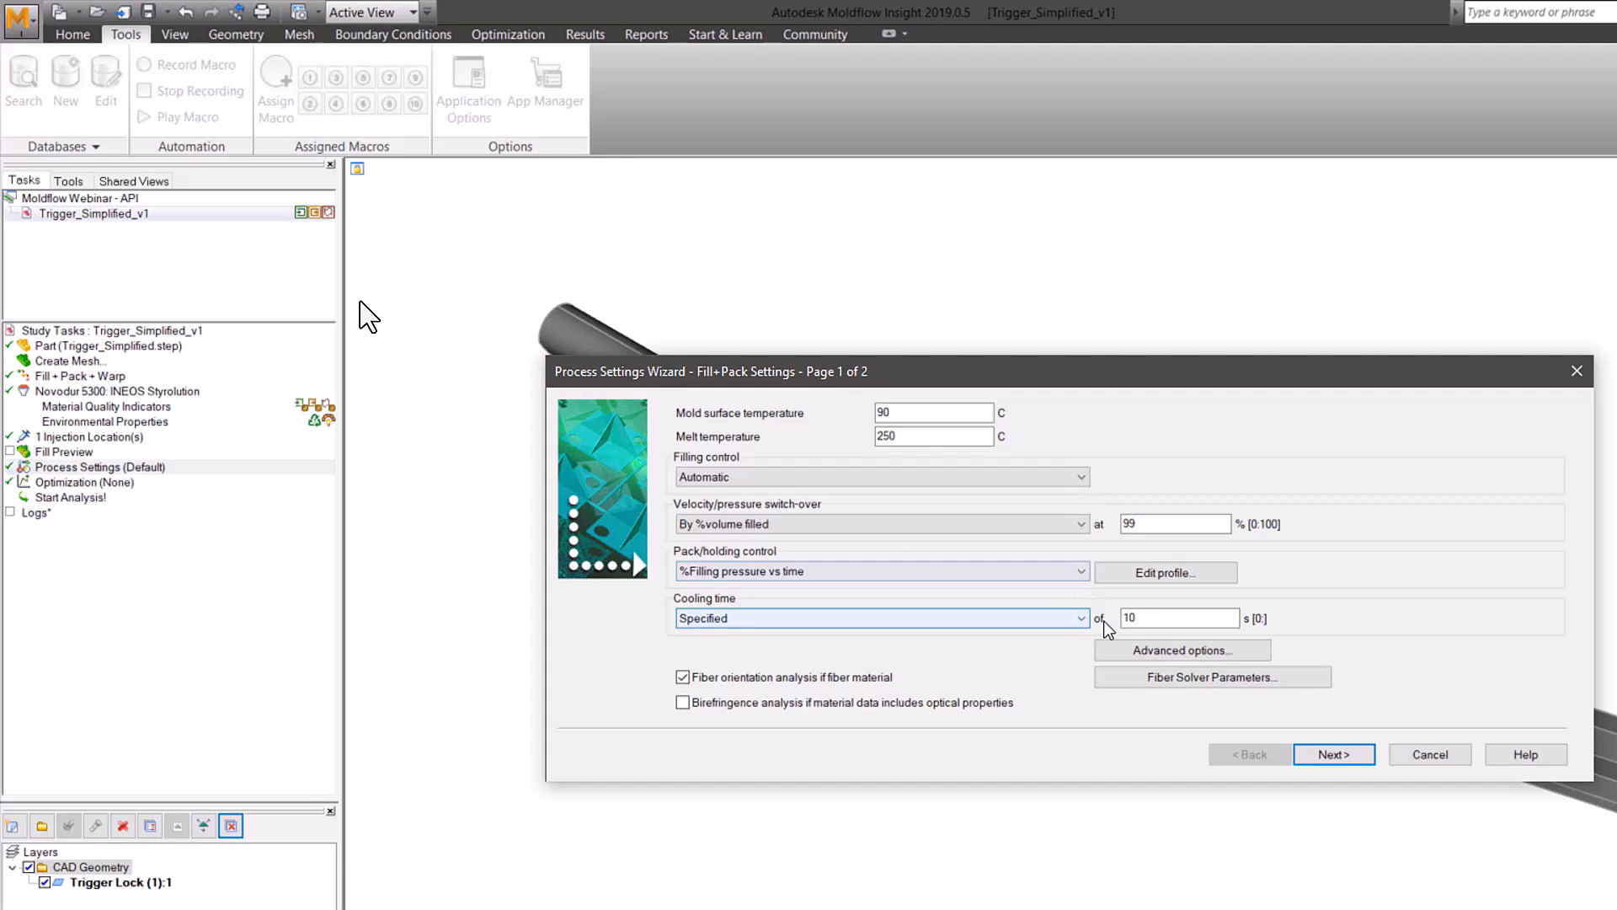
left_click(1334, 754)
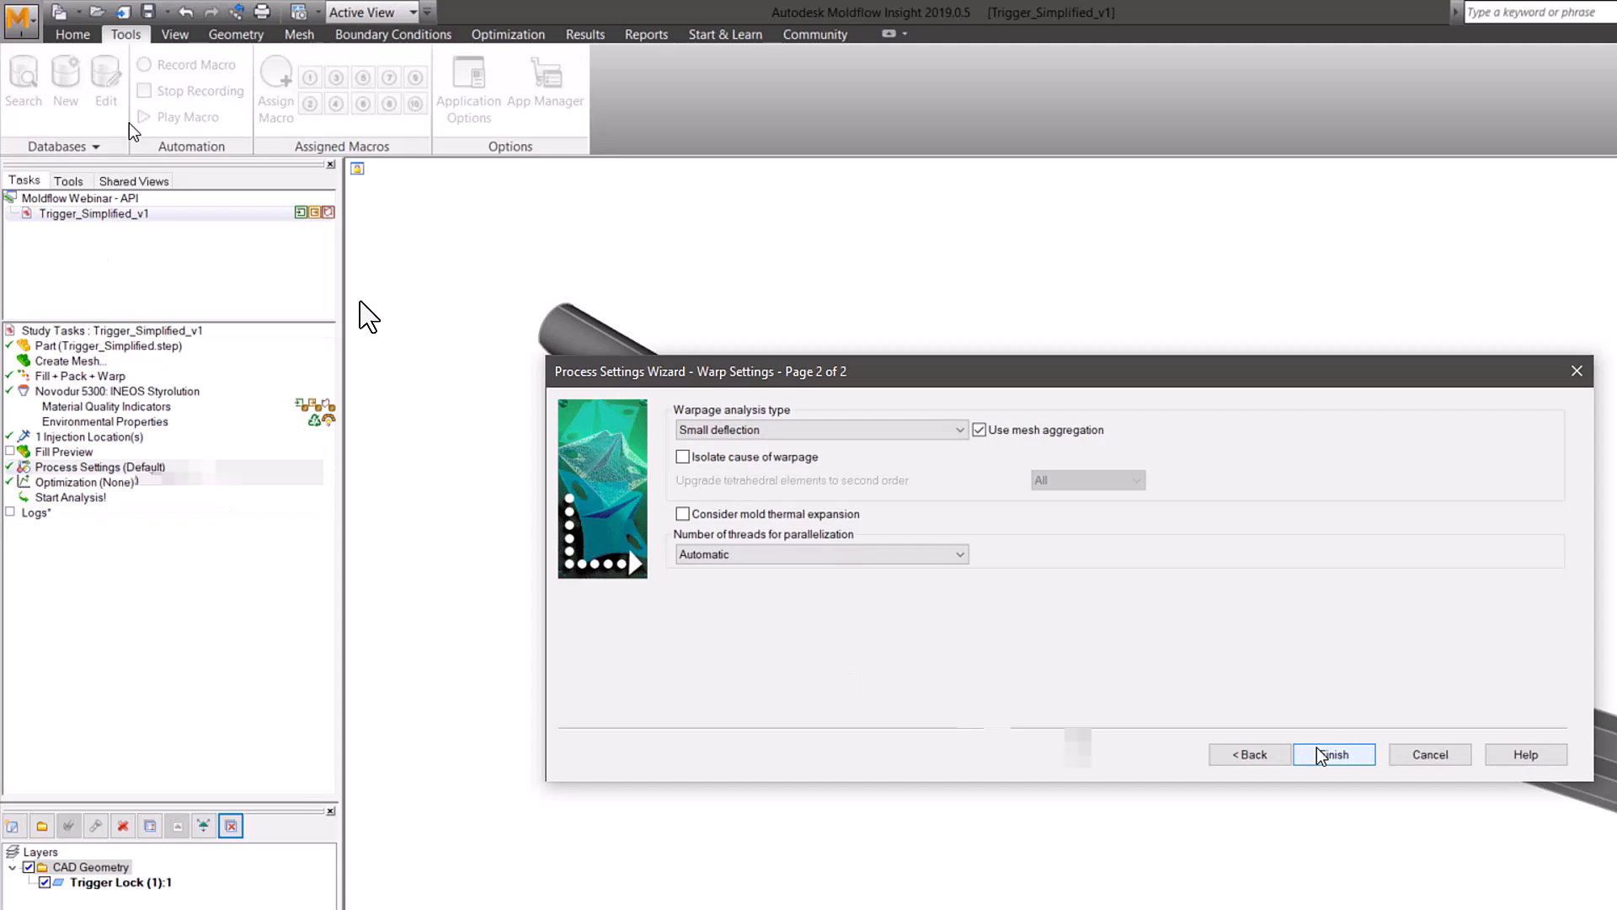
left_click(1333, 753)
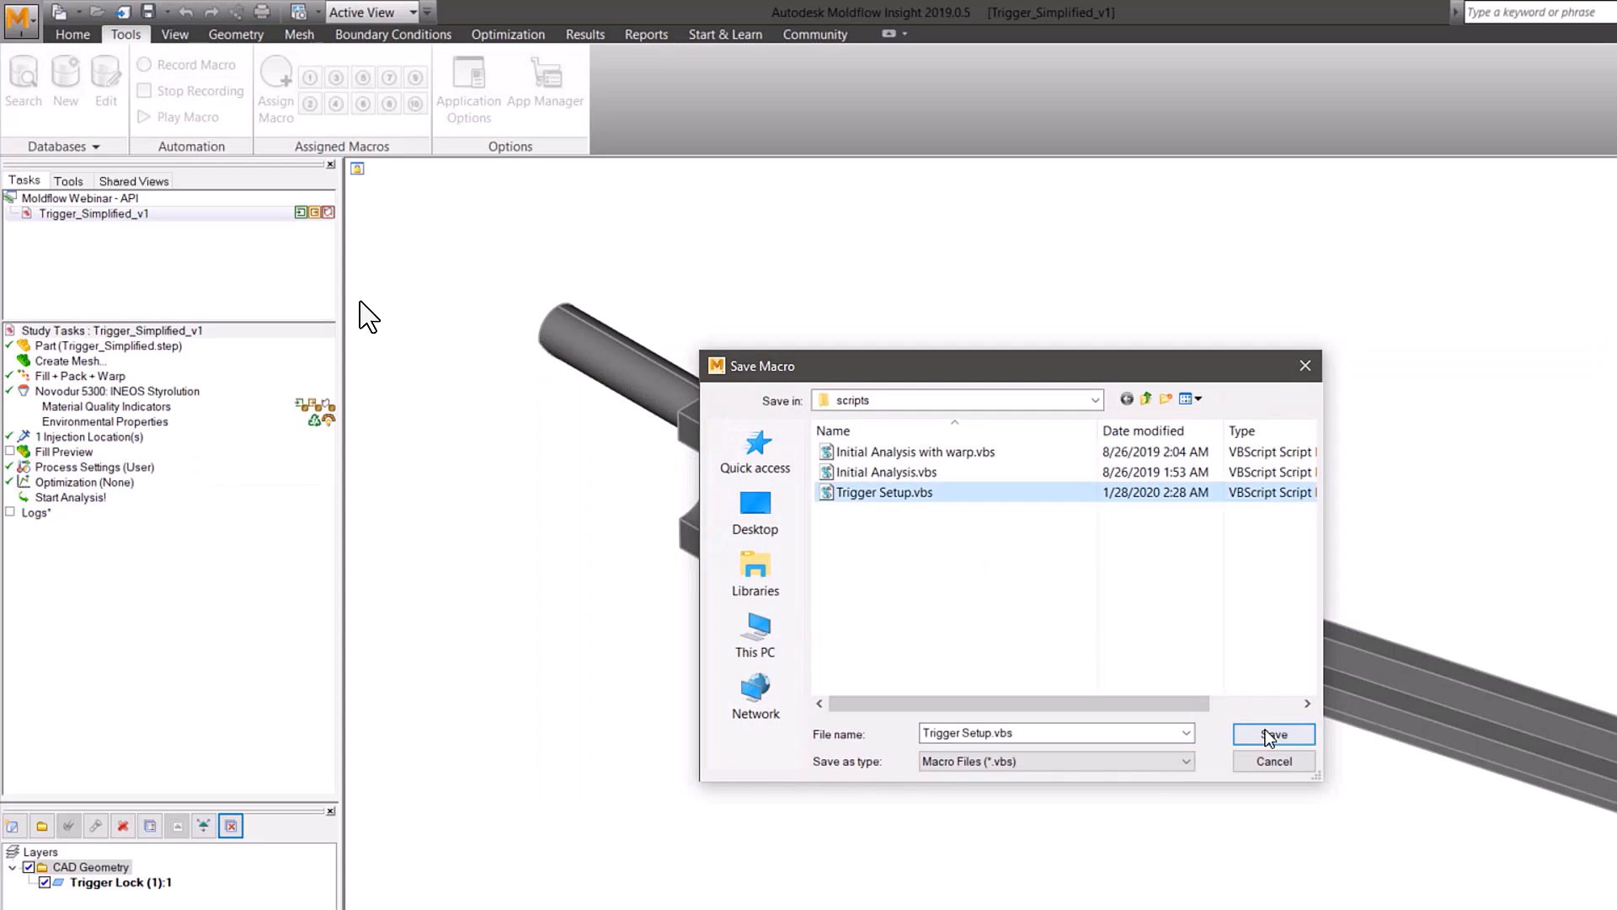
Save the macro as Trigger Setup.vbs and assign it as macro 1
left_click(1273, 733)
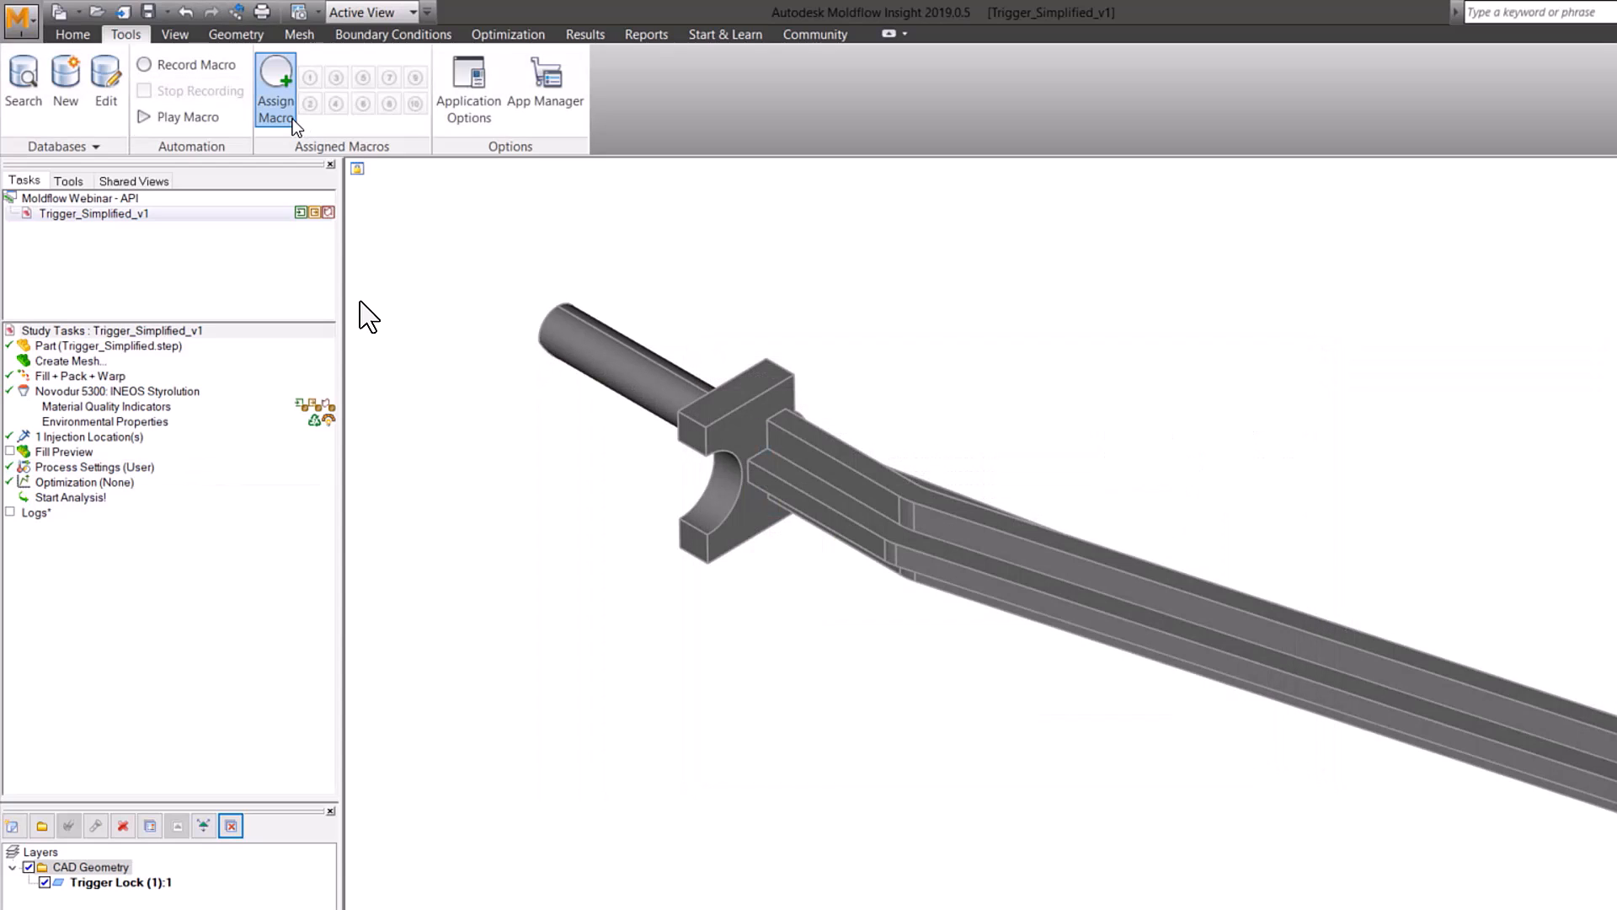
left_click(274, 83)
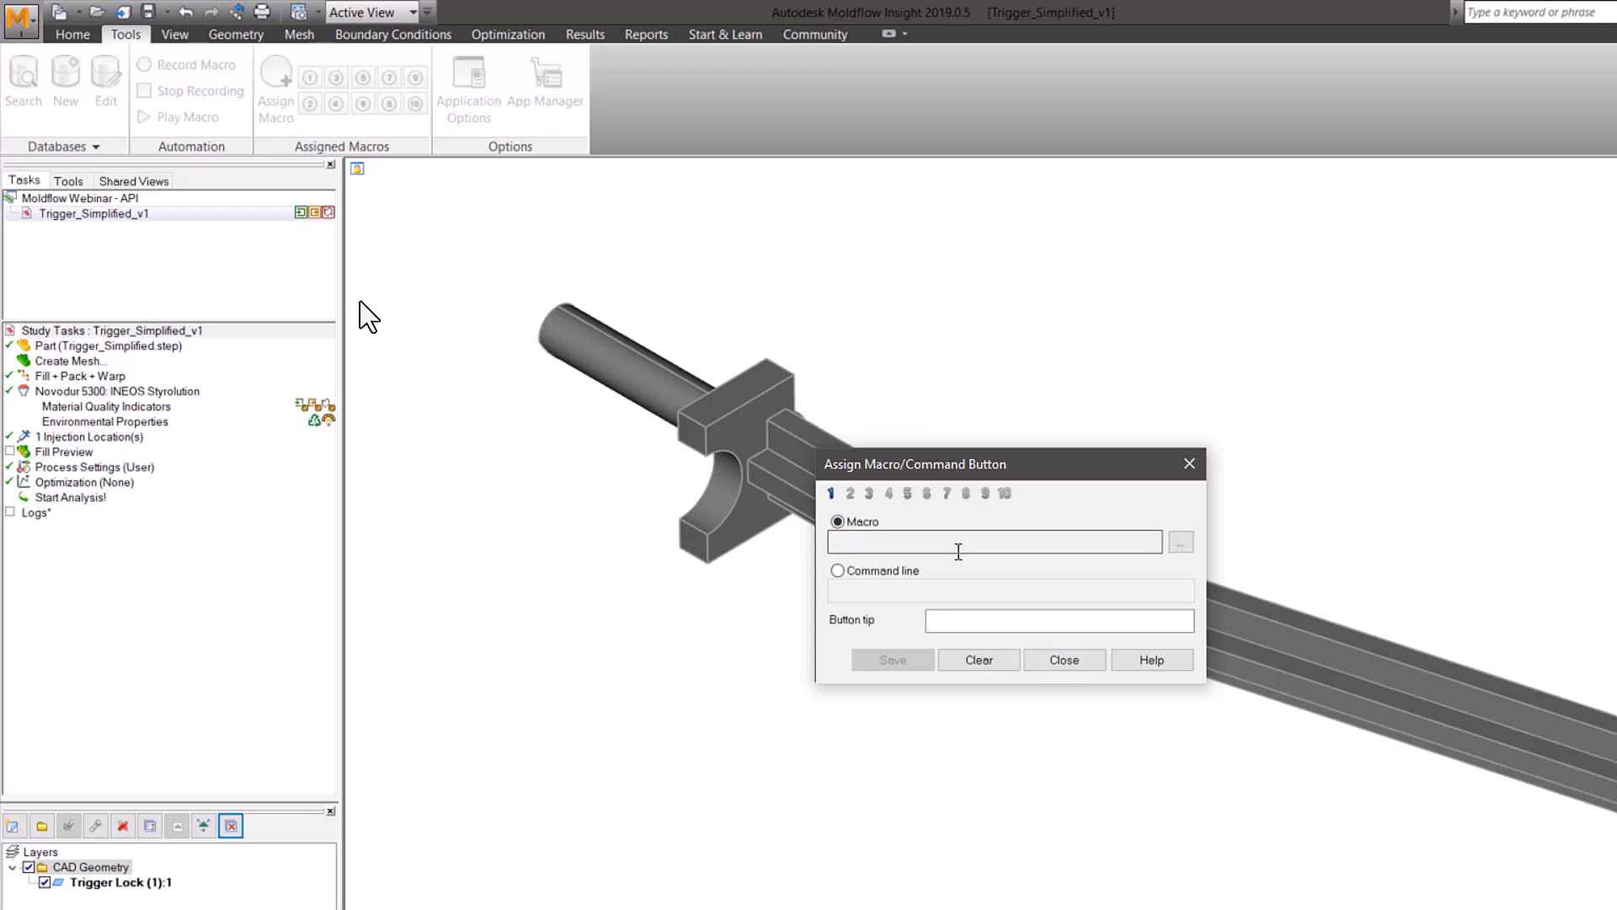
left_click(1180, 541)
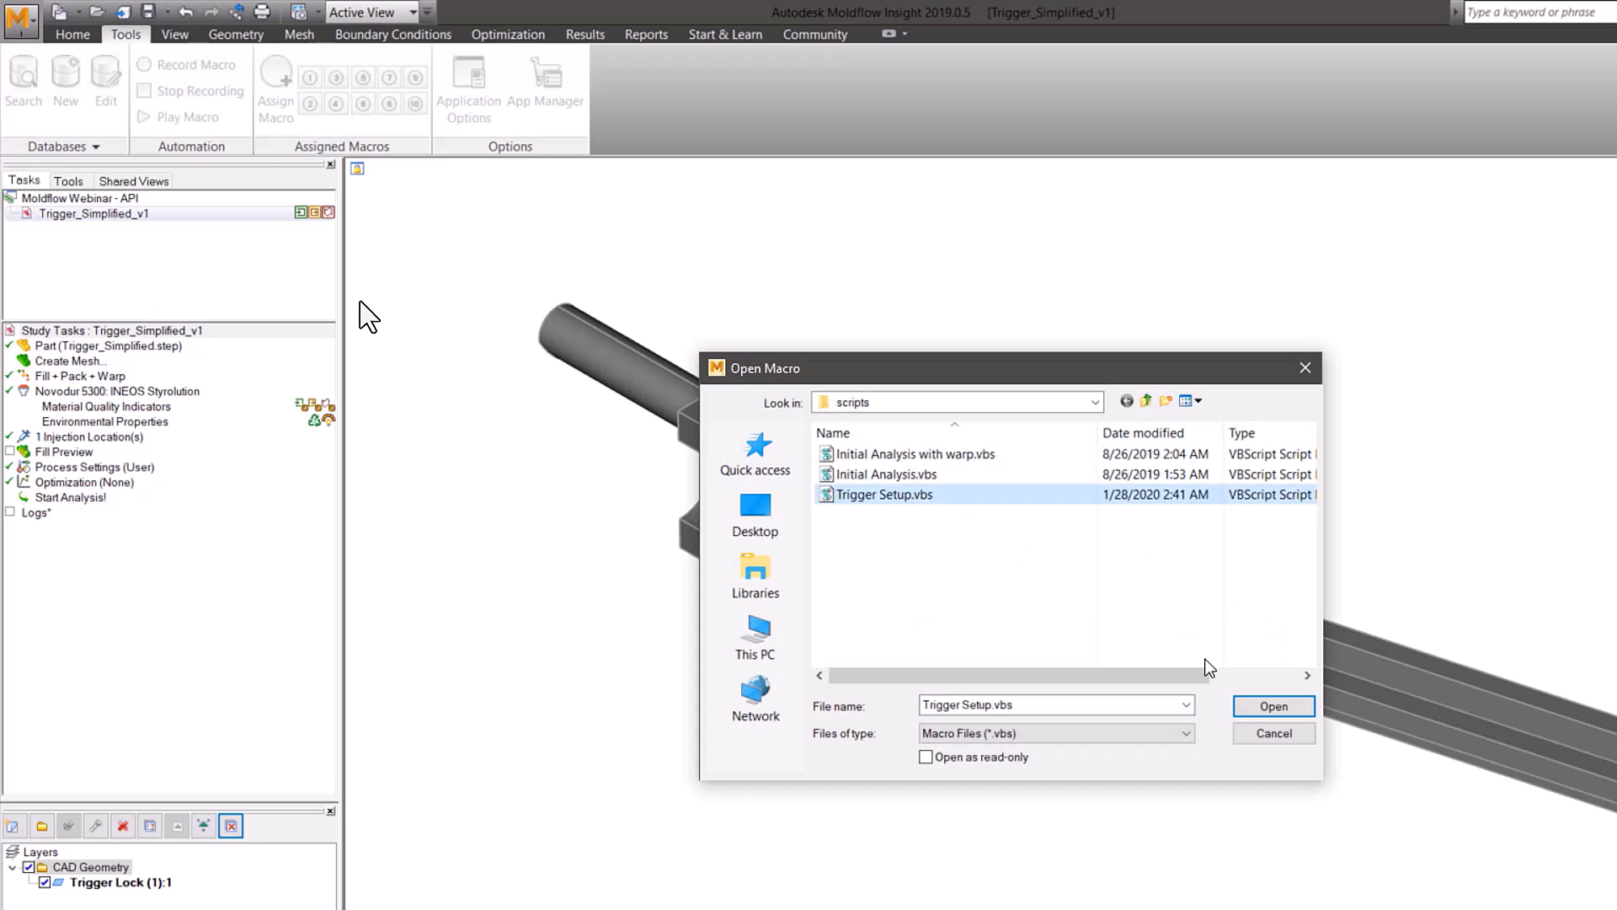
left_click(1273, 706)
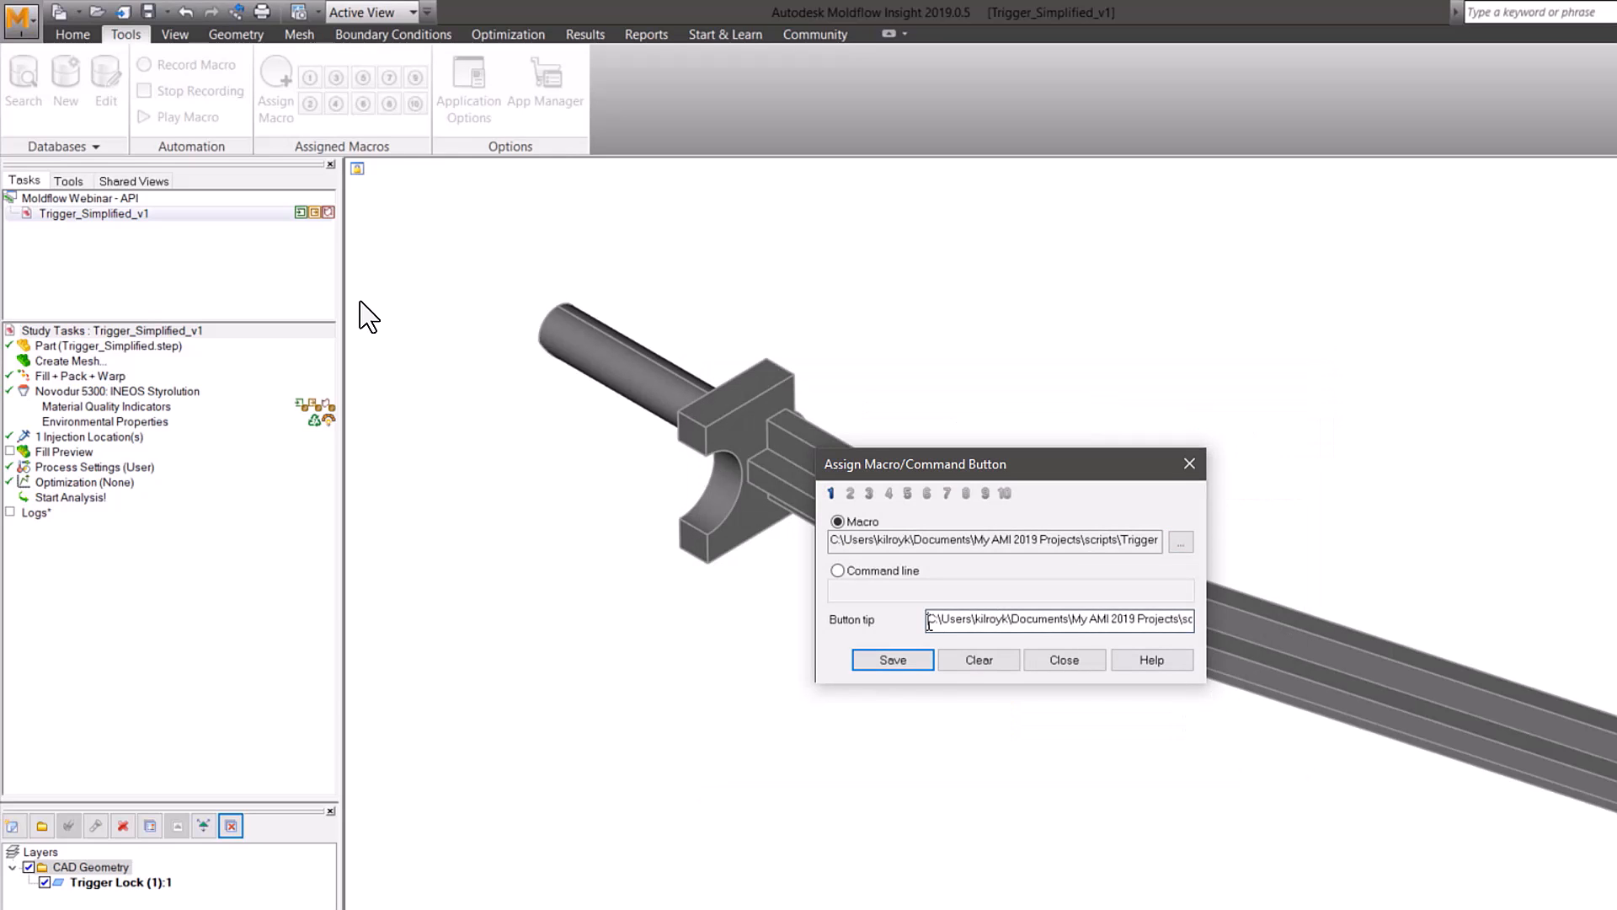
type("Tri")
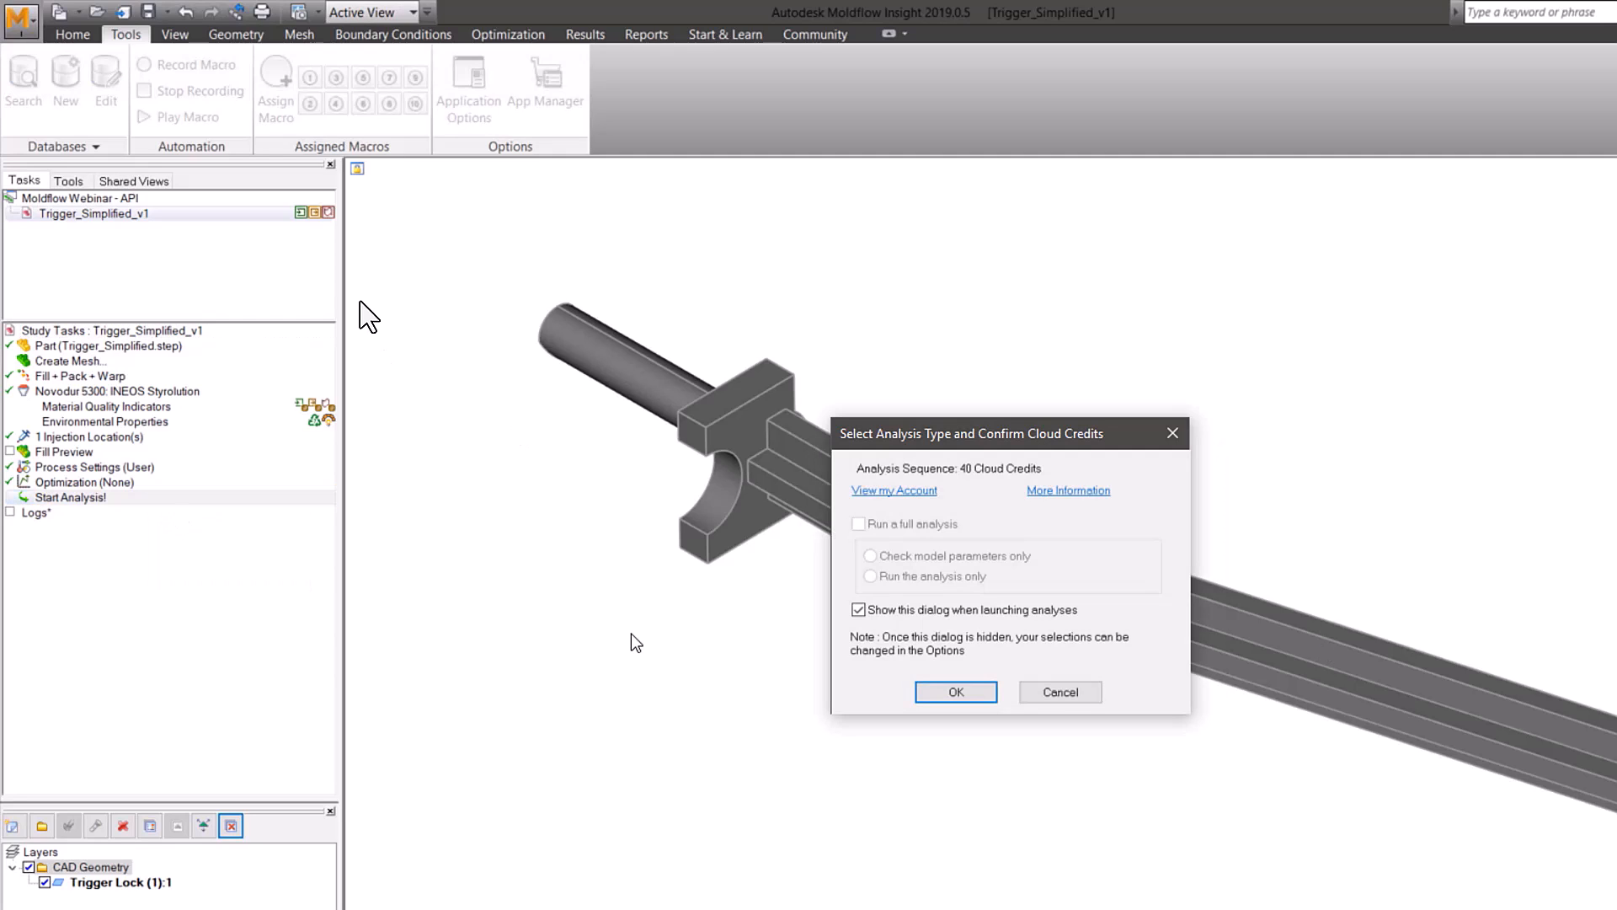
Confirm the 40-credit analysis launch and import Trigger_Simplified_v2 as Solid 3D
left_click(954, 693)
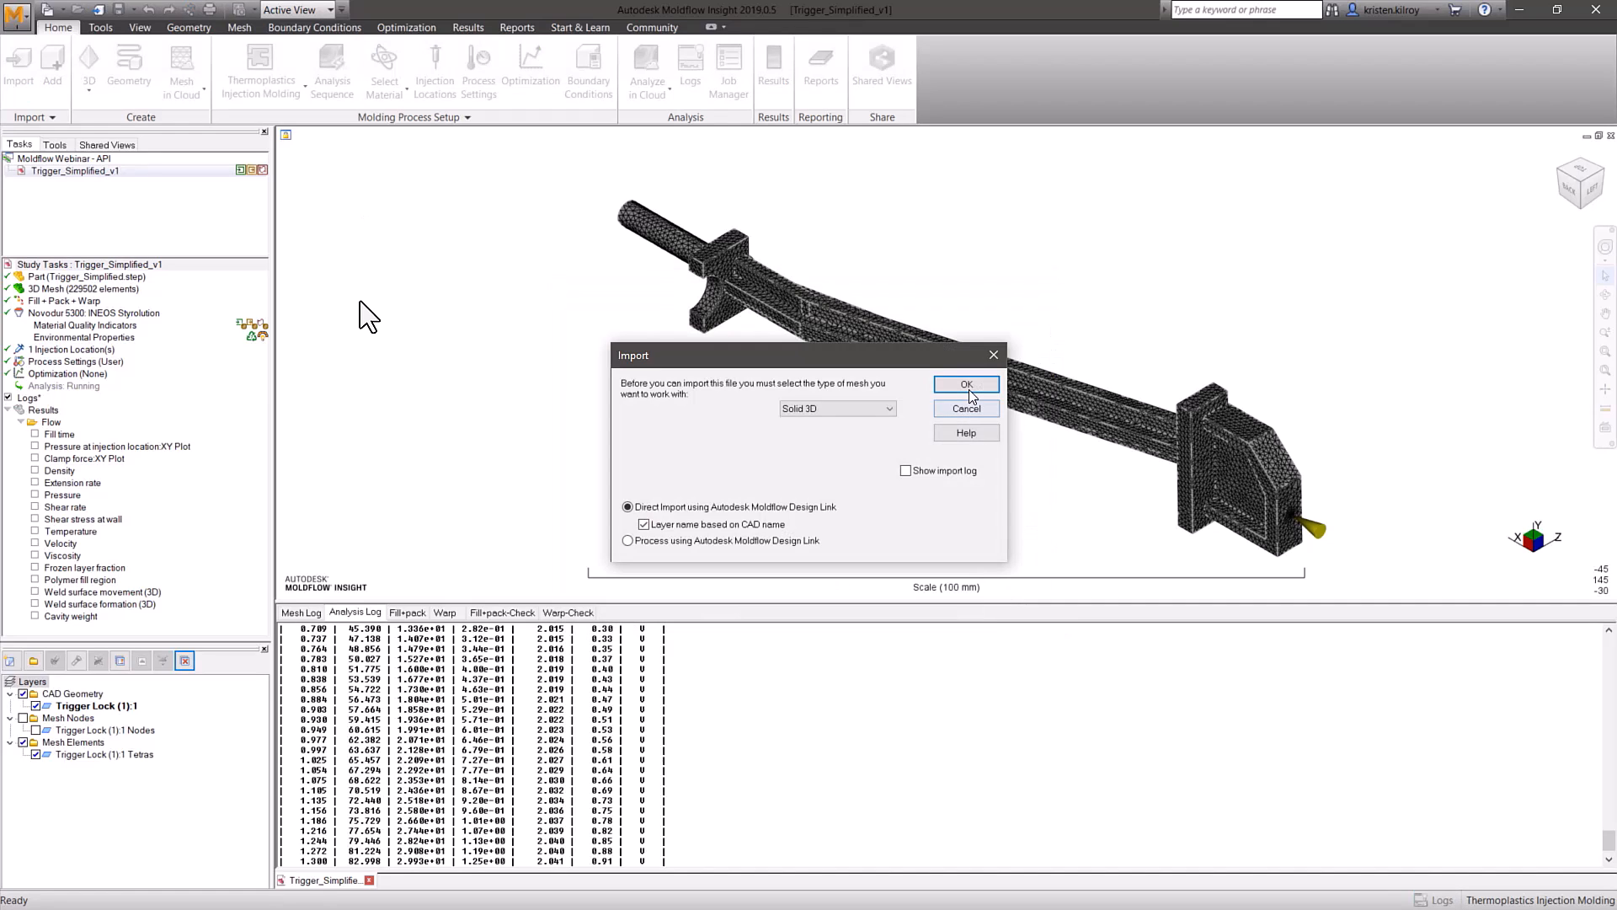
left_click(965, 384)
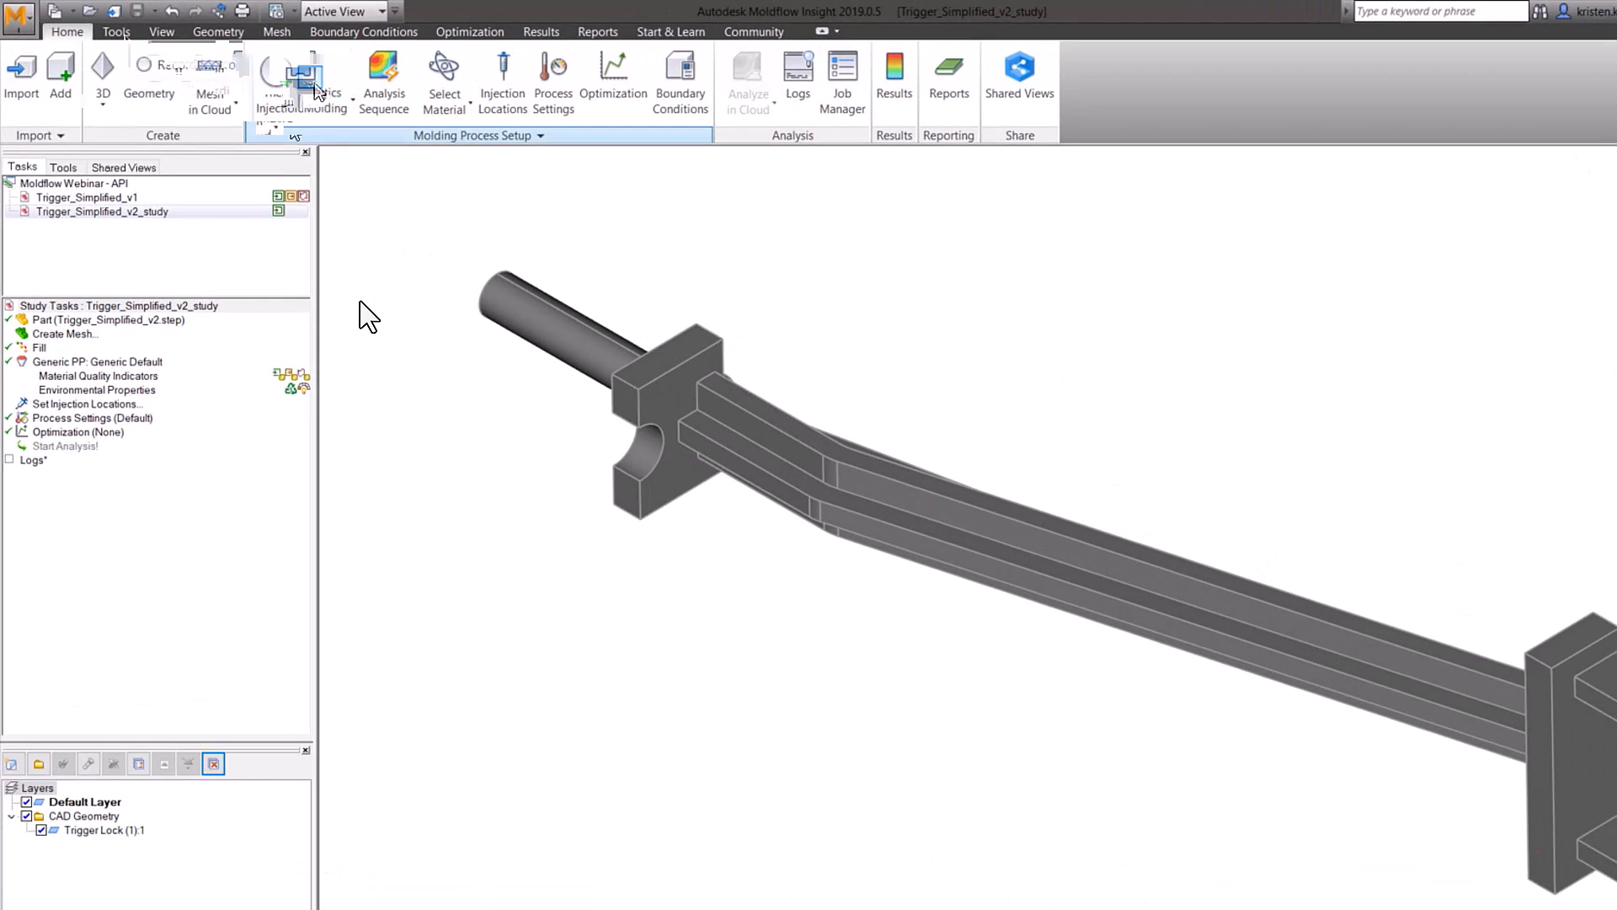
Run macro 1 on the v2 study and import Trigger_Simplified_v3.step
left_click(124, 32)
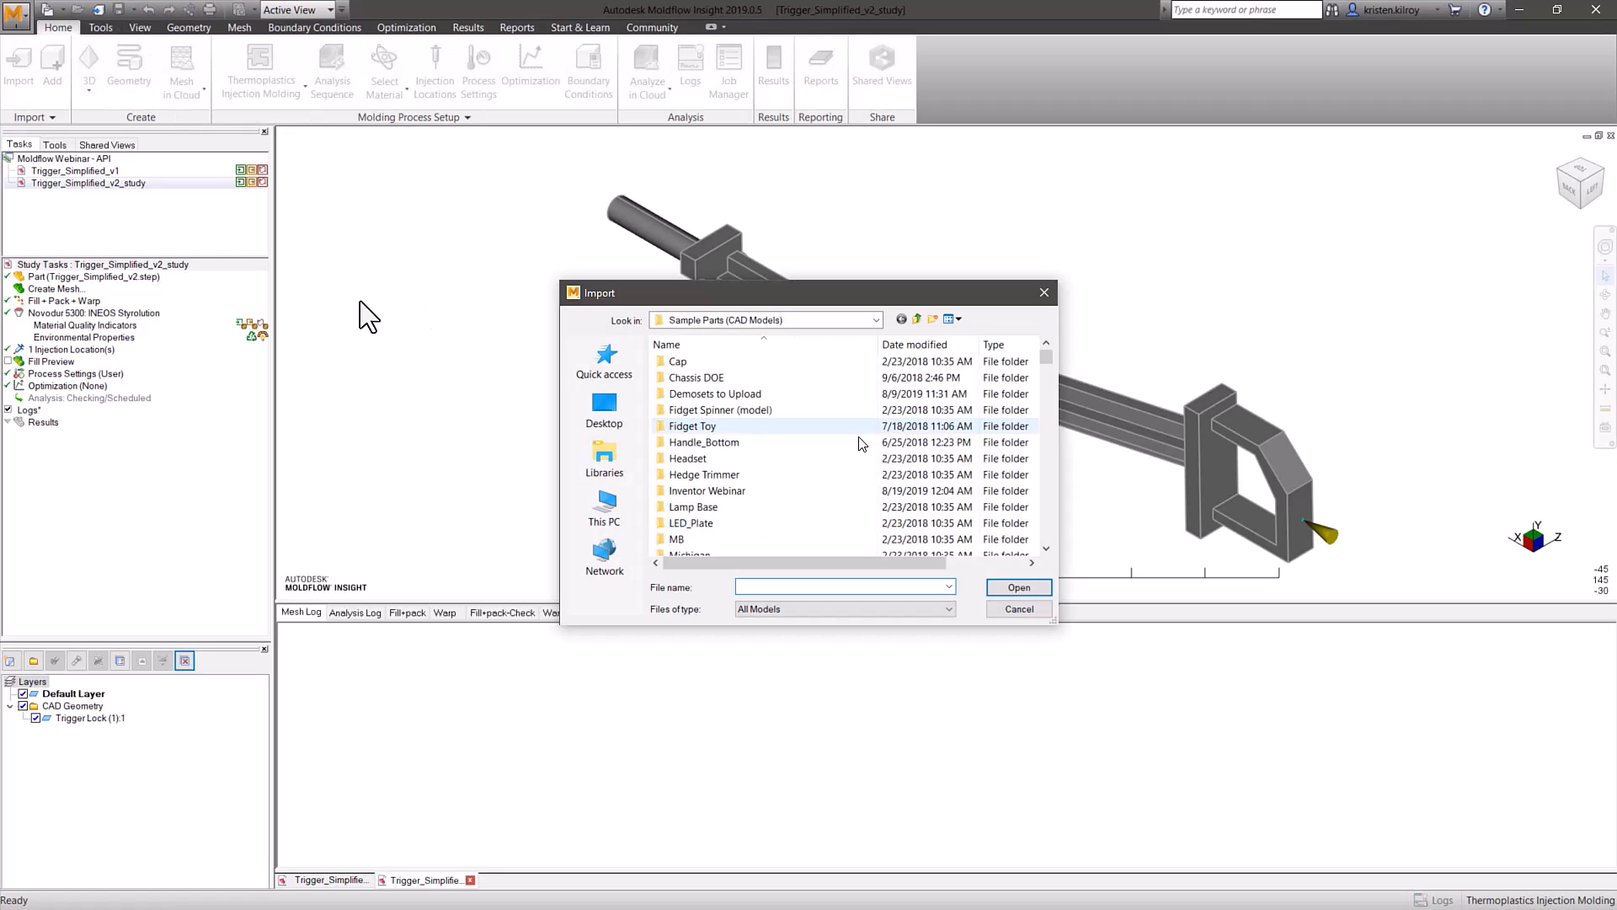
left_click(726, 490)
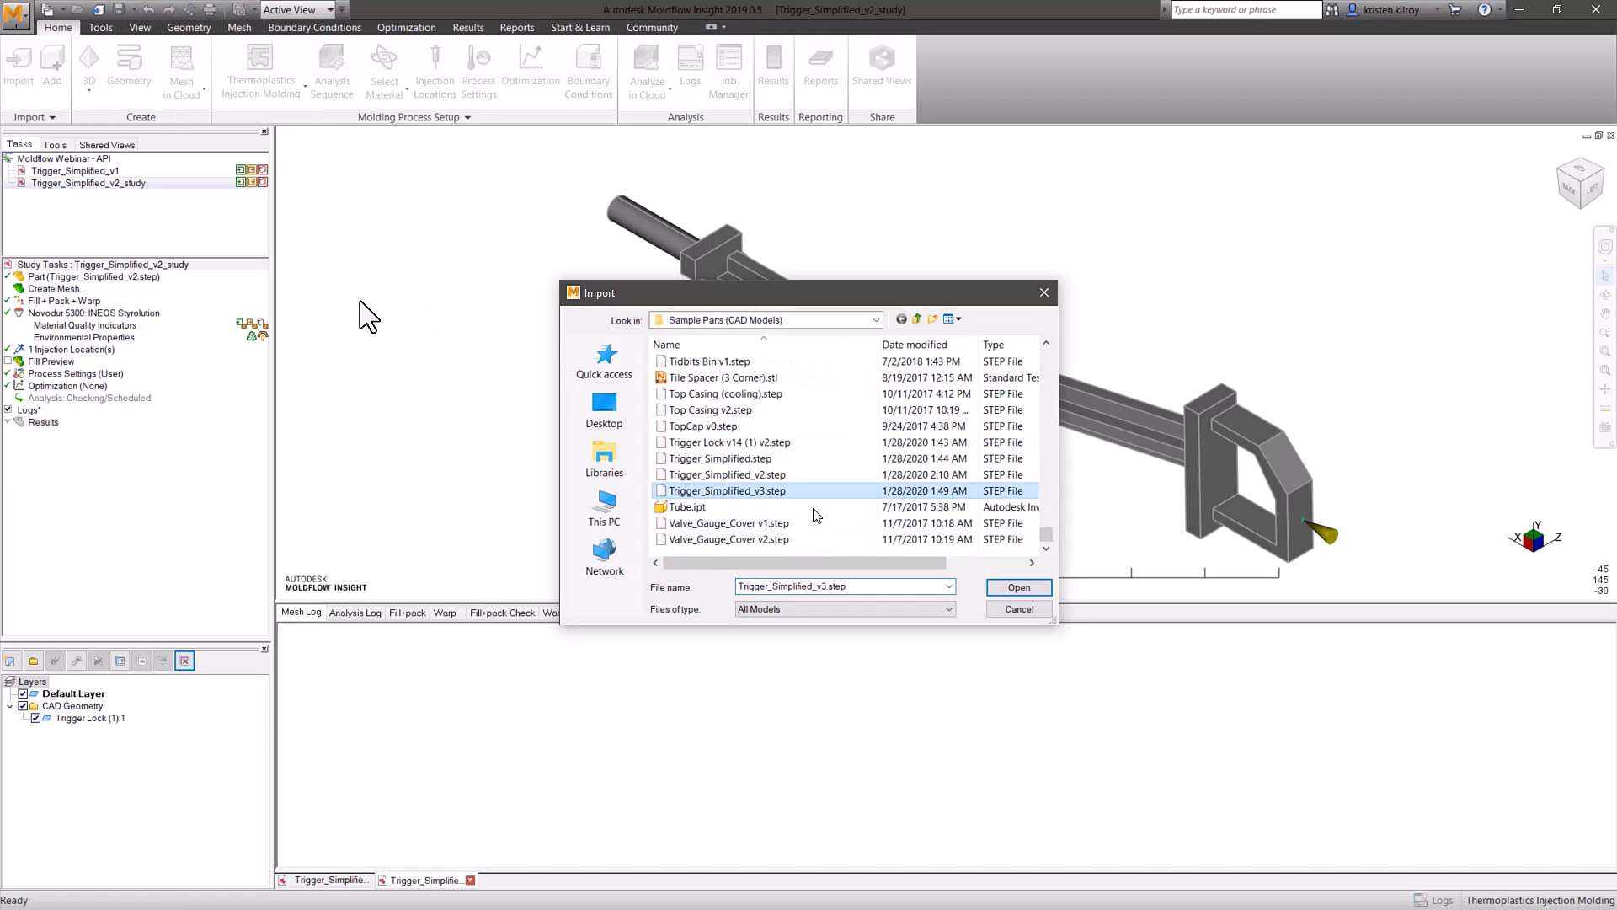
left_click(1016, 587)
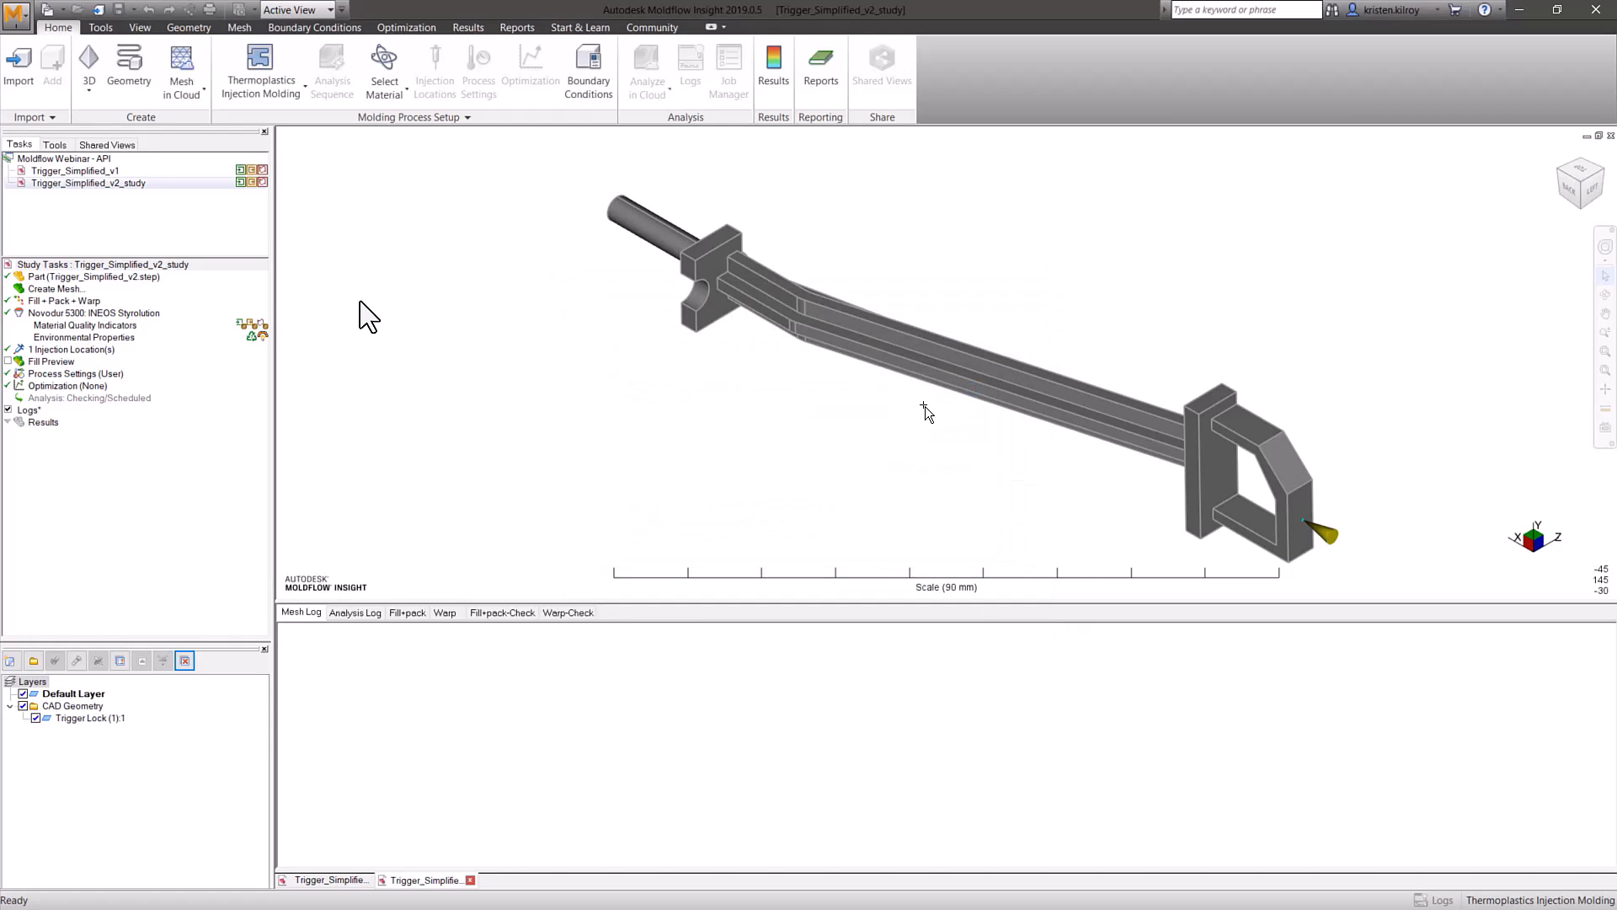
mouse_move(272, 235)
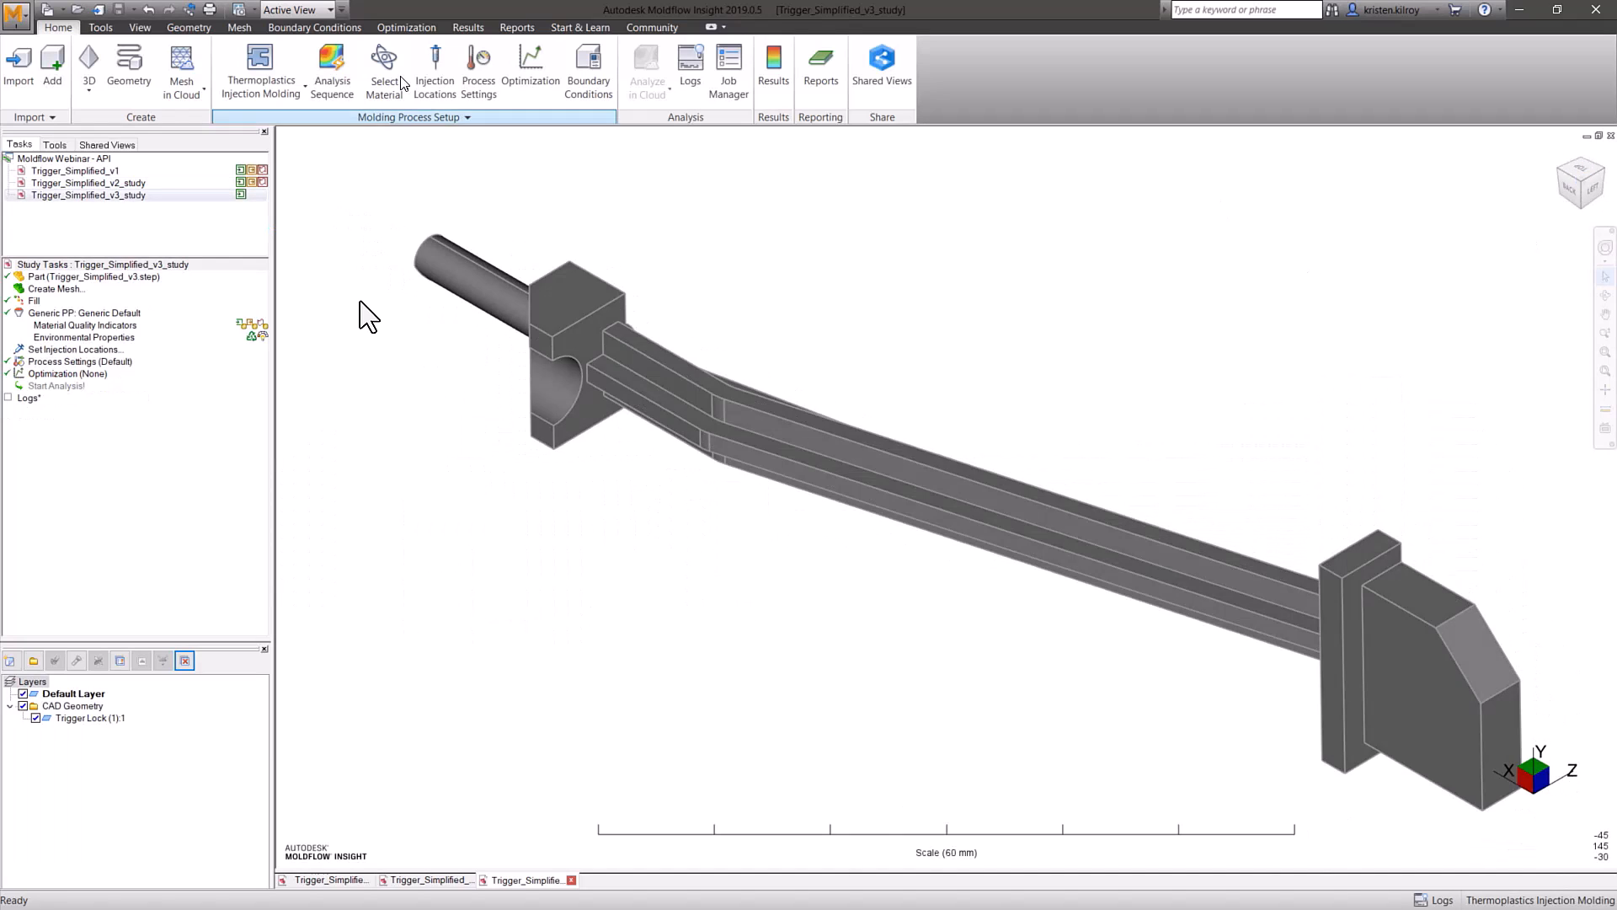
Run macro 1 on the v3 study, confirm its analysis, and tile the study windows
left_click(100, 27)
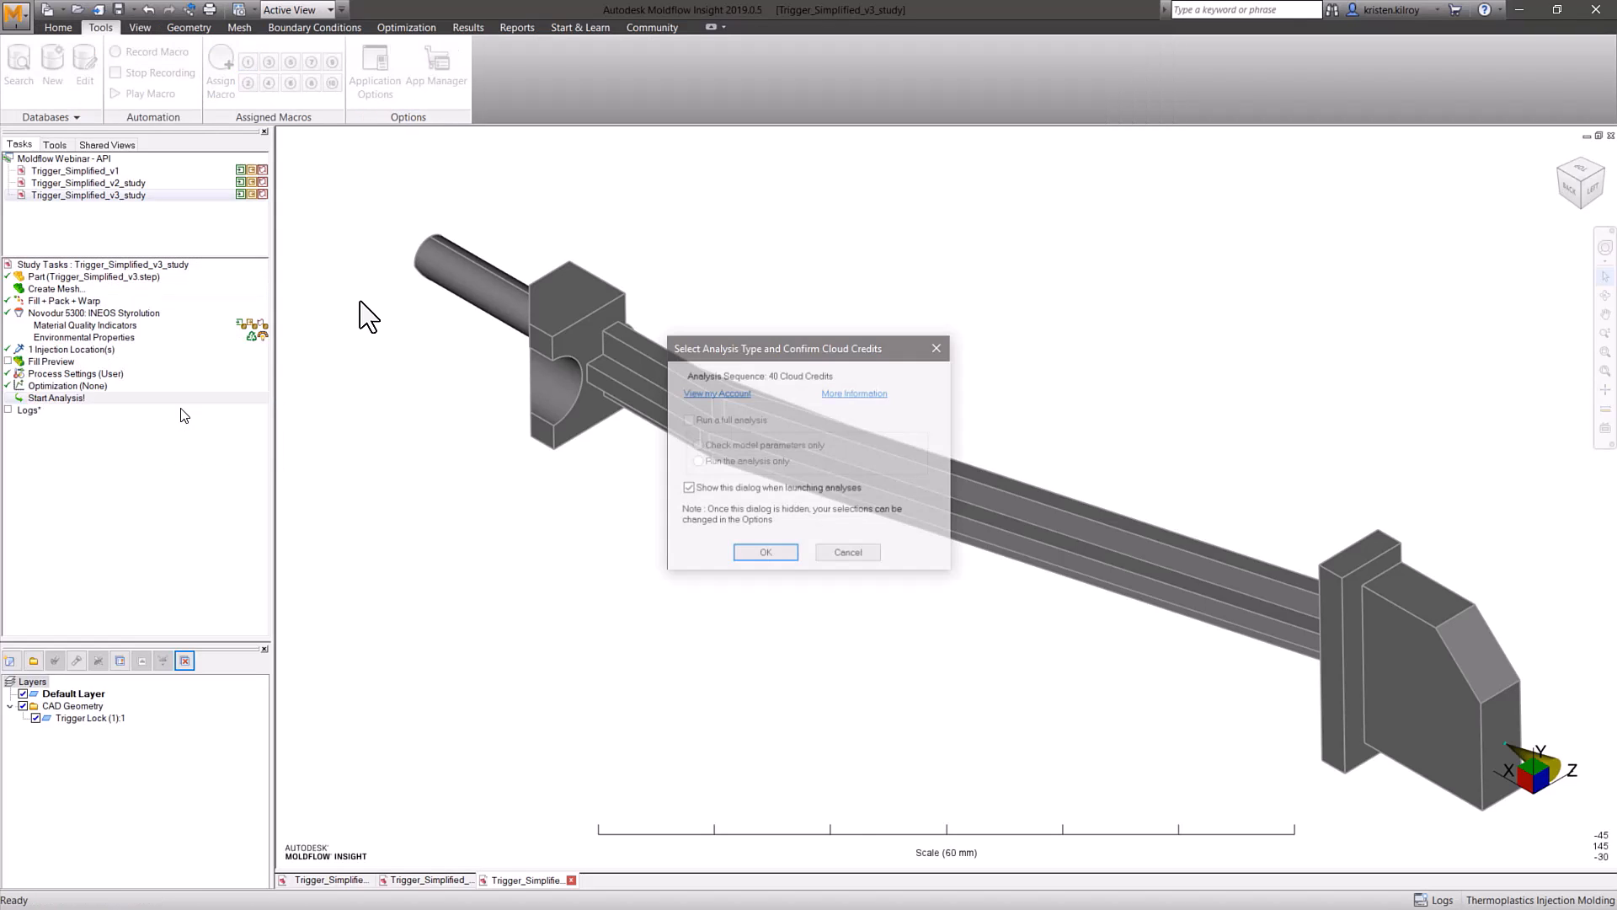
left_click(766, 552)
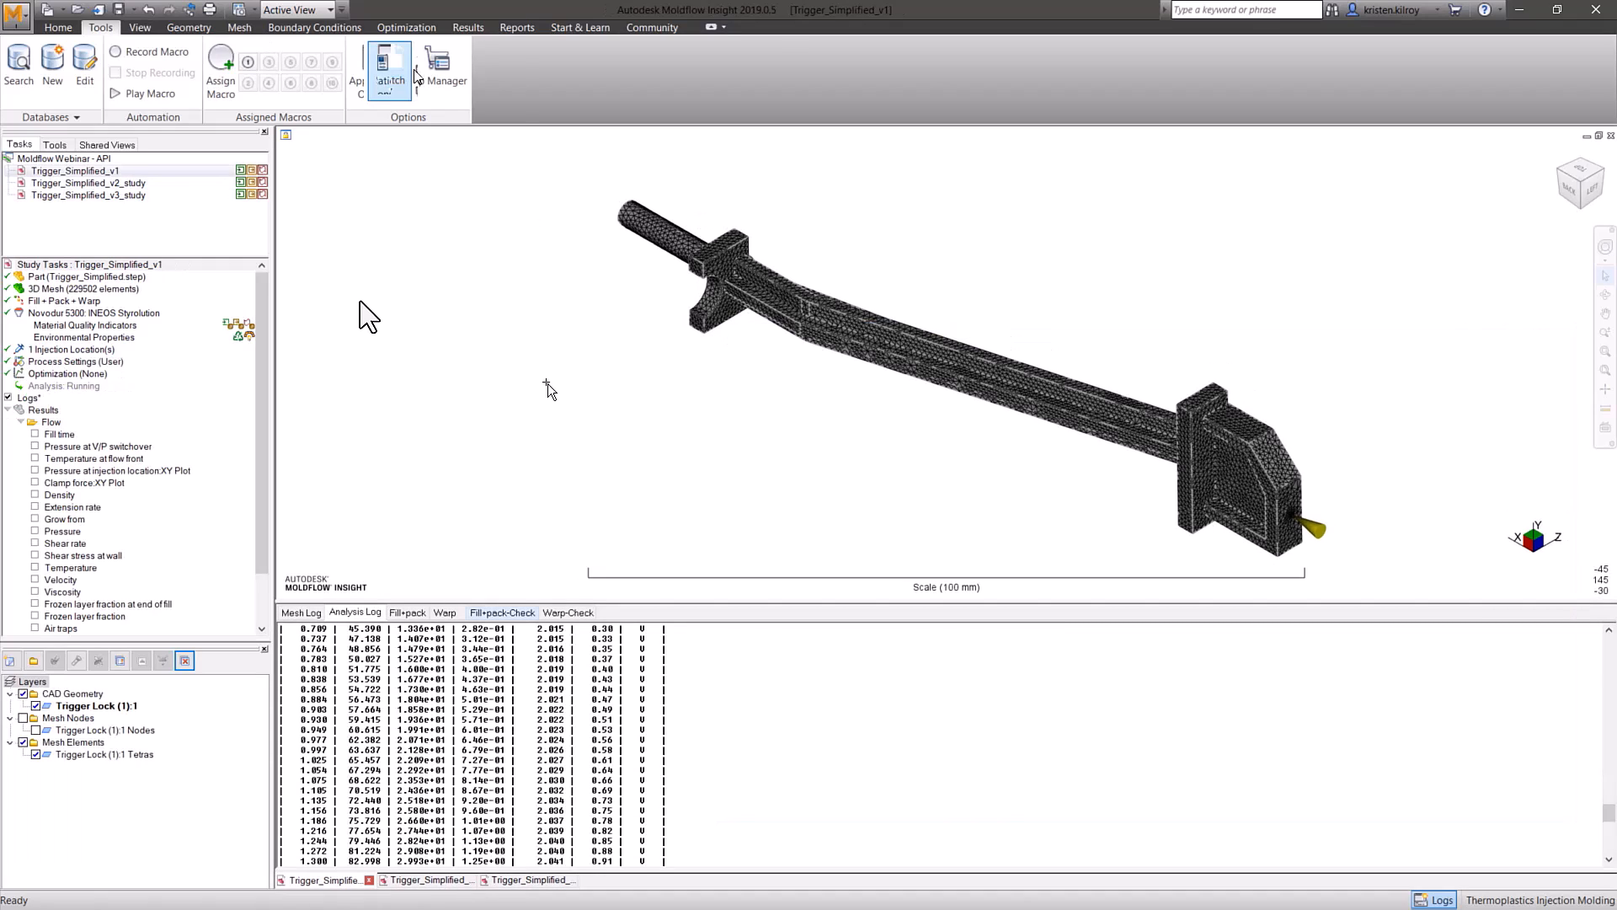
left_click(441, 51)
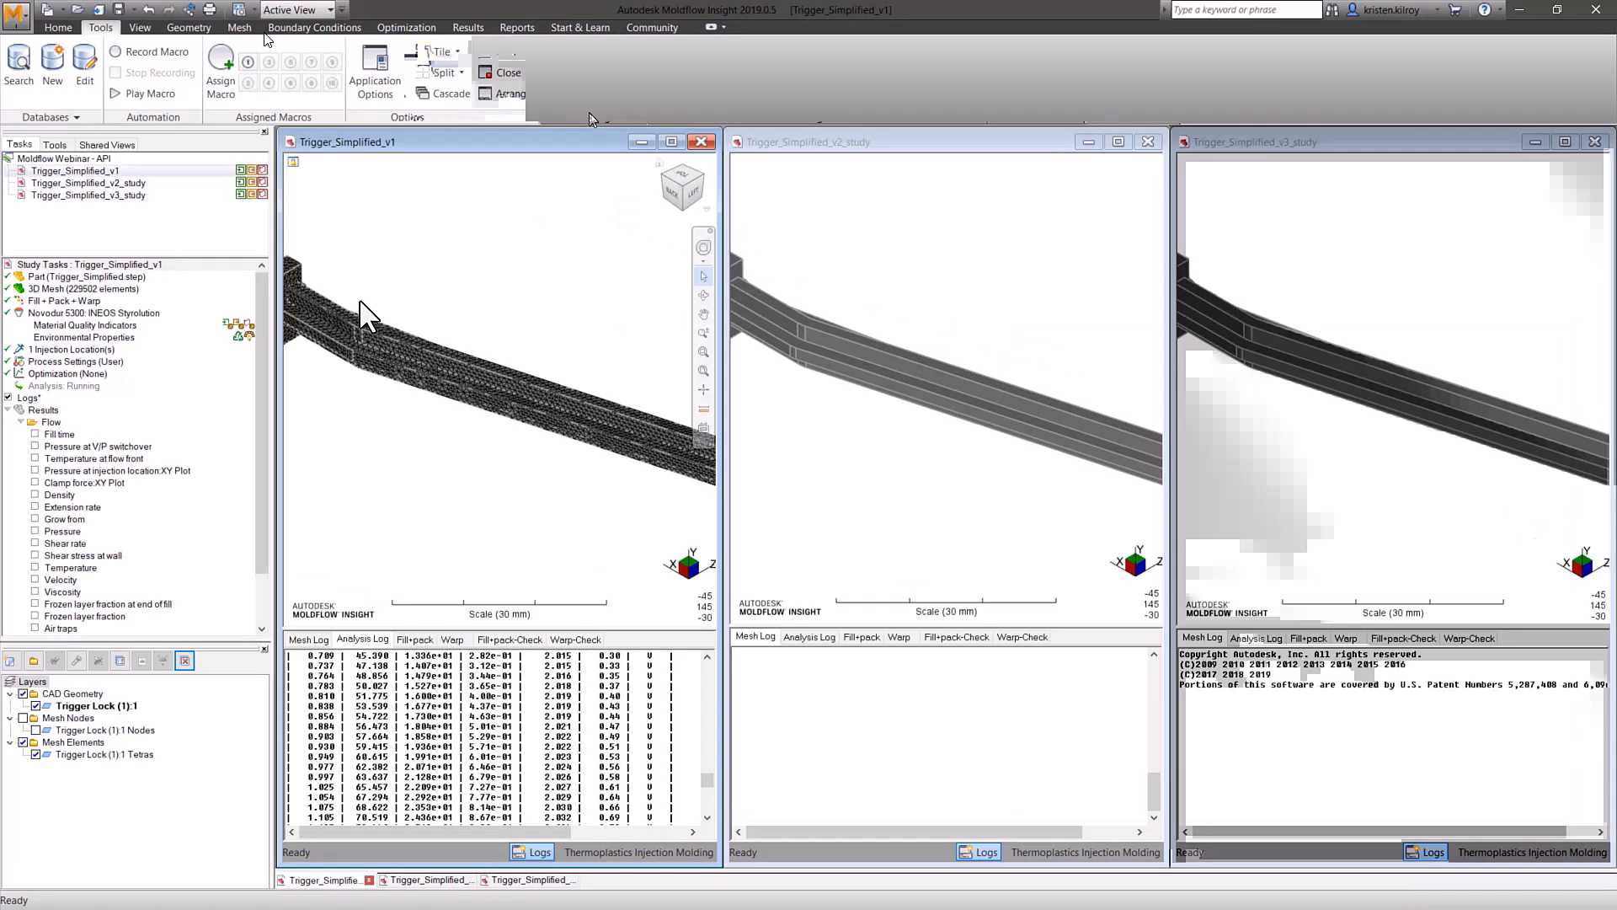
left_click(139, 27)
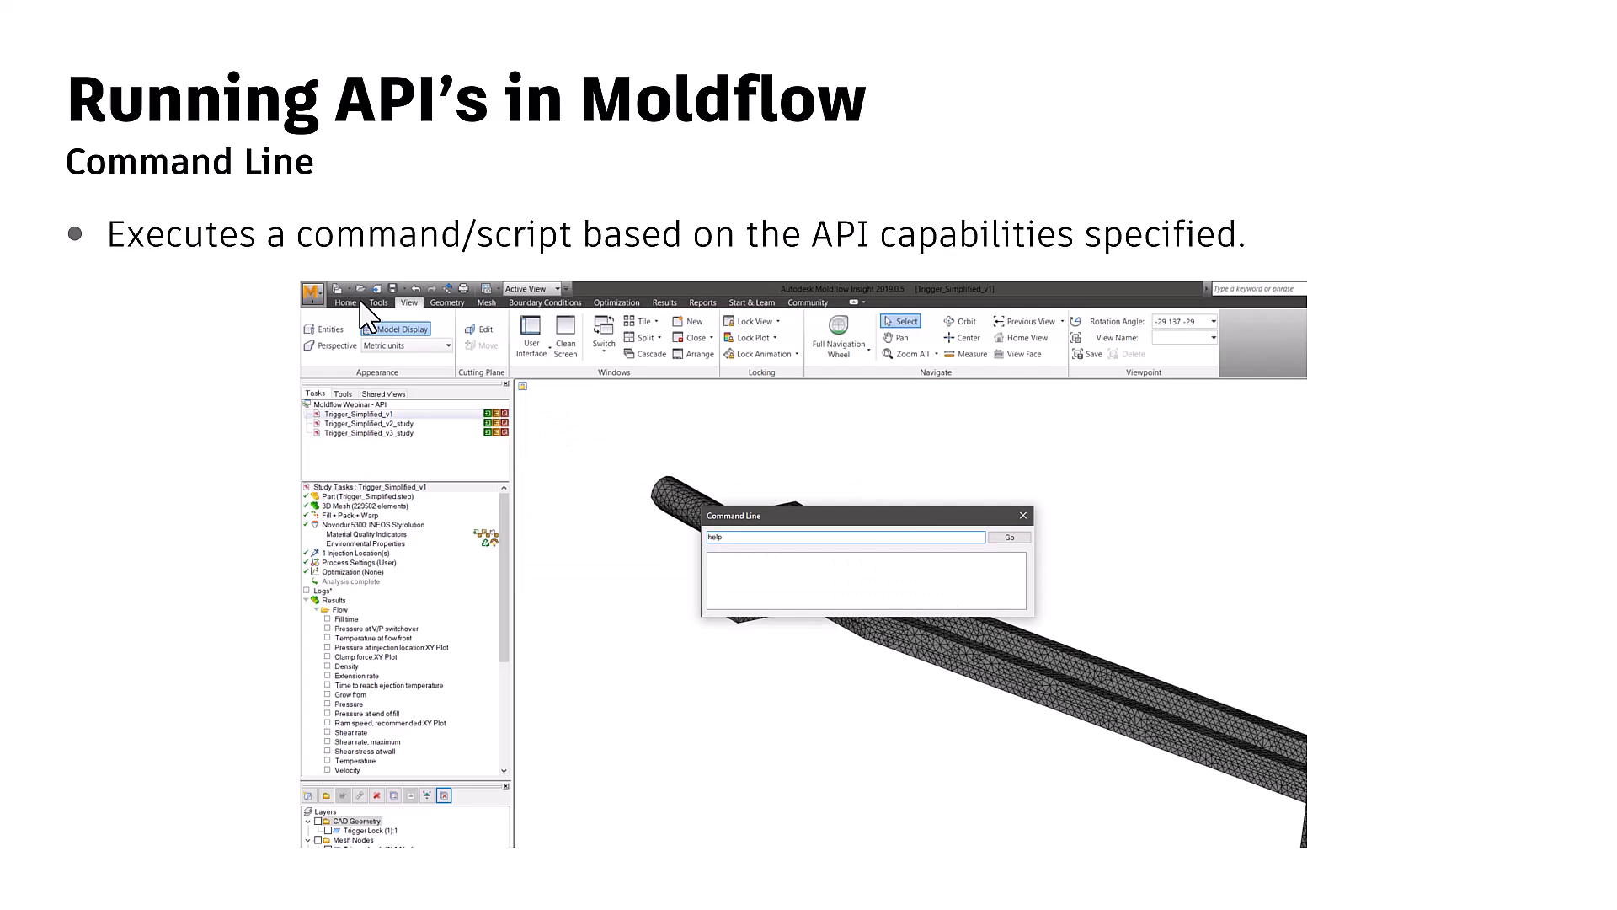
Play the command-line demo, scroll through the API command list, and enter 'custom epd'
left_click(1009, 537)
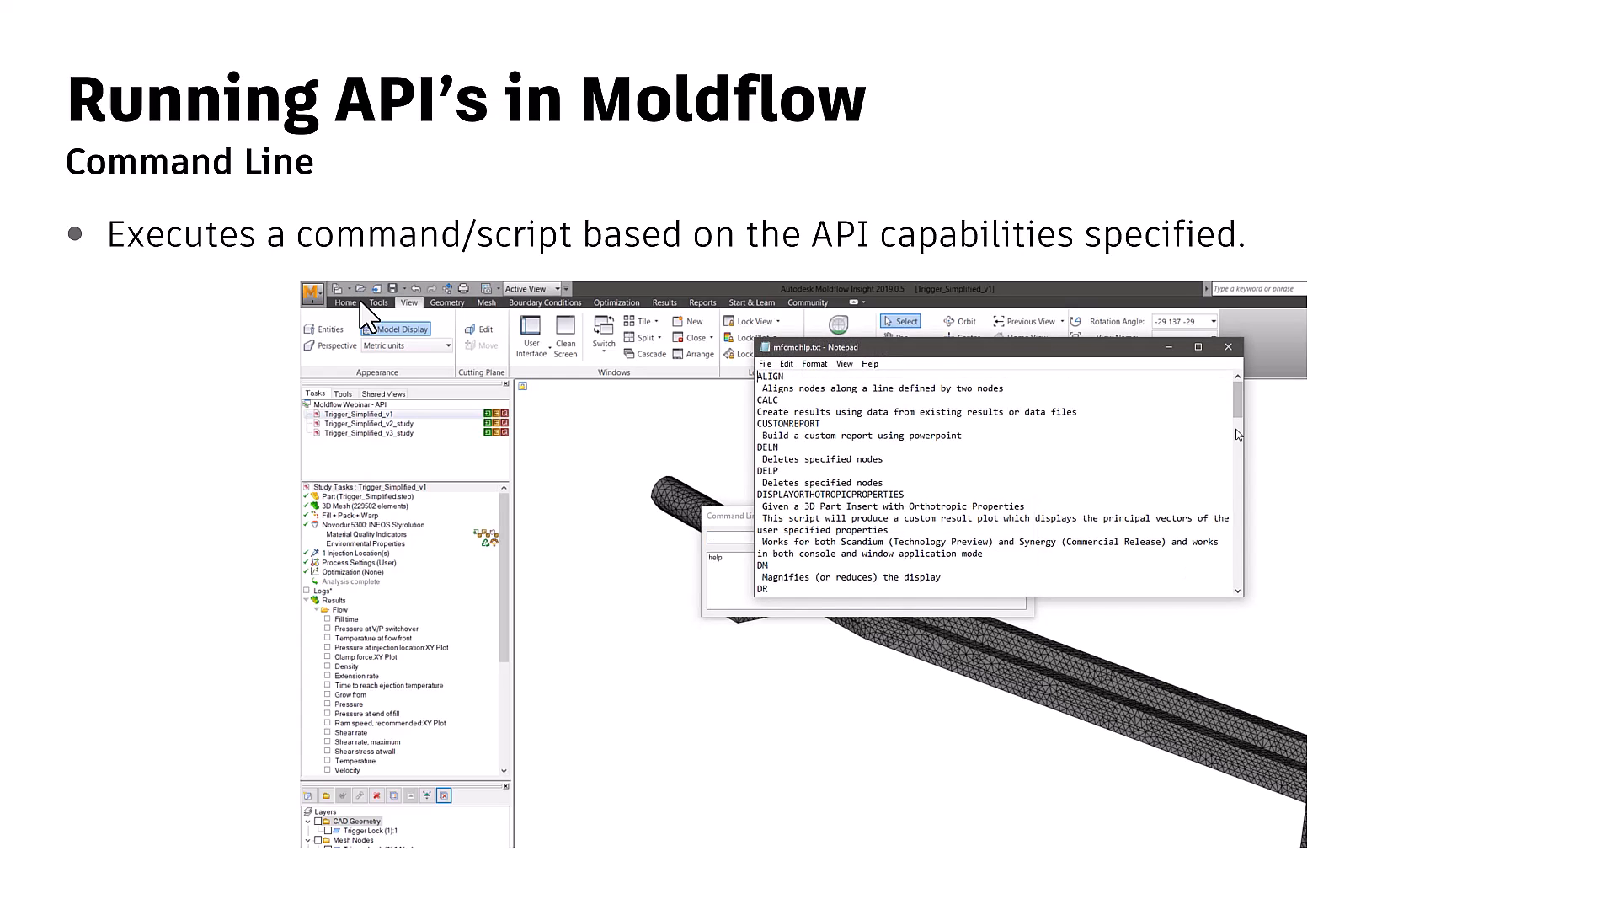
scroll("down", 3)
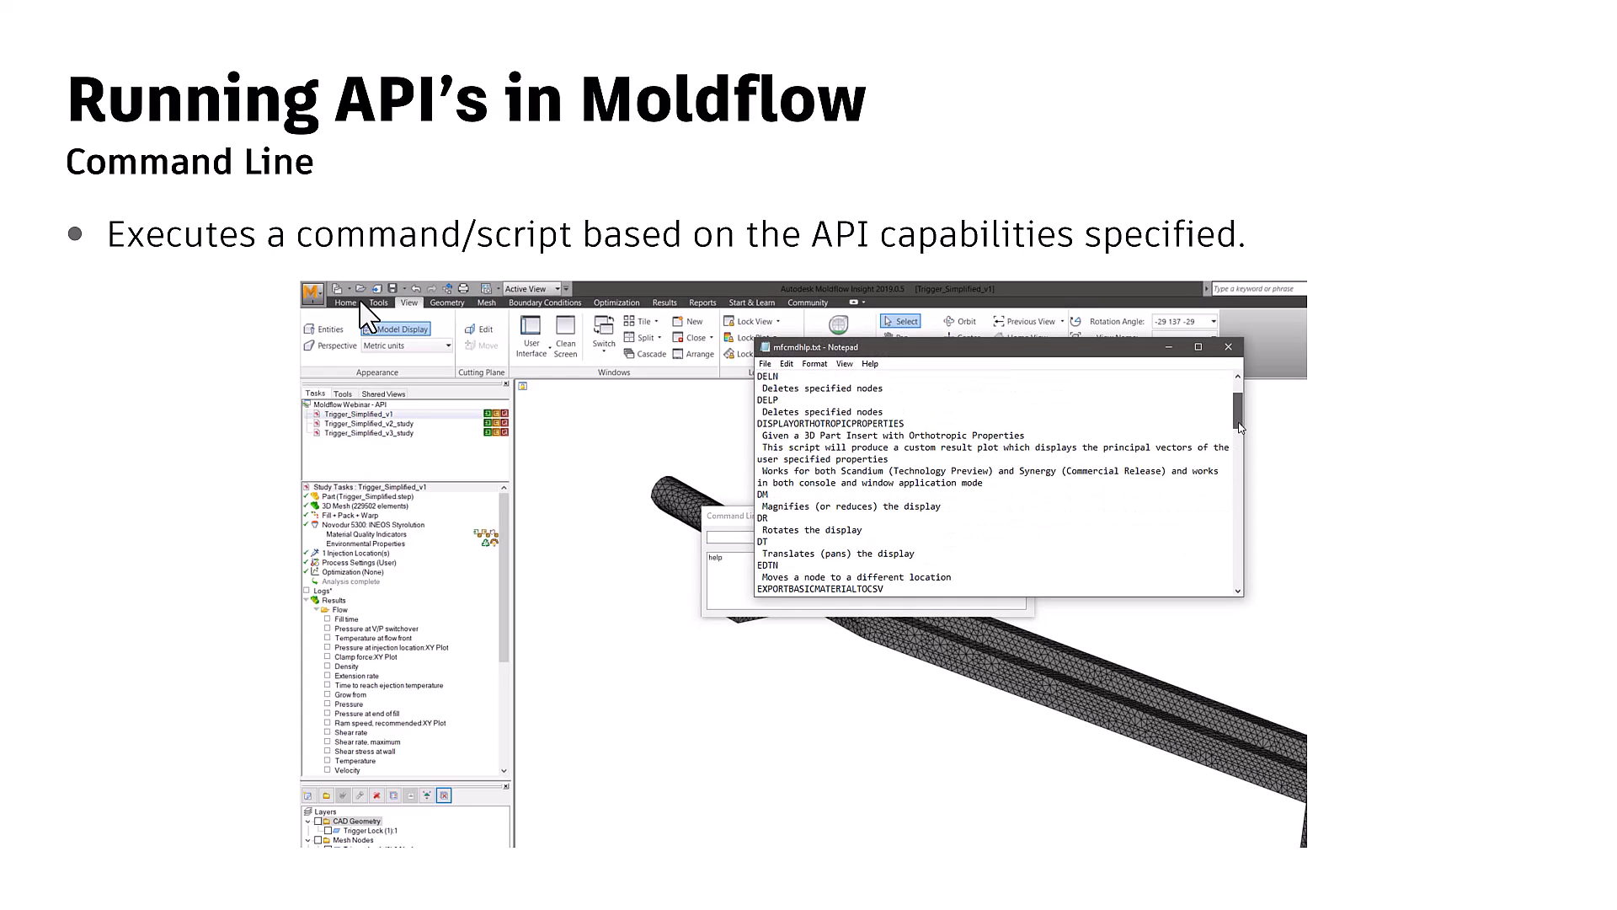
scroll("down", 3)
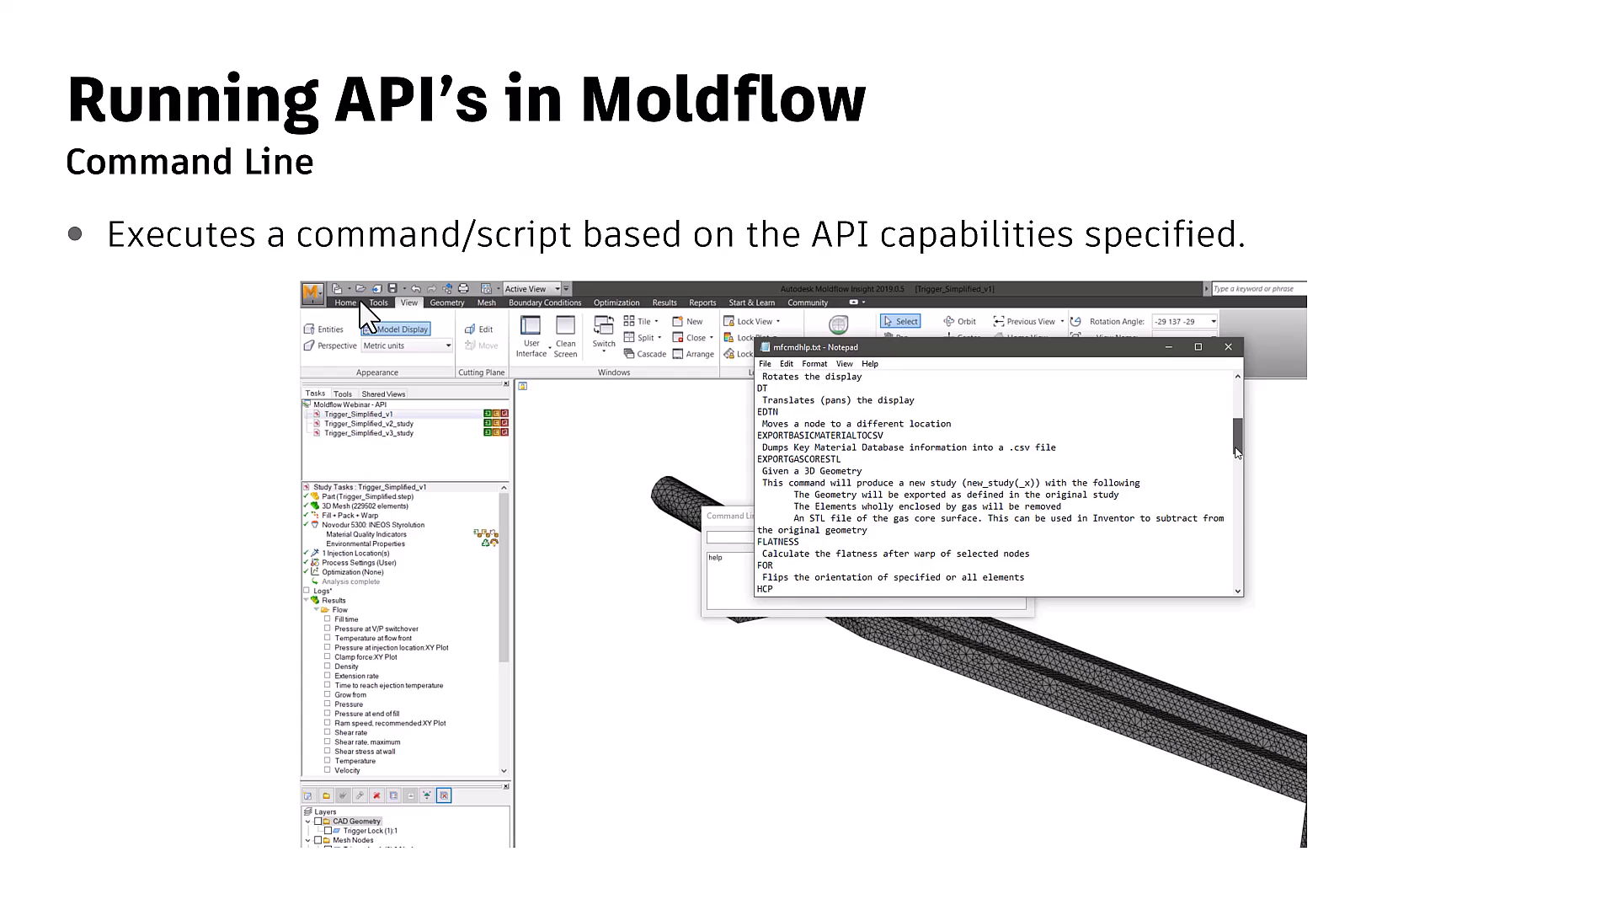
scroll("down", 3)
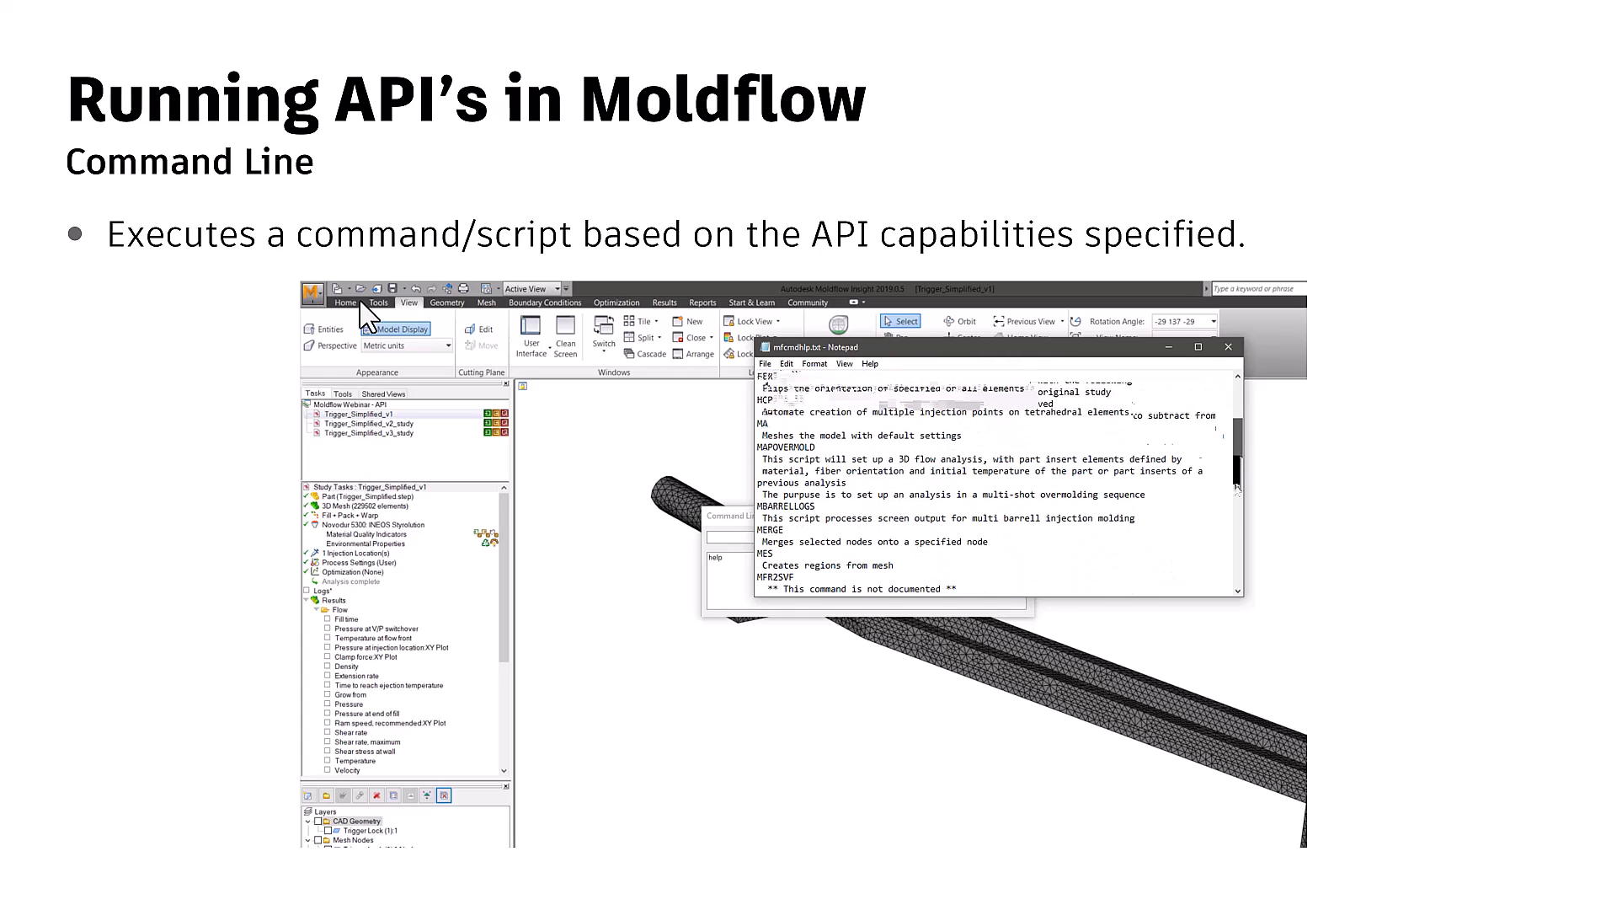
scroll("down", 3)
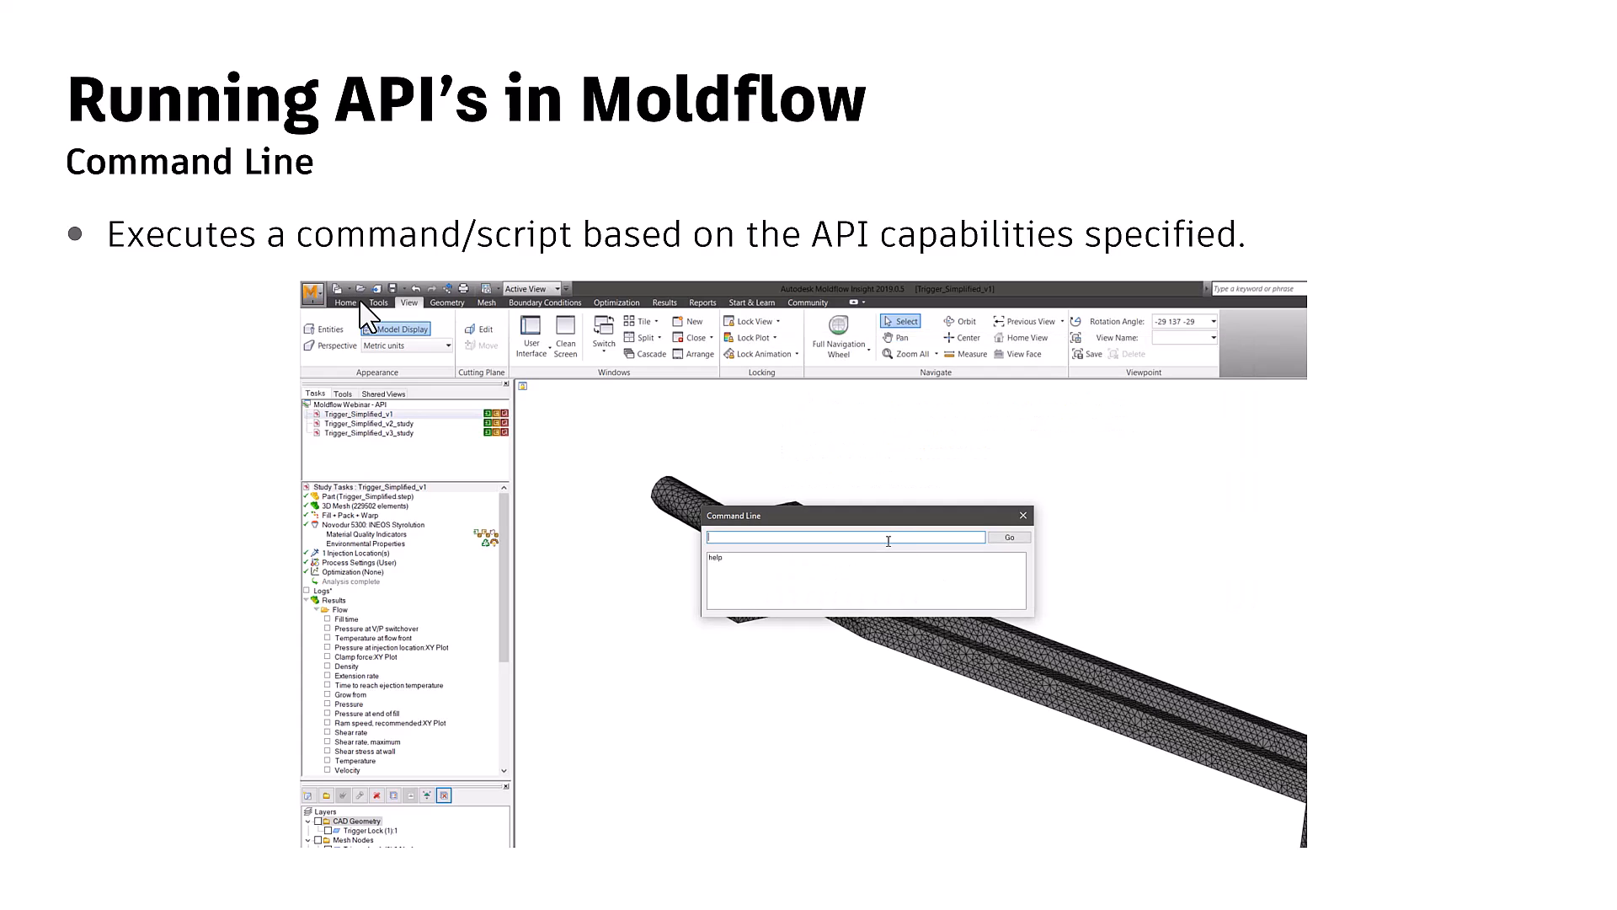
type("custom epd")
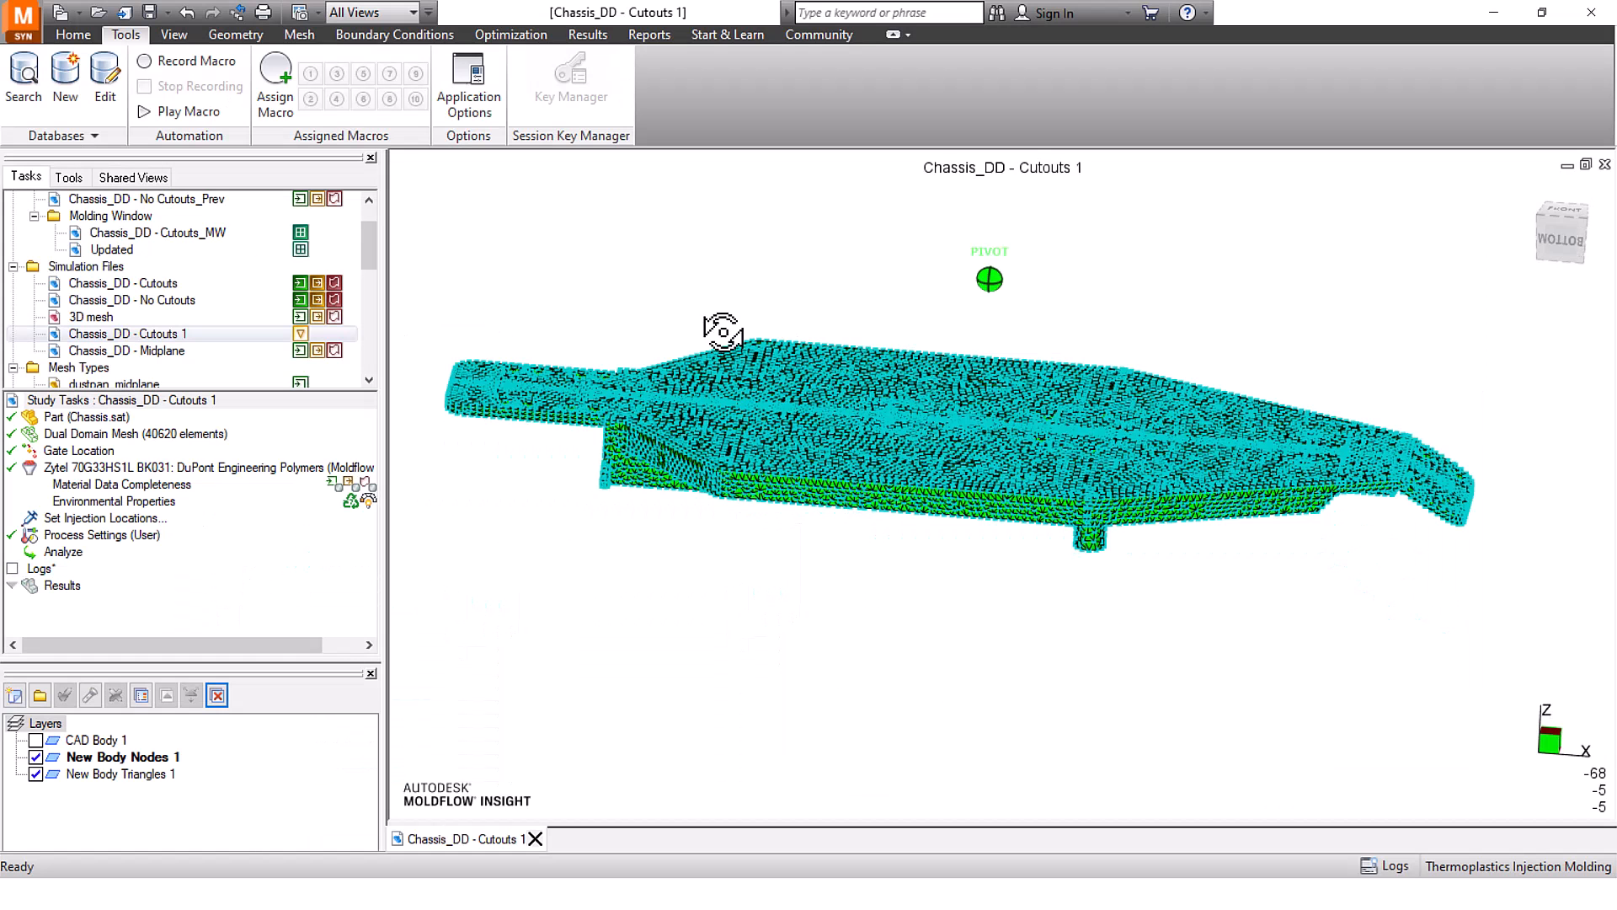
left_click_drag(722, 330, 656, 288)
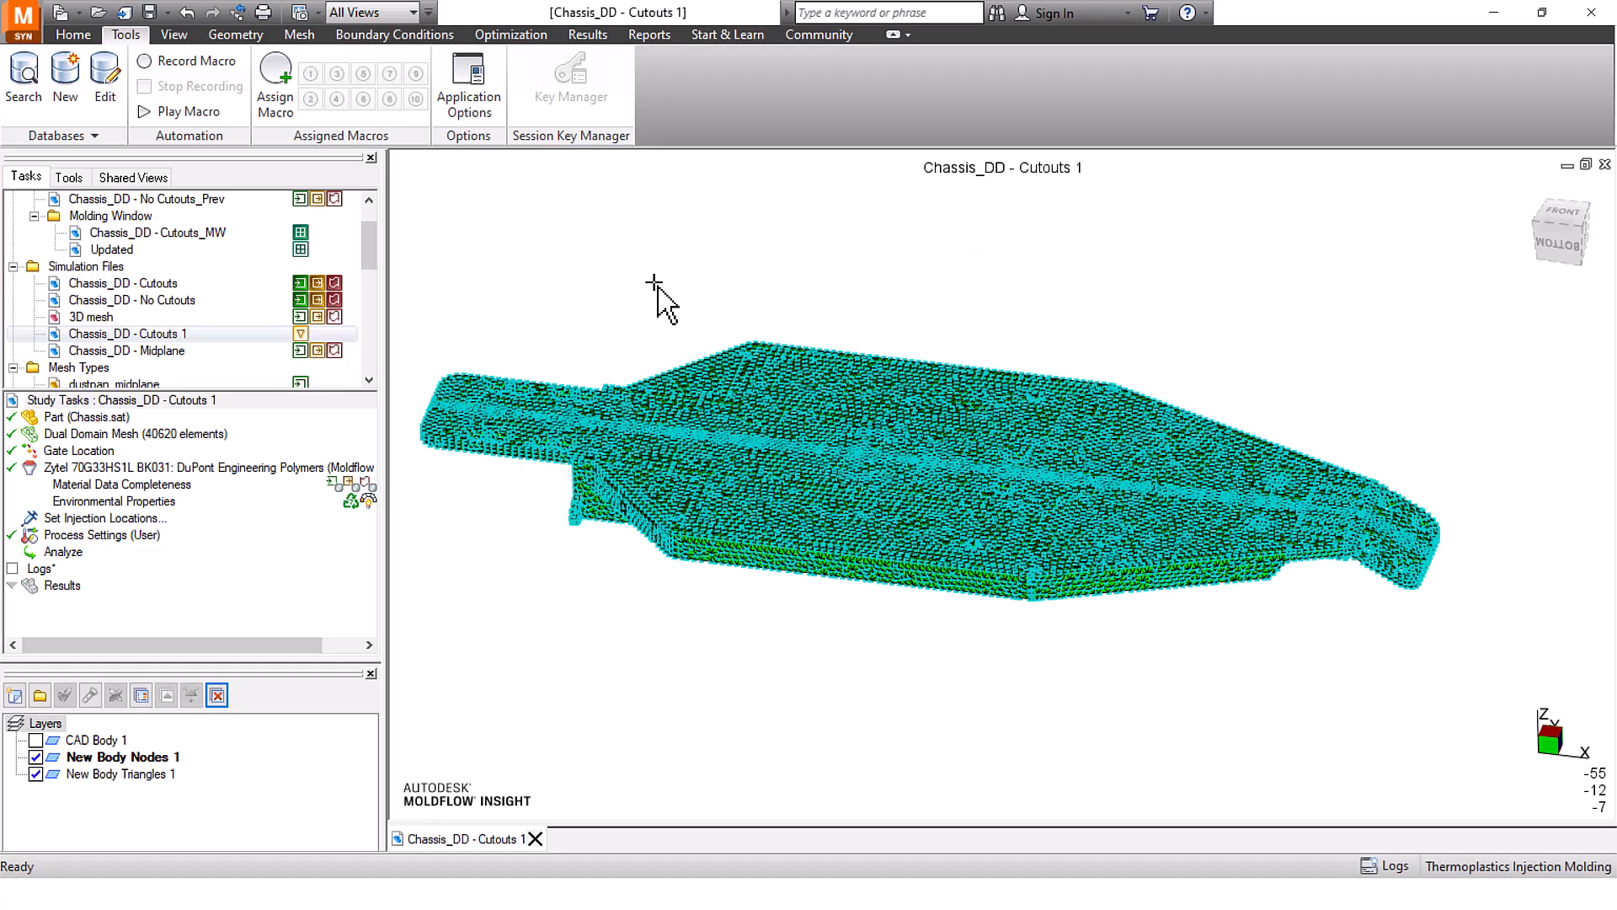
mouse_move(795, 500)
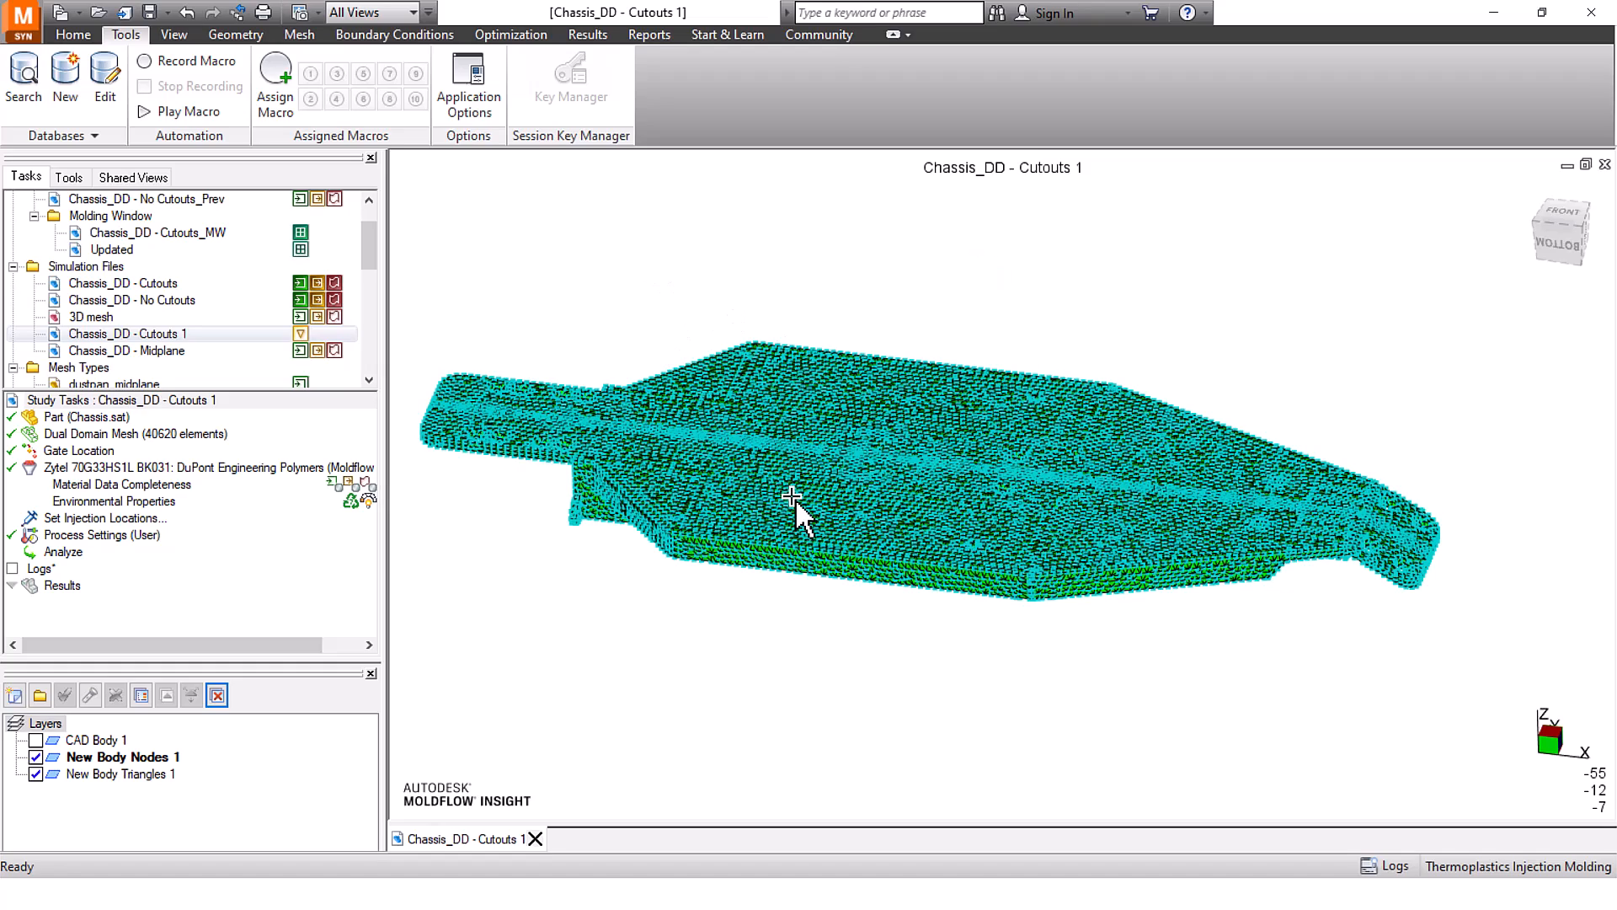
left_click_drag(803, 516, 794, 505)
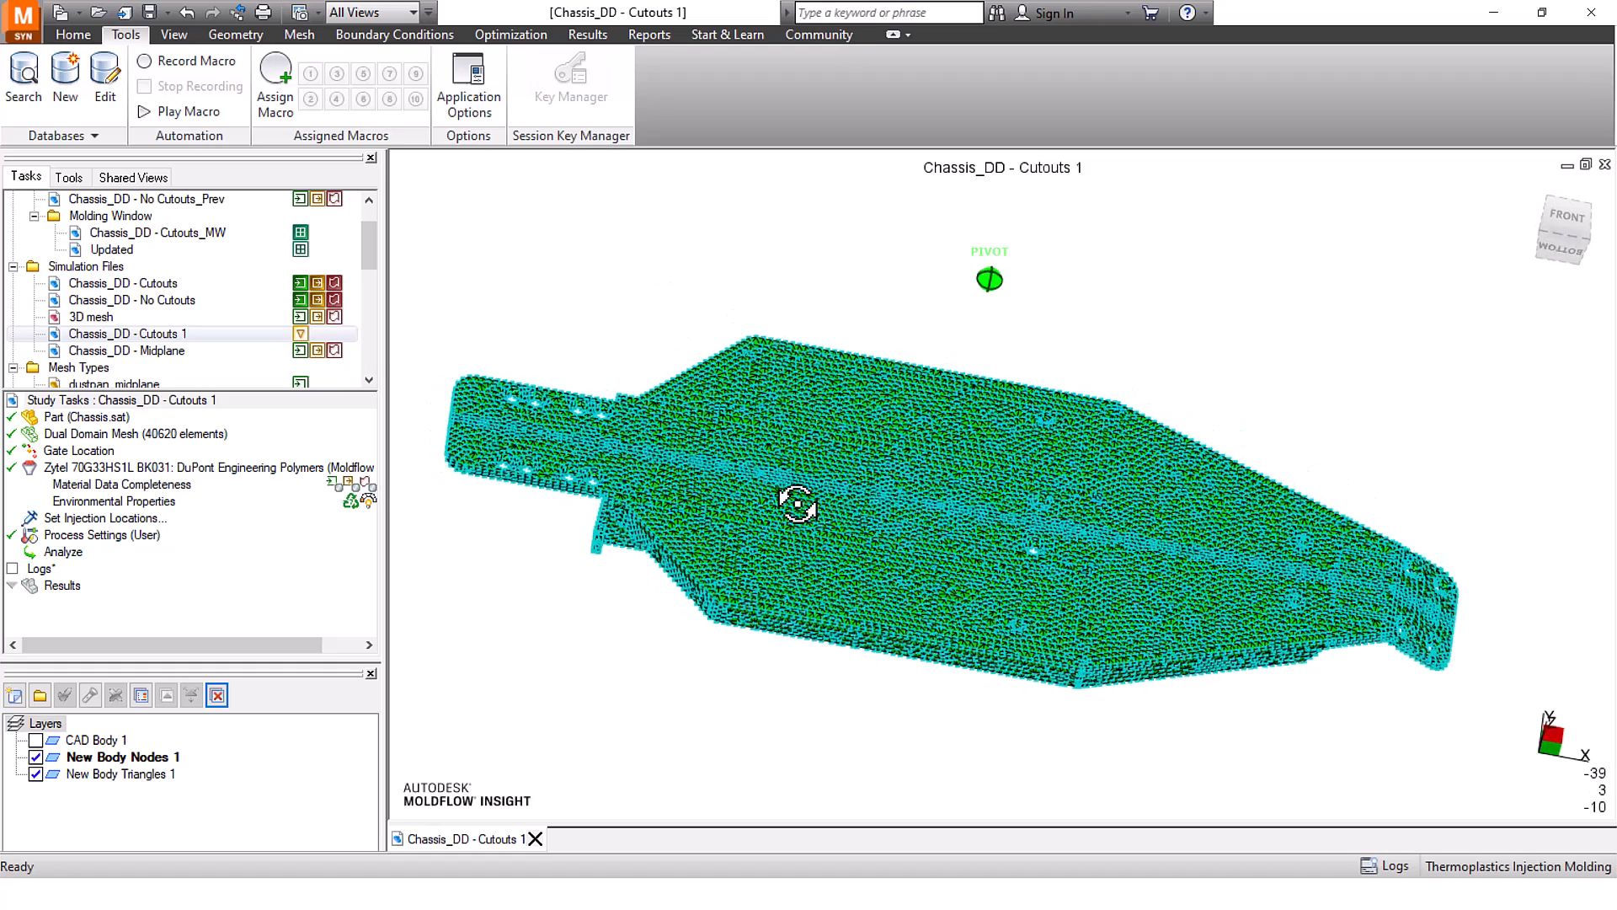
left_click_drag(797, 502, 867, 603)
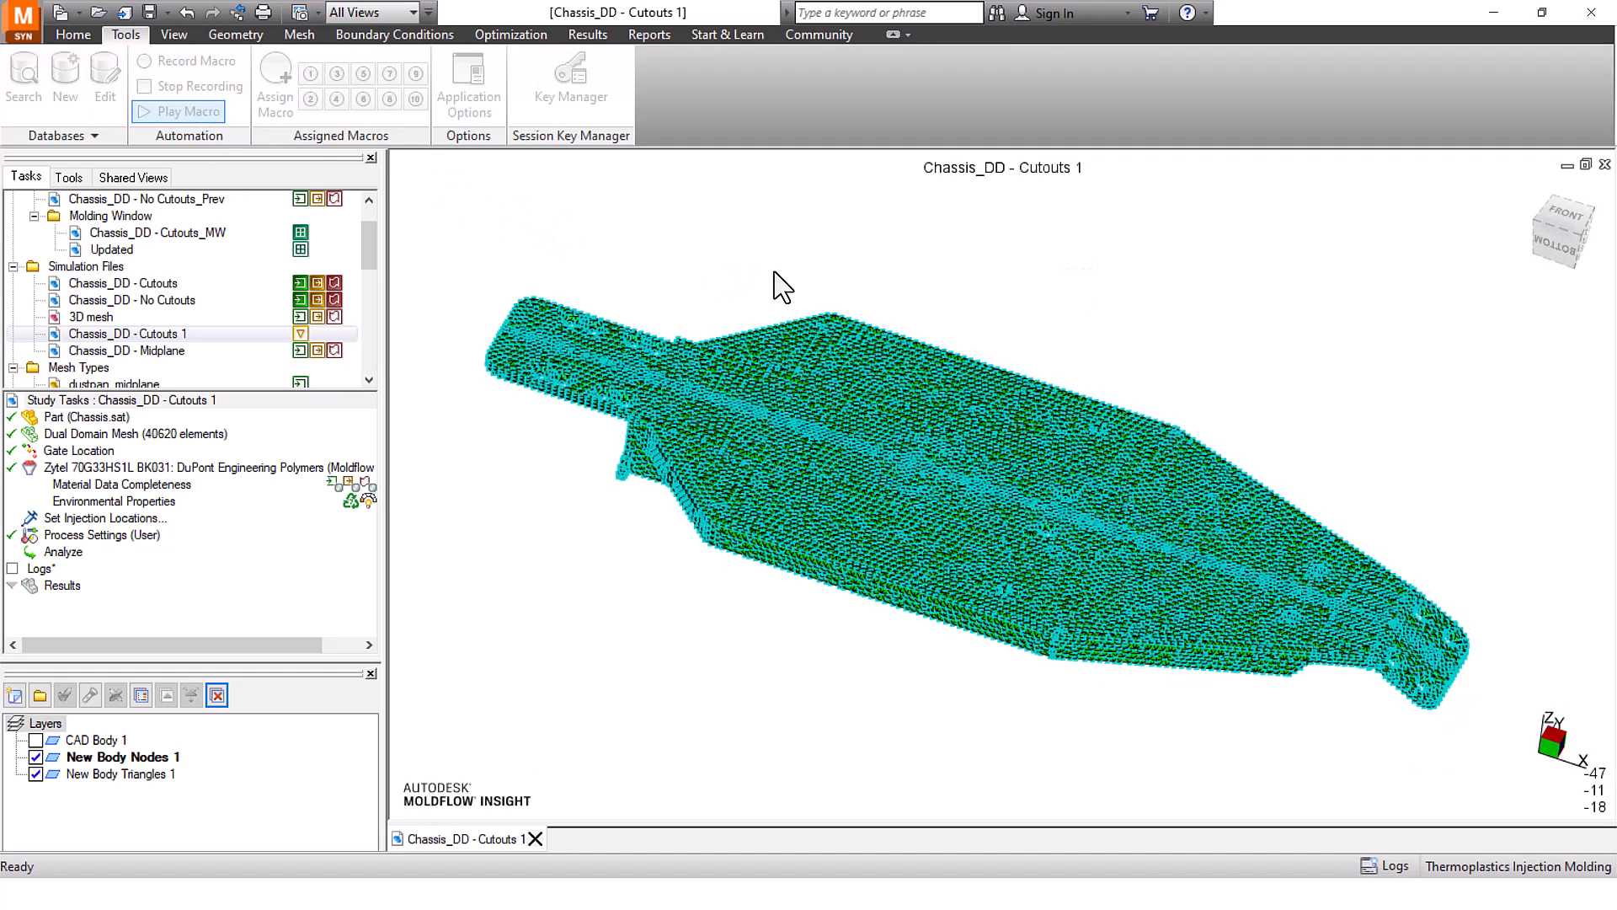
Play the CreateThickness3DPlot.vbs macro from the Scripts folder
left_click(186, 111)
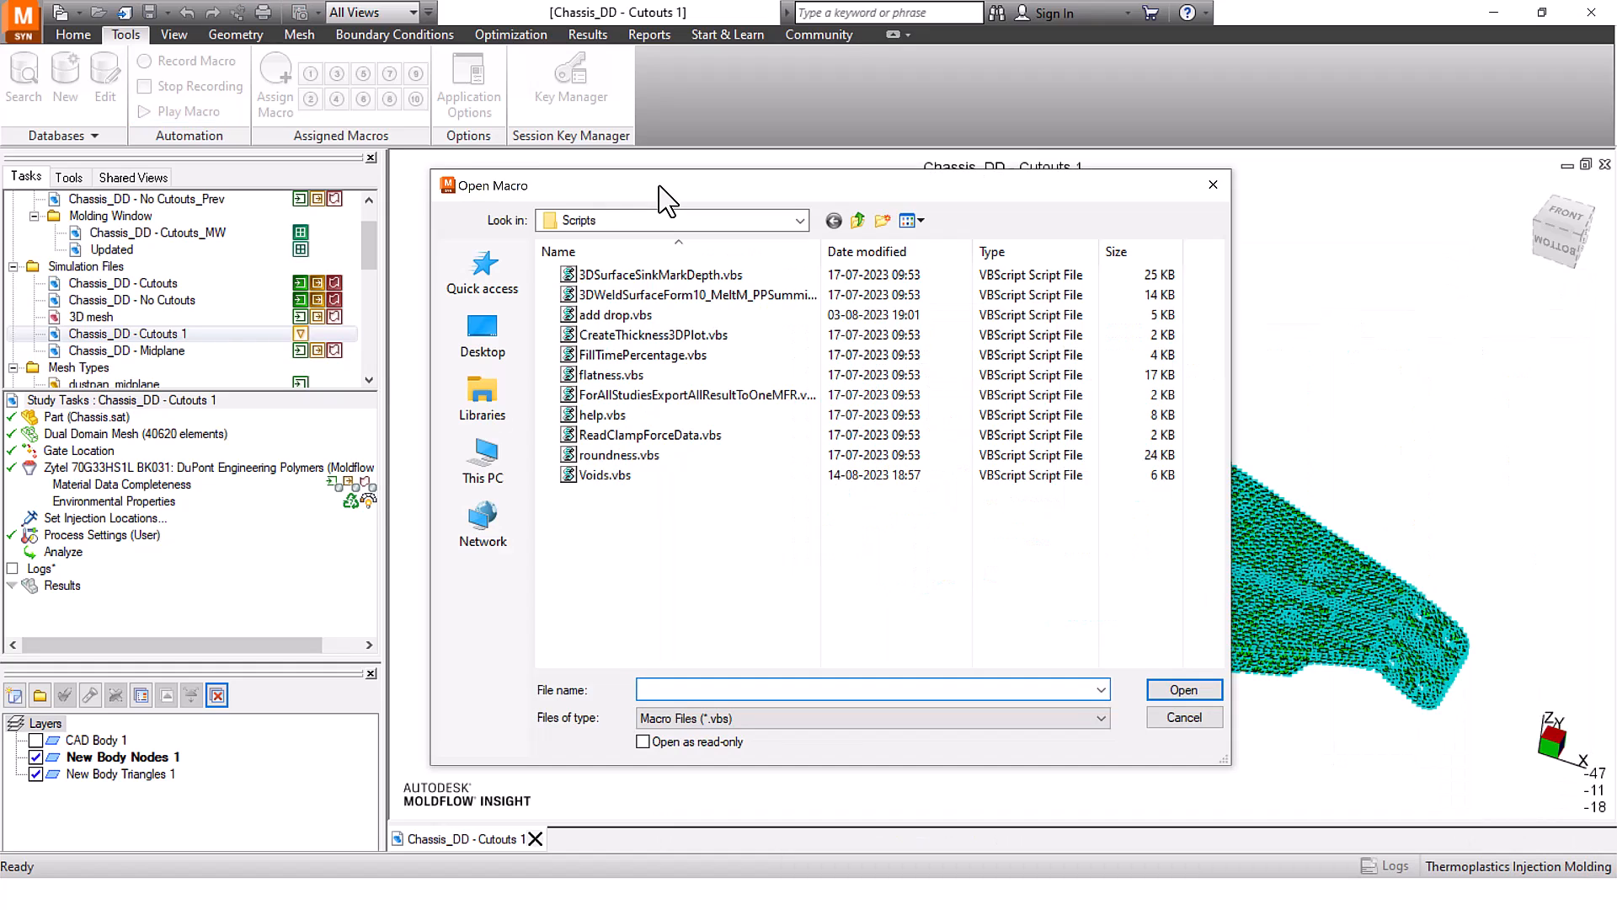
left_click(652, 335)
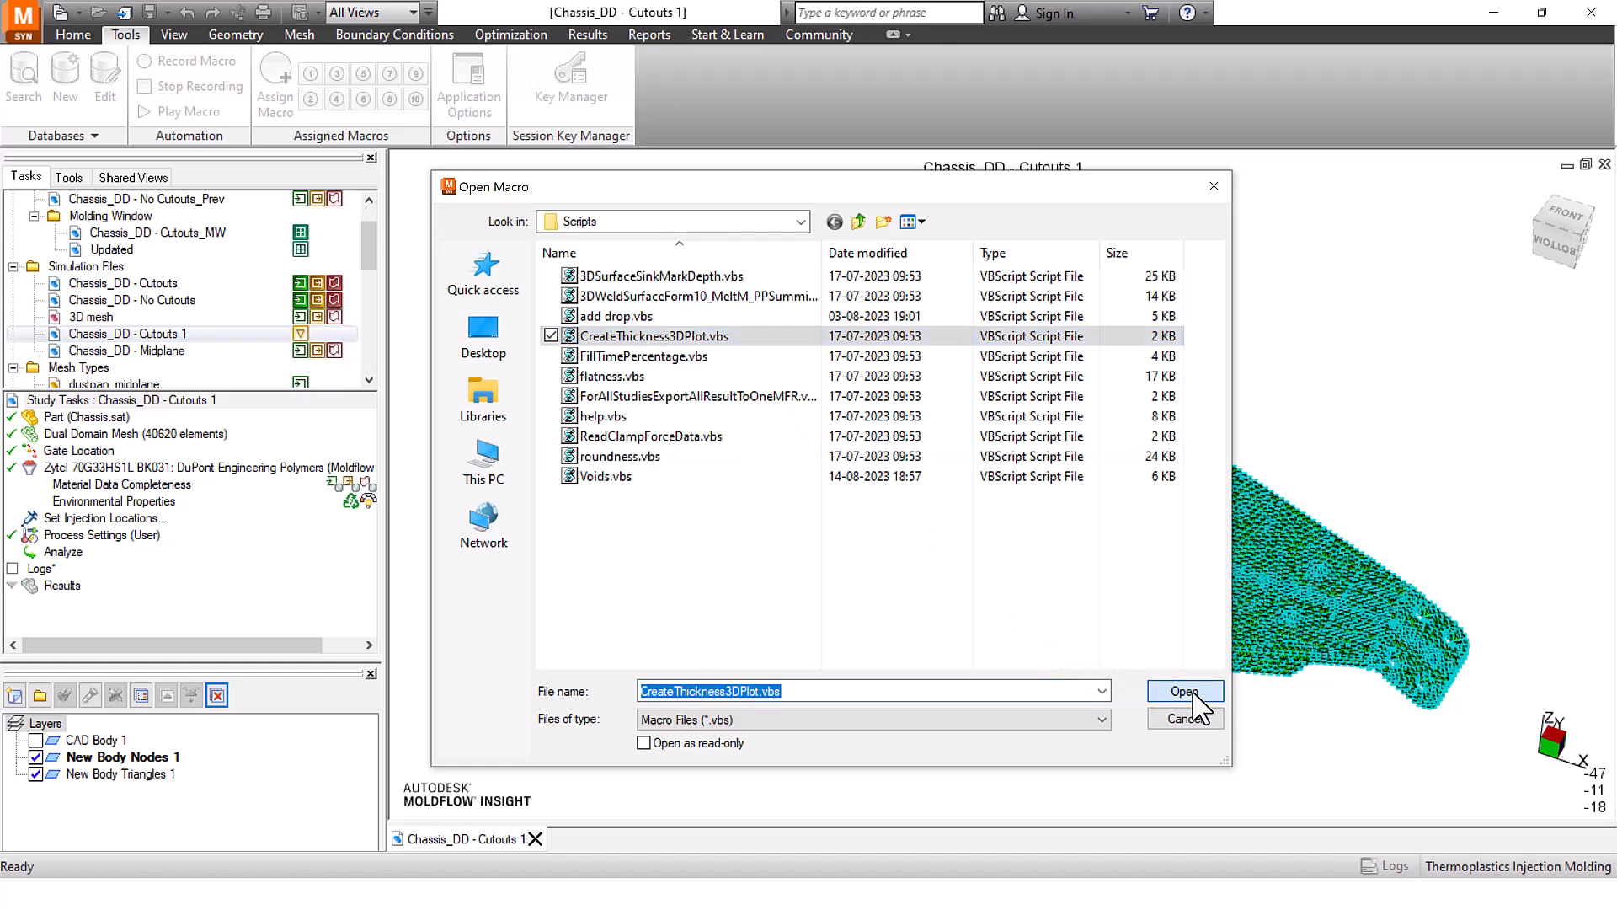
left_click(1185, 691)
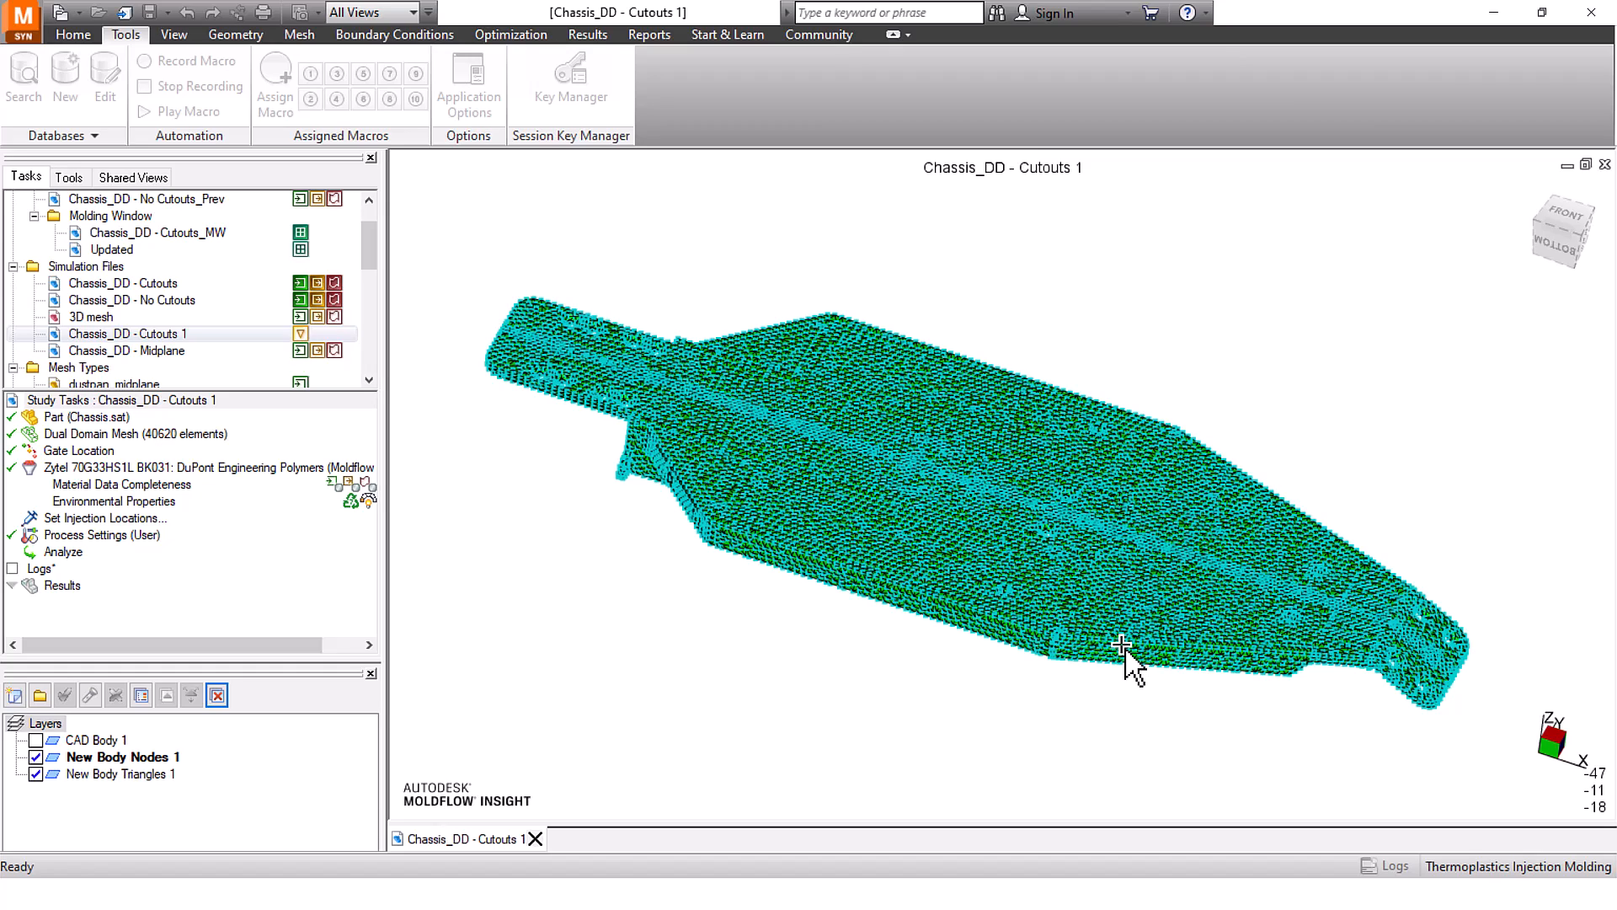
Display the 1.174–3.248 Thickness result, orbit to the underside, and query a value
left_click(79, 601)
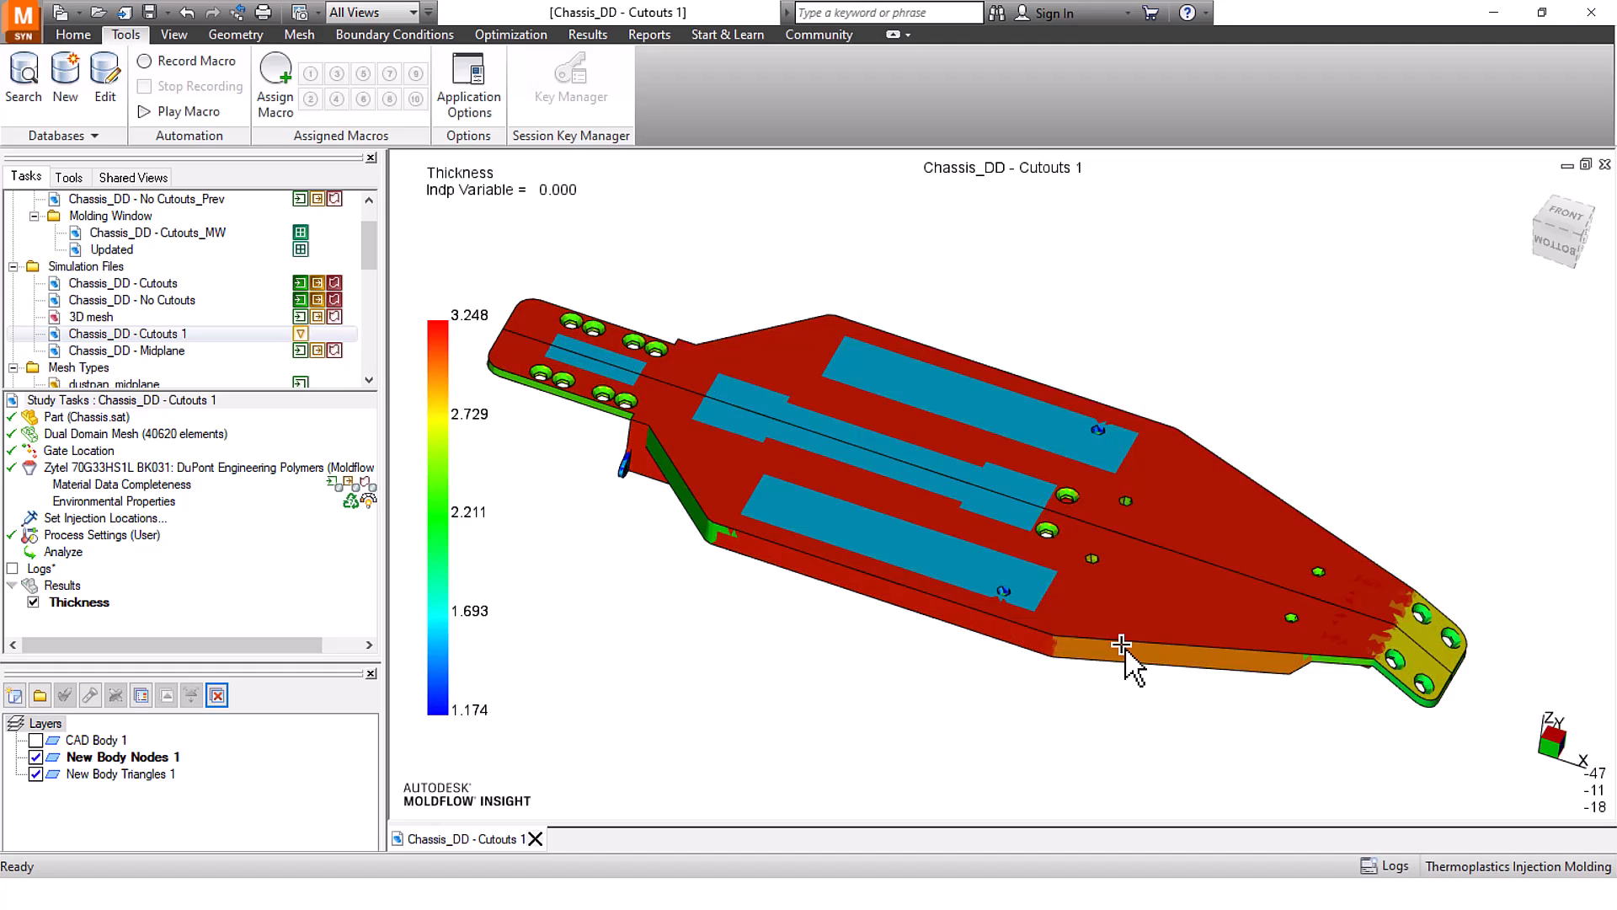
left_click_drag(1121, 644, 850, 473)
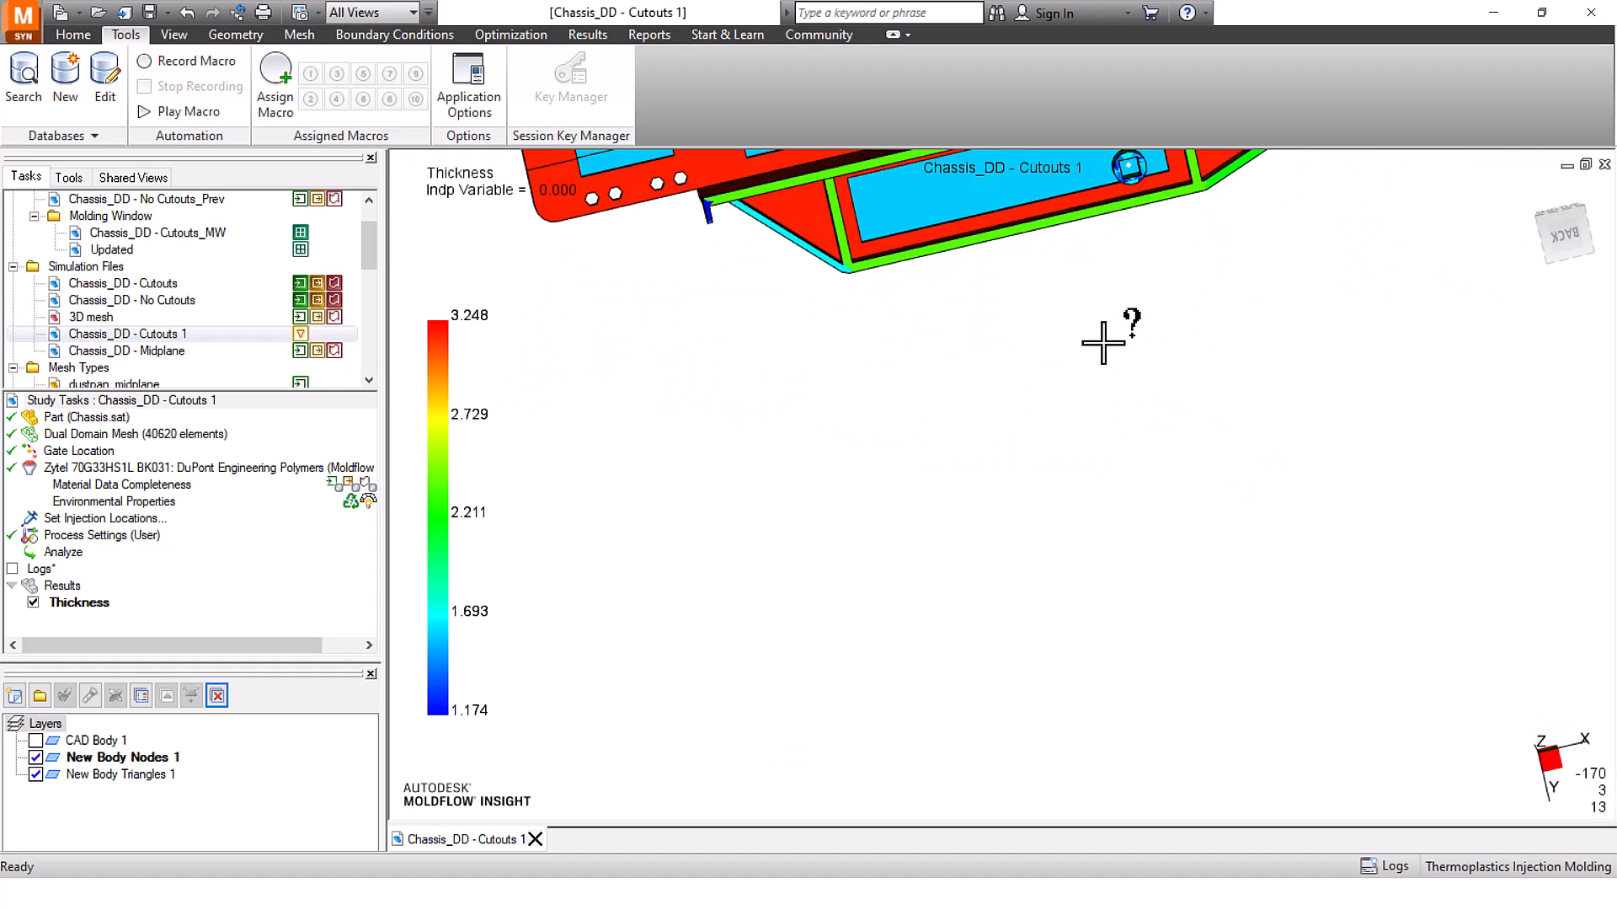
left_click_drag(1104, 340, 959, 660)
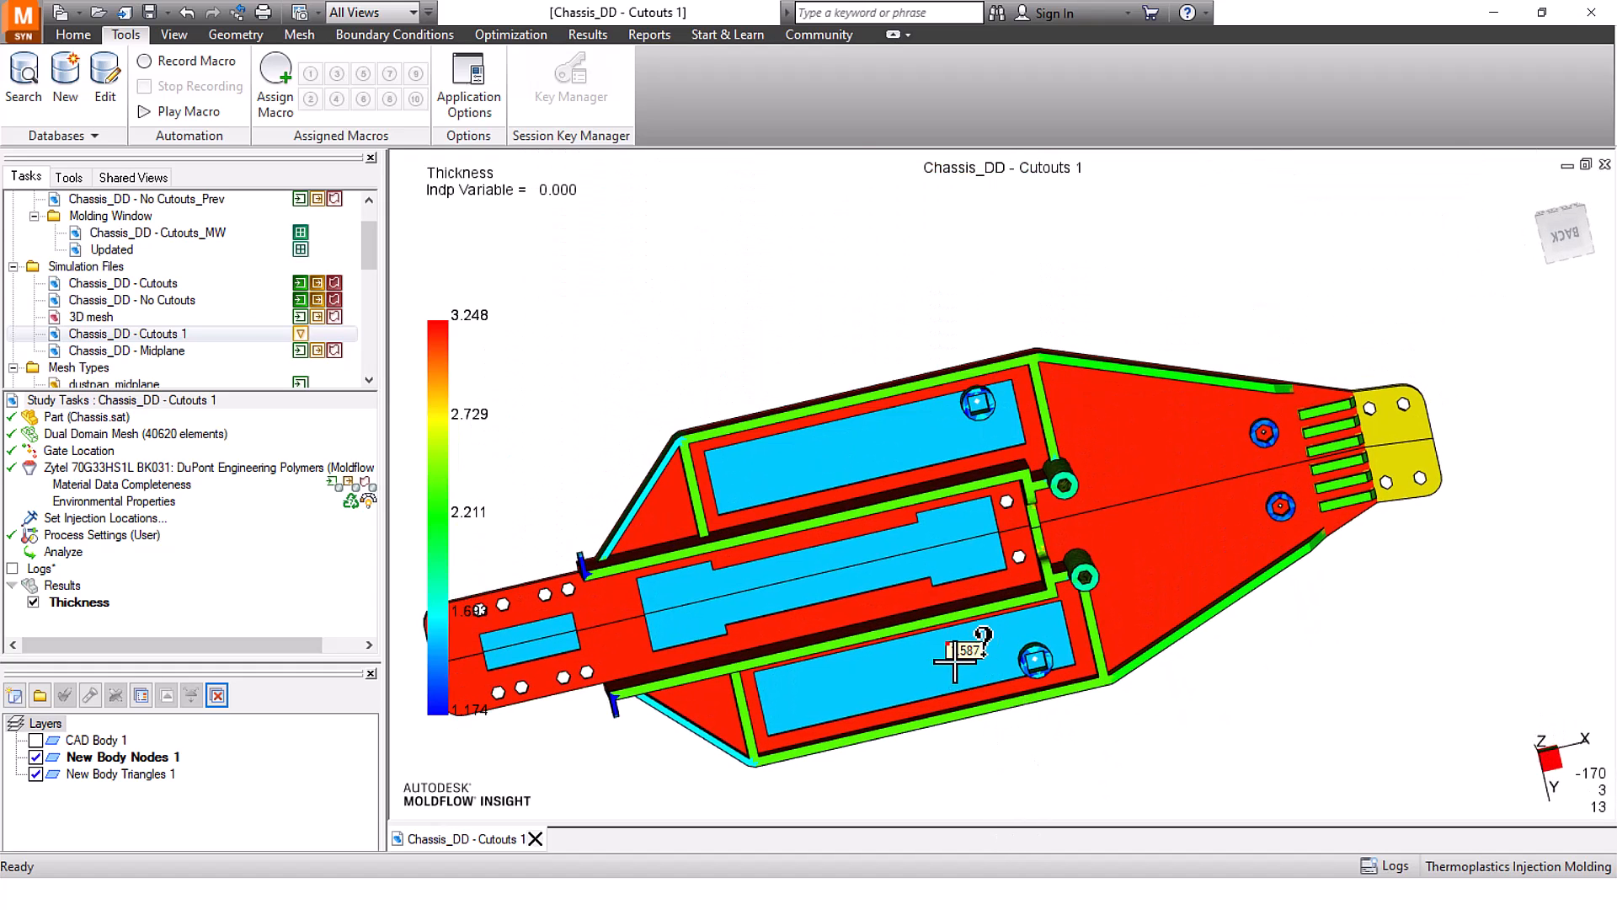
left_click(1080, 464)
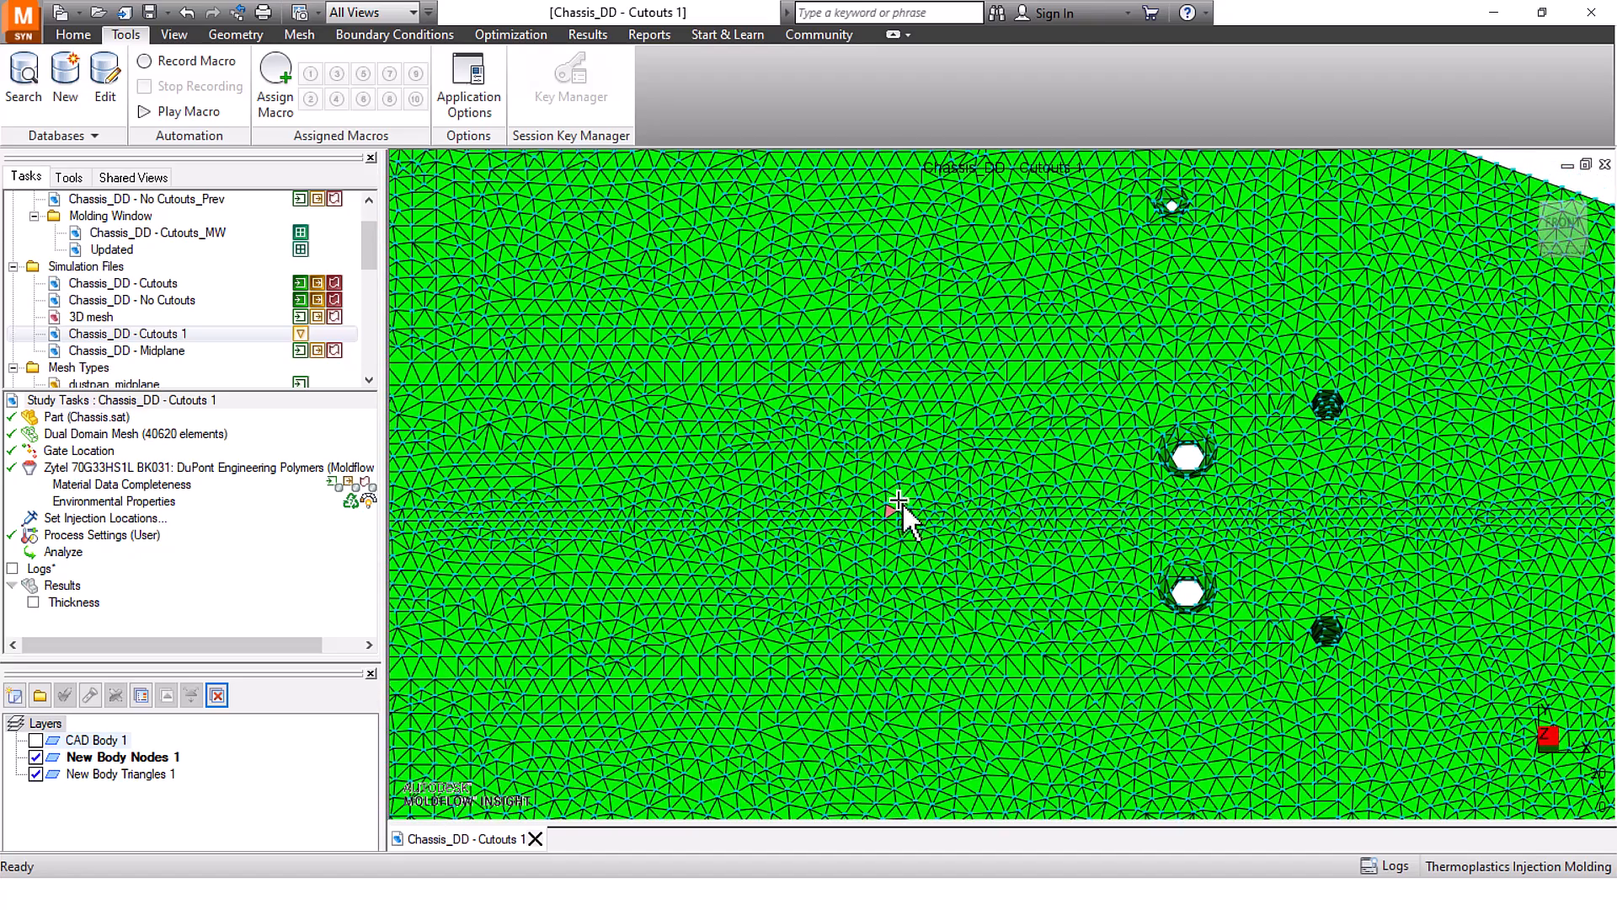
mouse_move(892, 603)
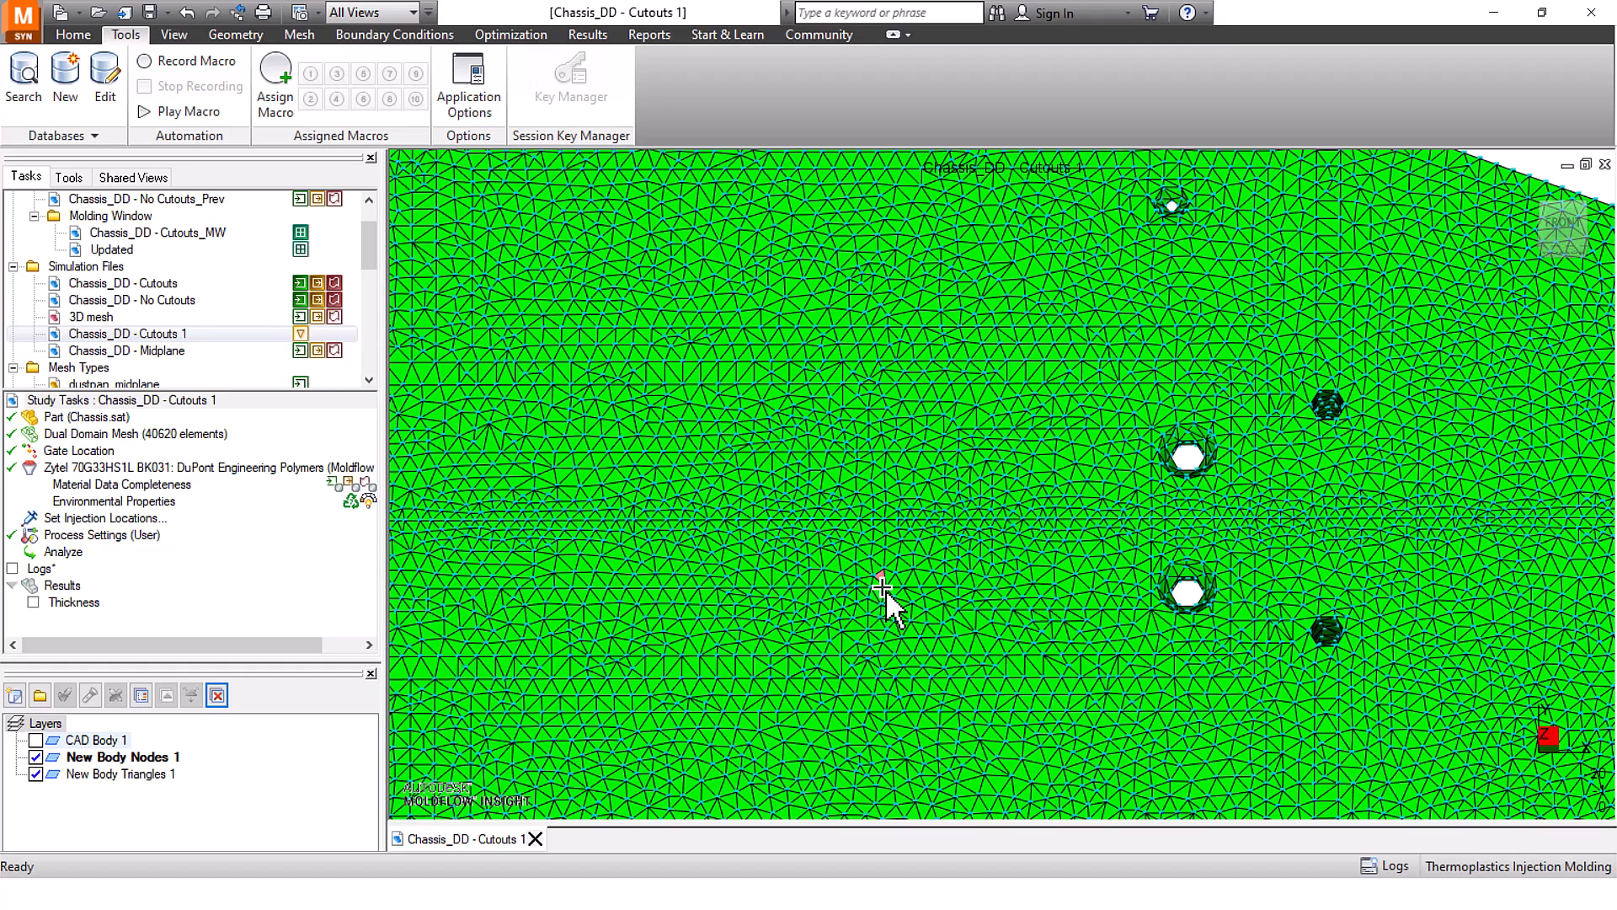
Select a node on the zoomed-in chassis mesh as the hot drop location
left_click(883, 587)
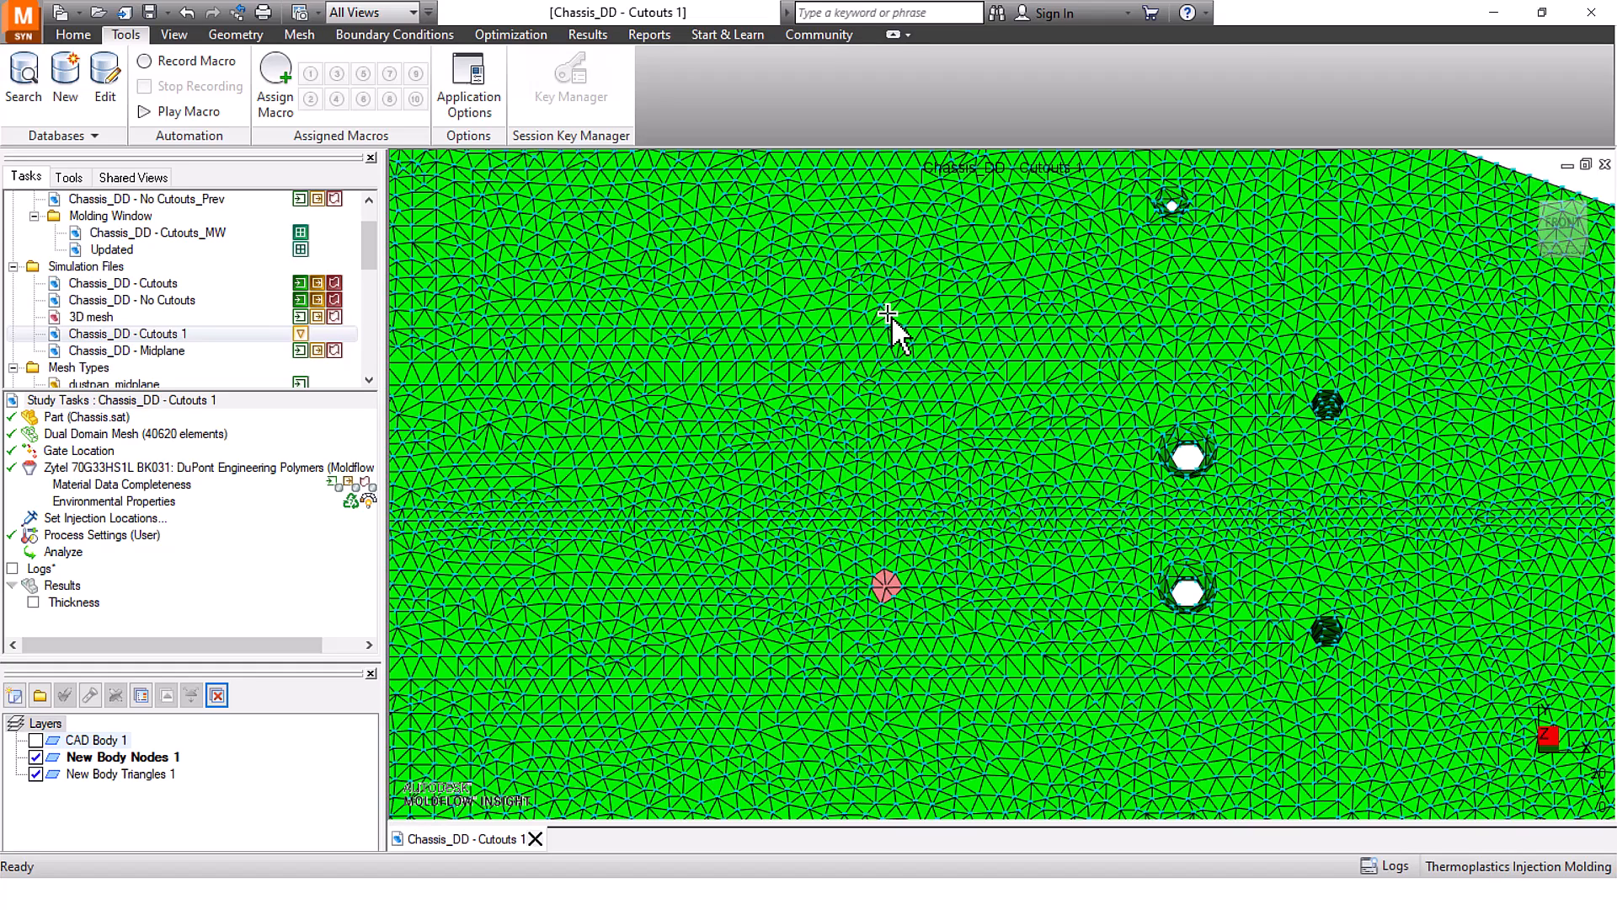
mouse_move(891, 598)
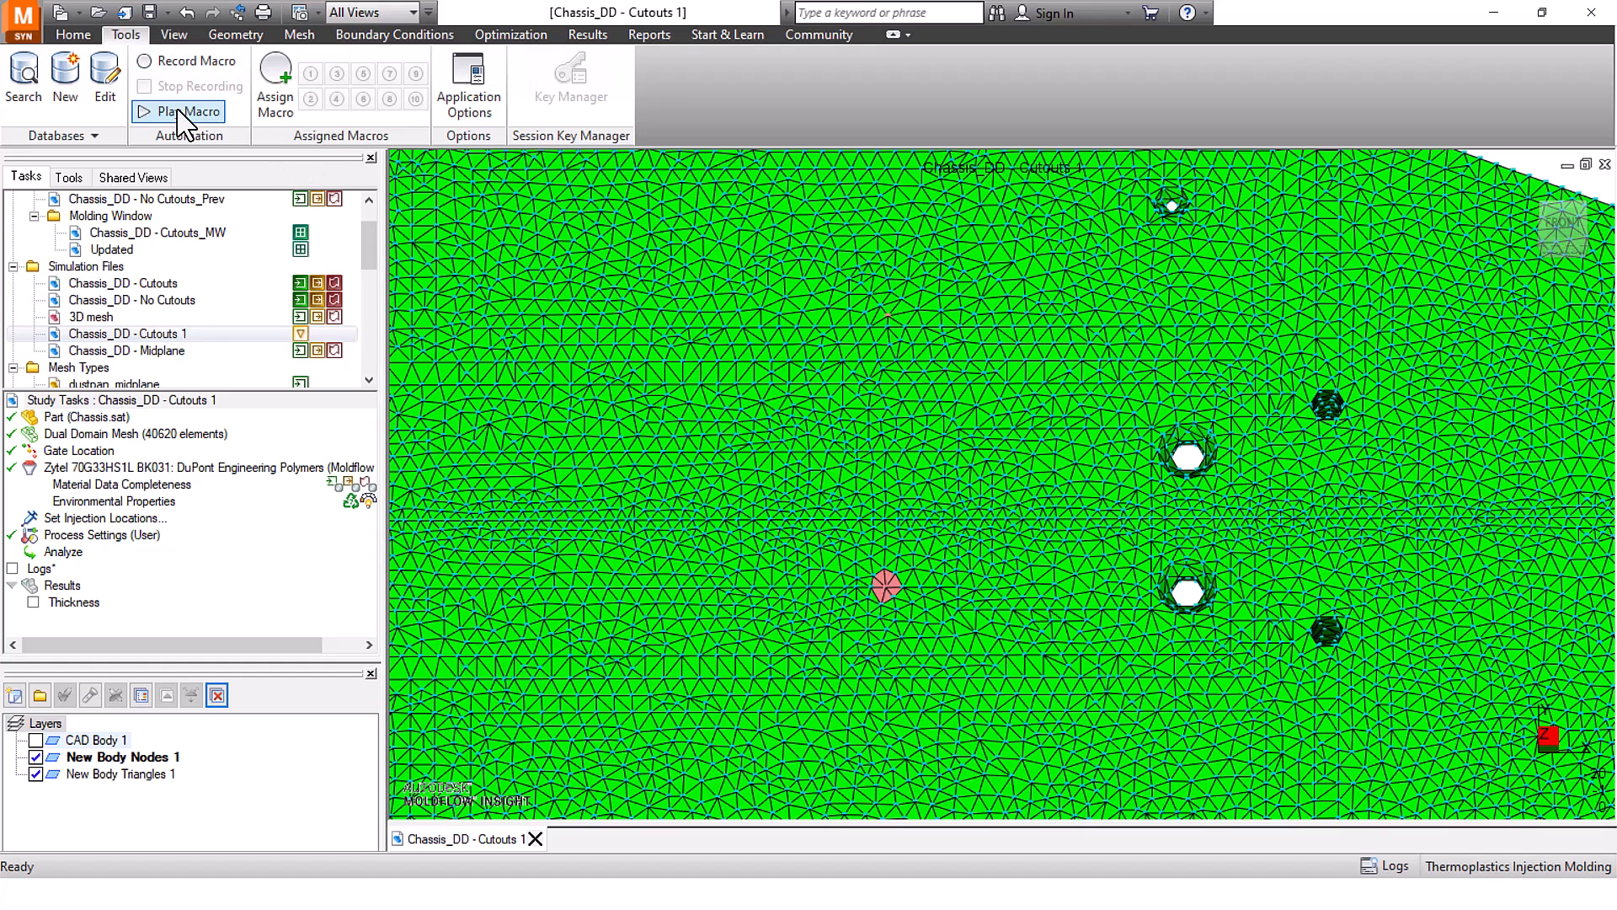
Play the add drop.vbs macro to create the hot drop beams
left_click(186, 111)
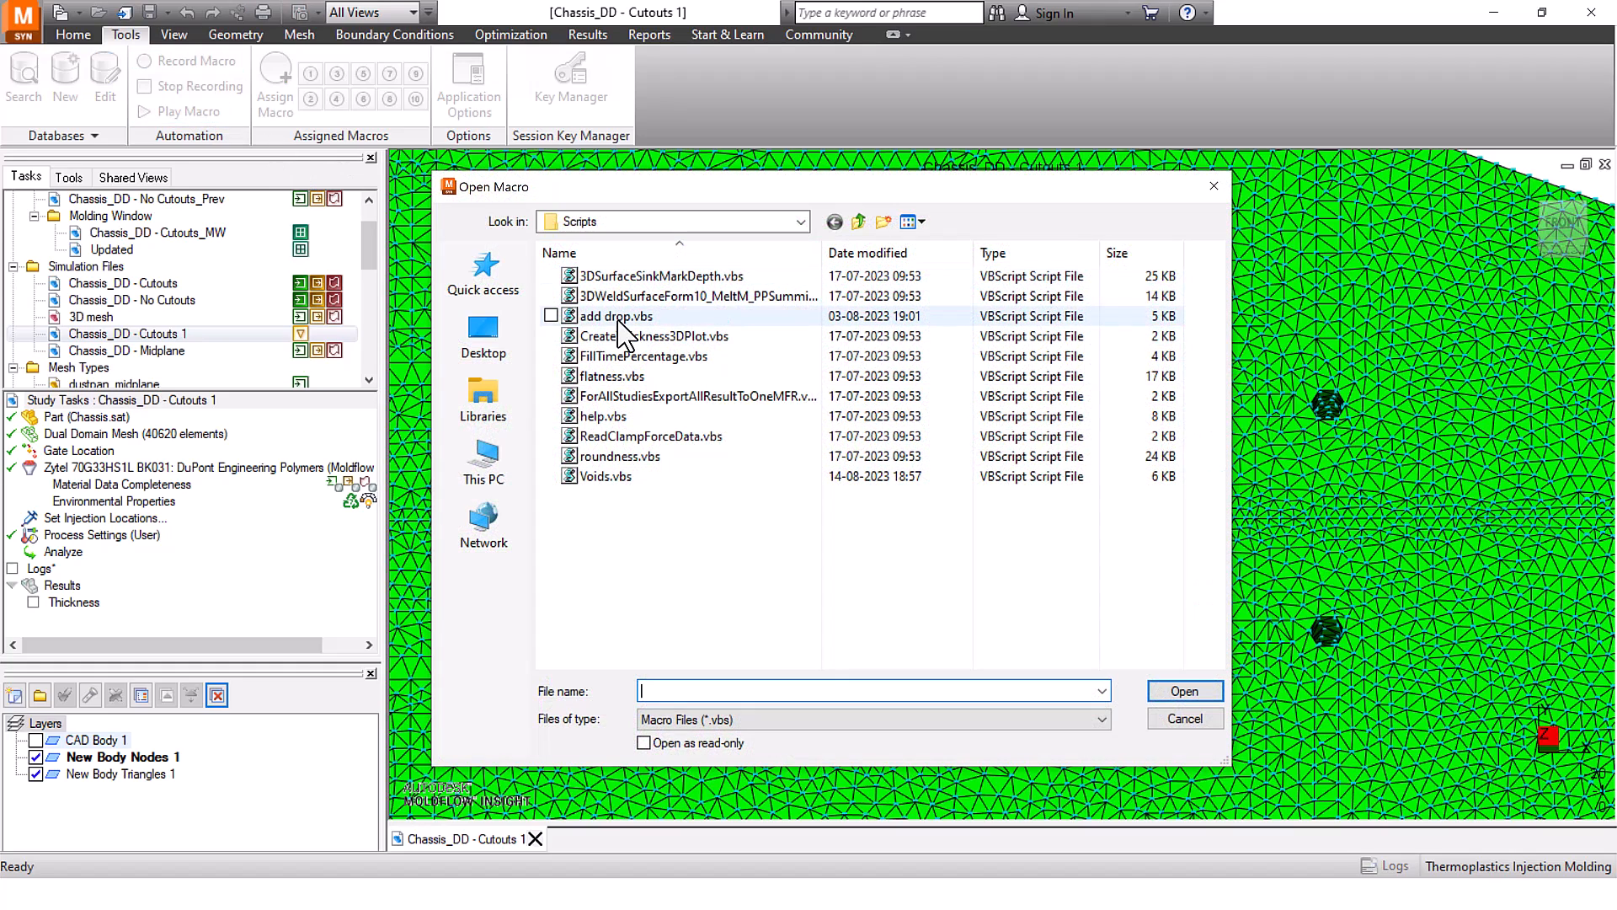
left_click(614, 316)
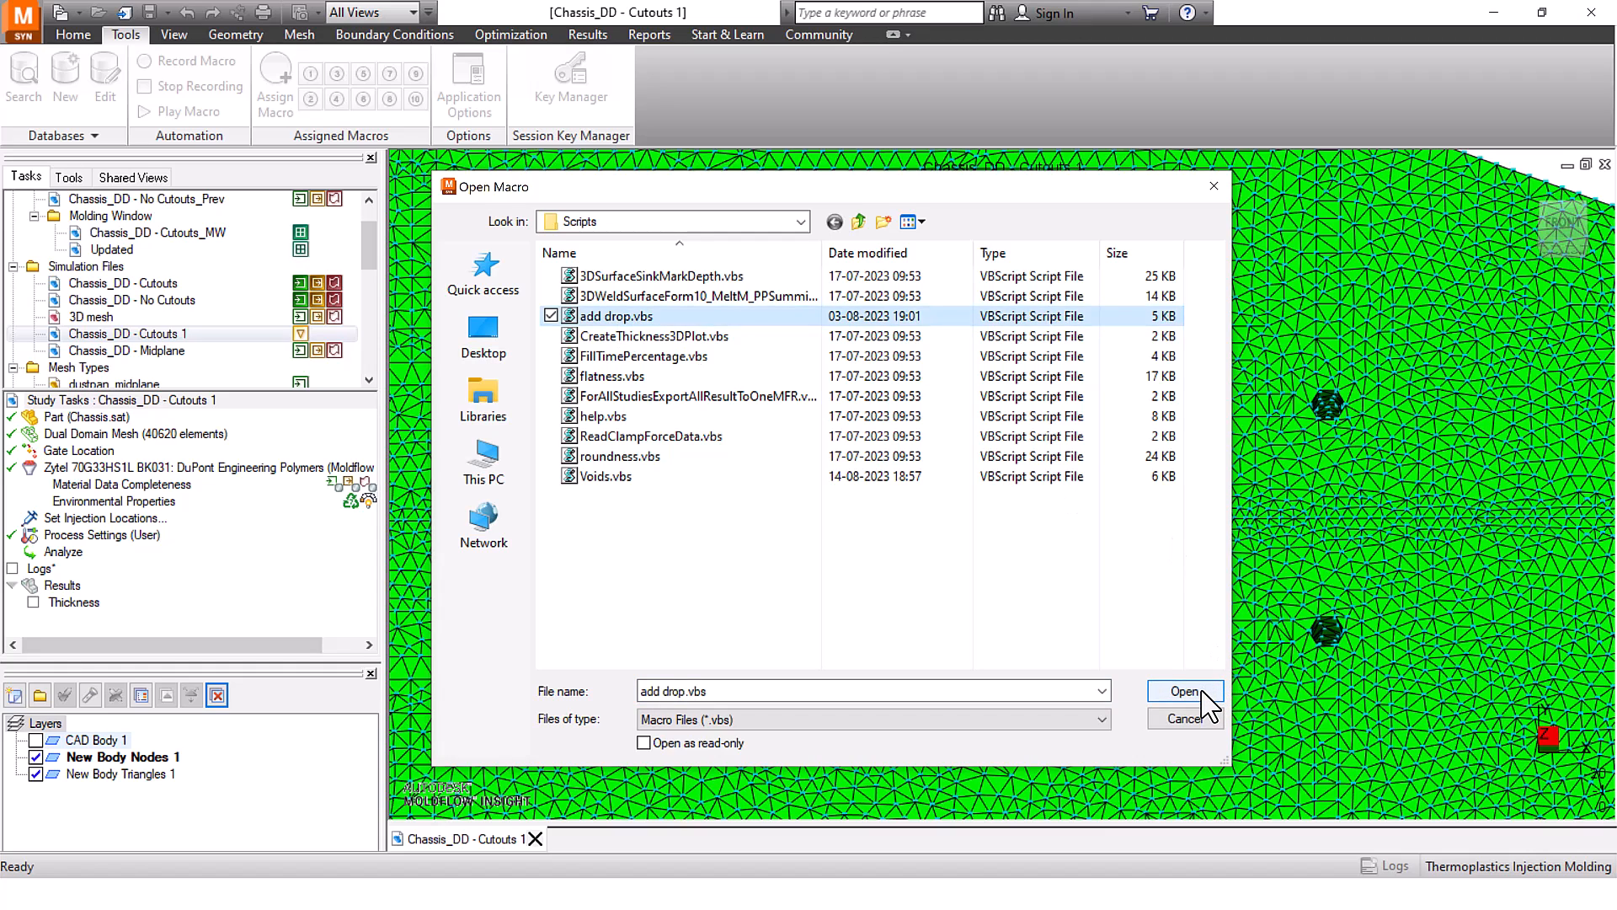
left_click(1185, 691)
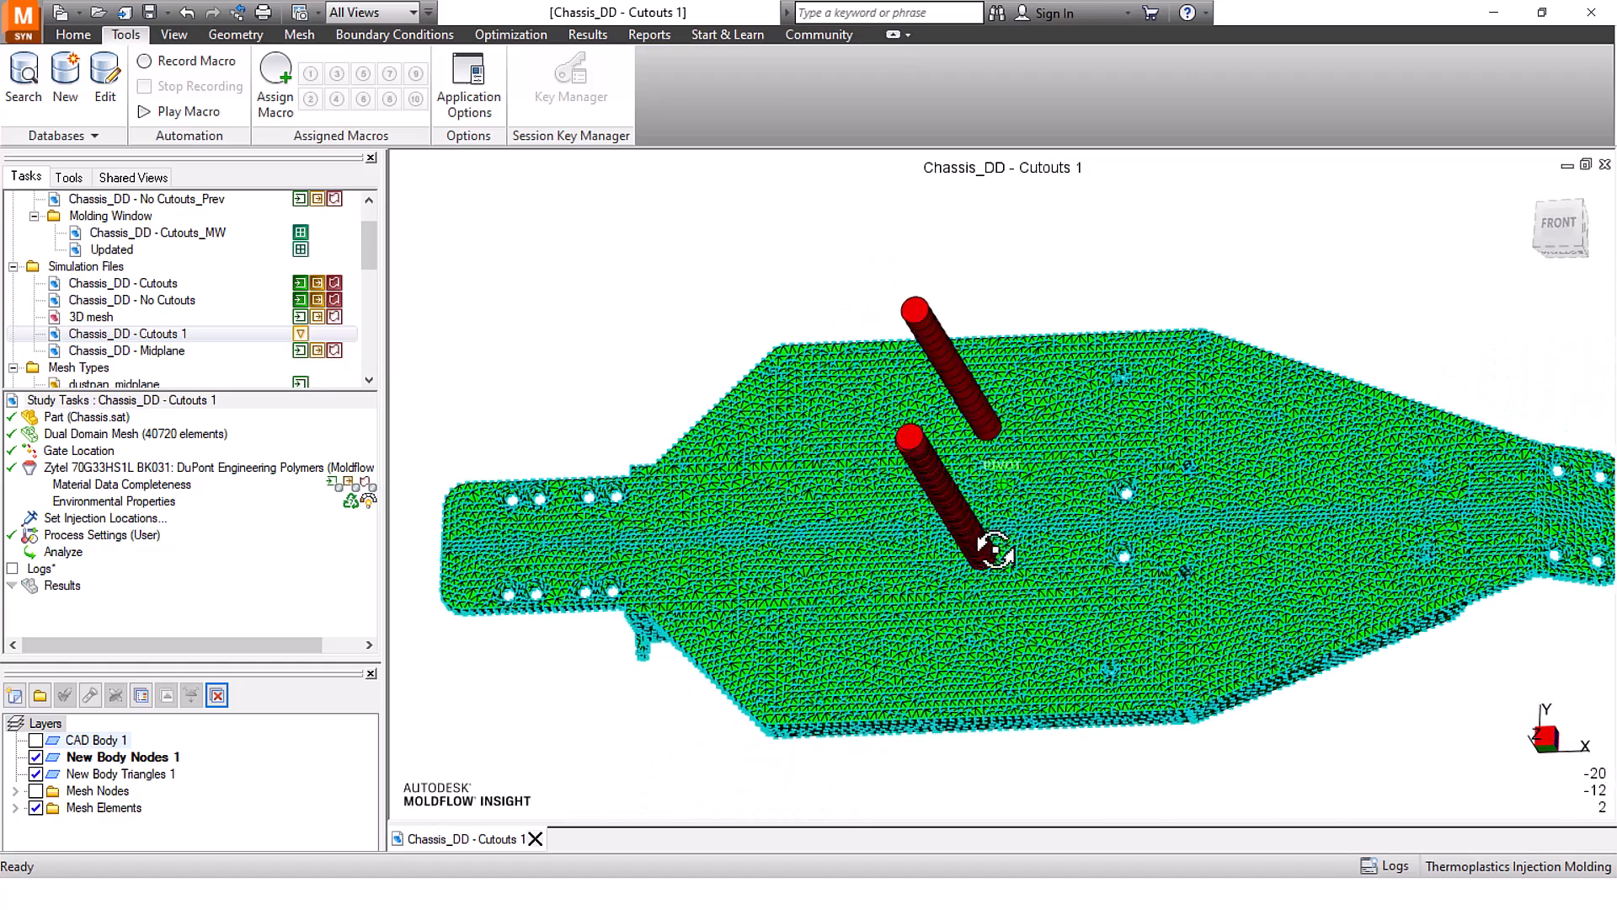
Select the two hot drop beams by property and delete them
left_click_drag(990, 552, 1072, 479)
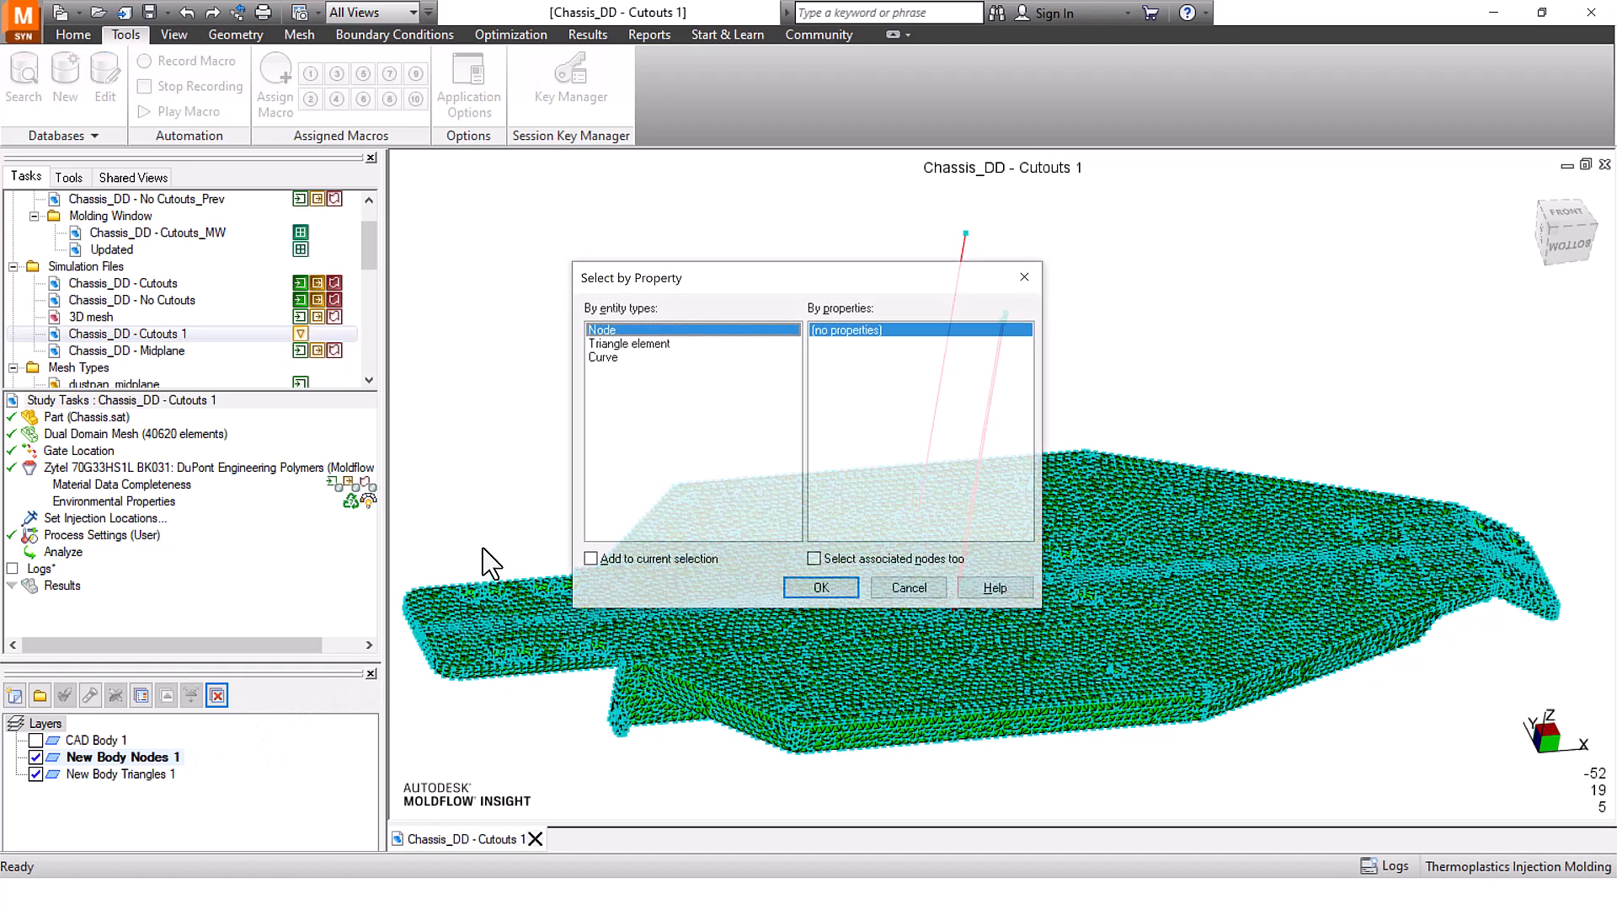
left_click(603, 355)
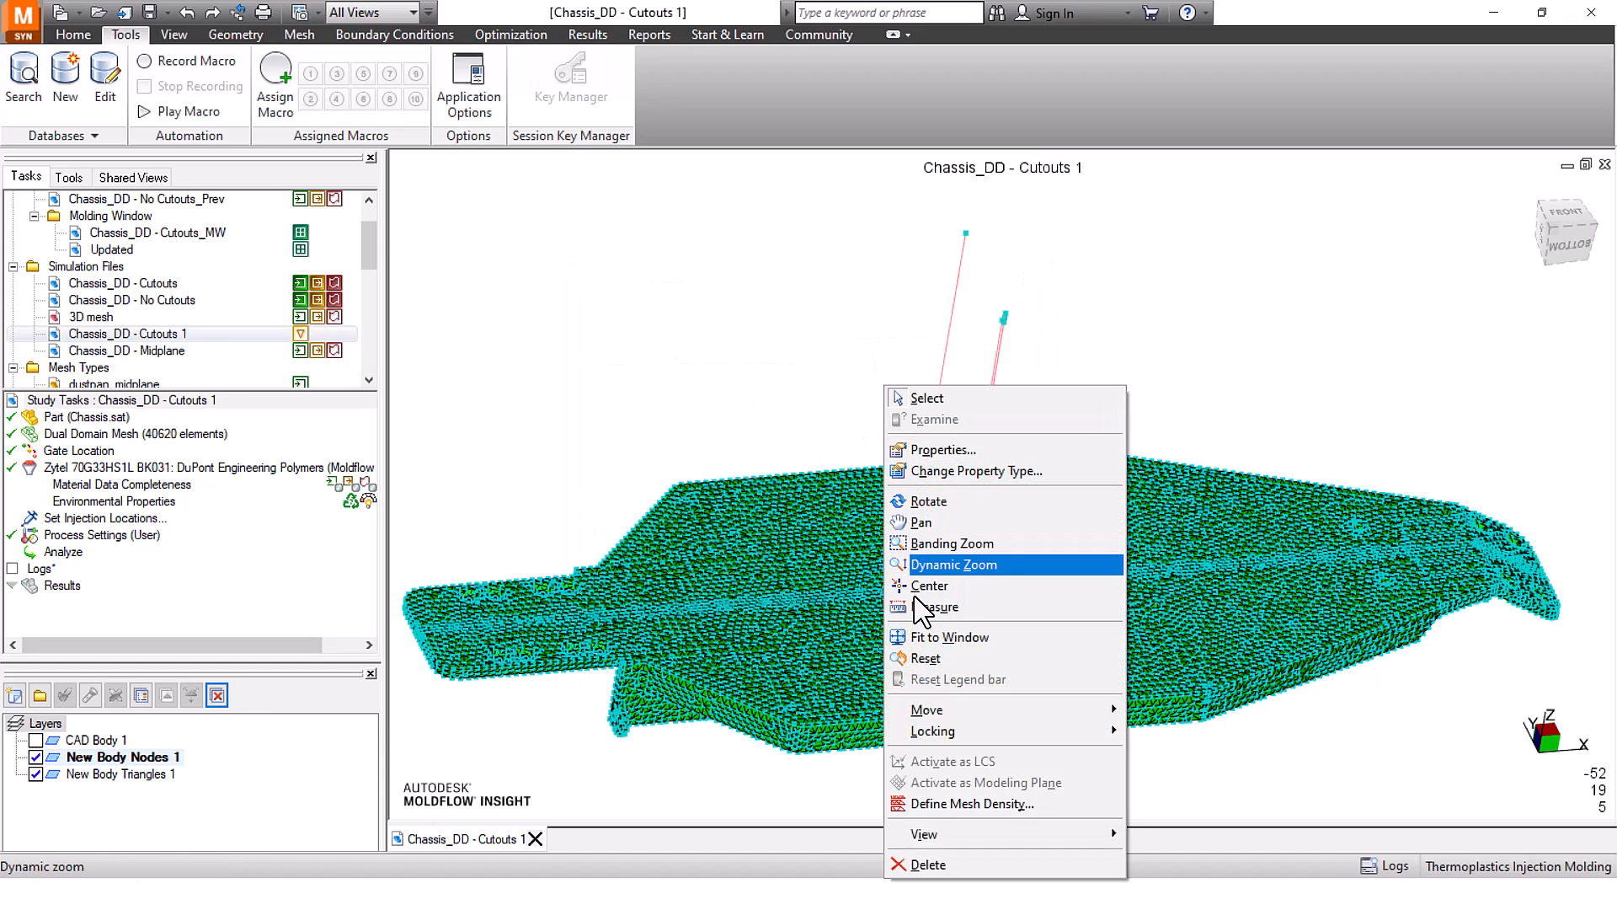
left_click(929, 863)
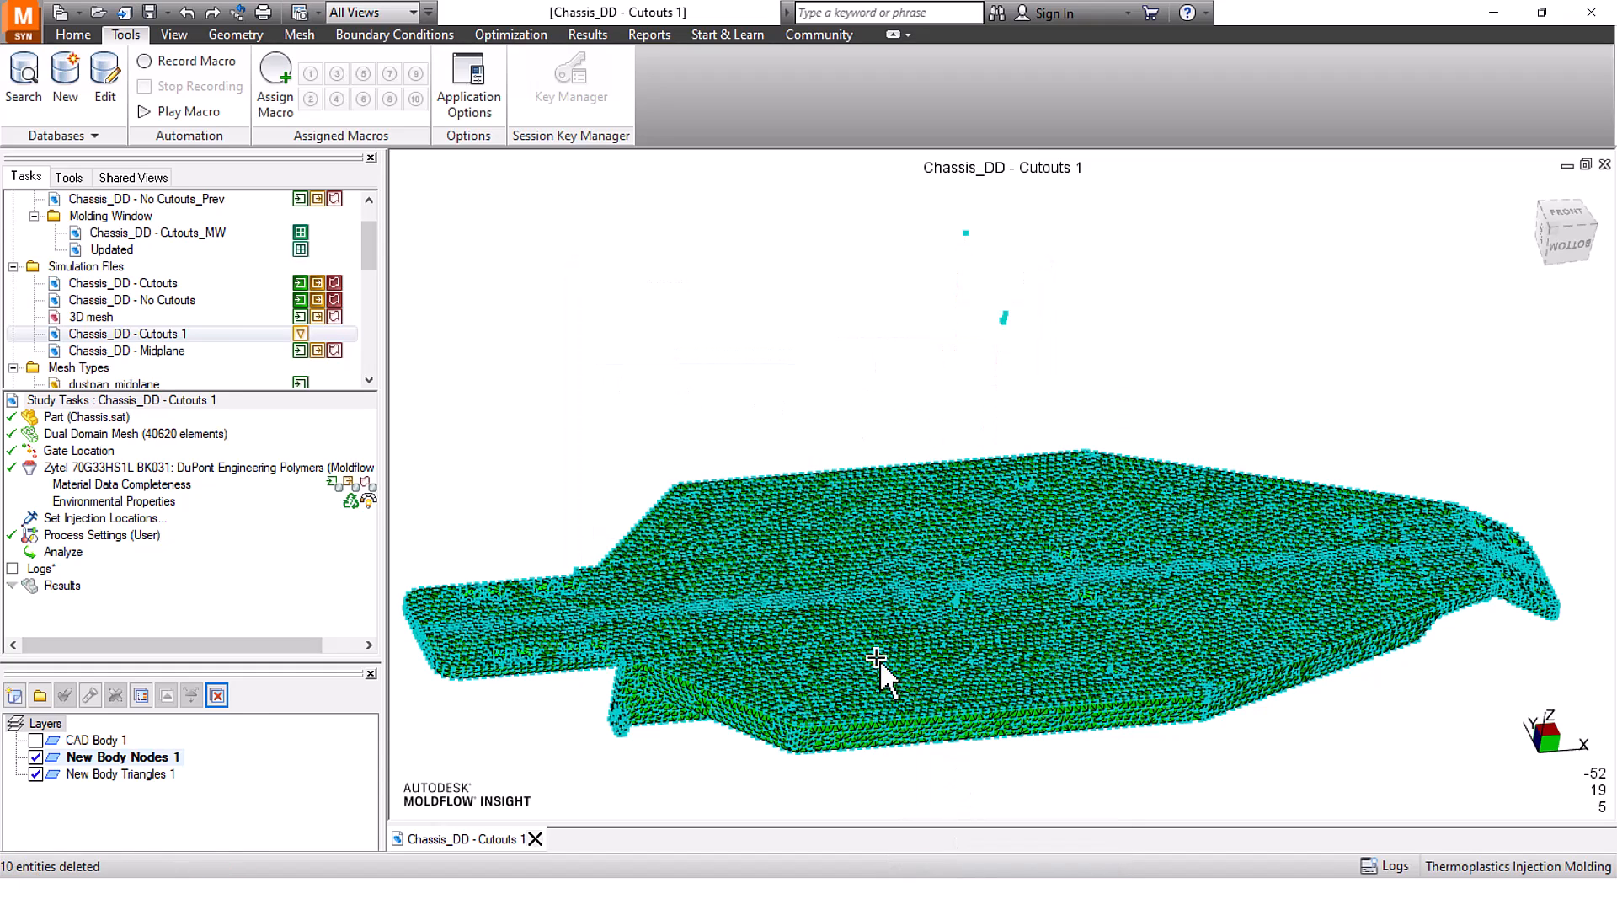
Choose Purge Nodes from the mesh tools list
left_click(69, 176)
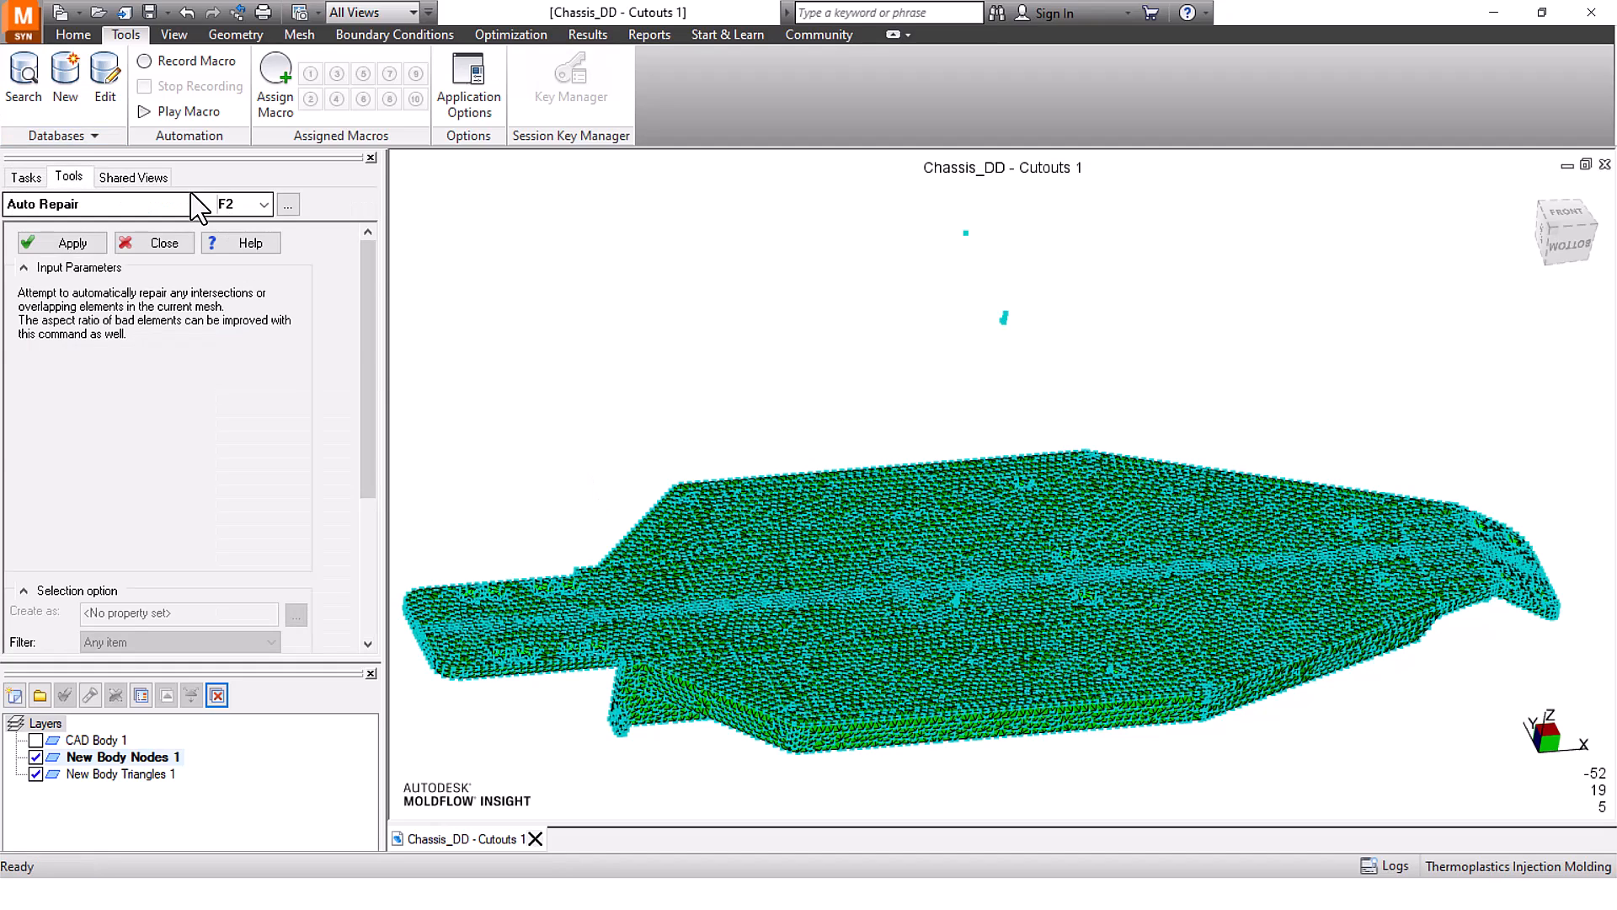
left_click(262, 203)
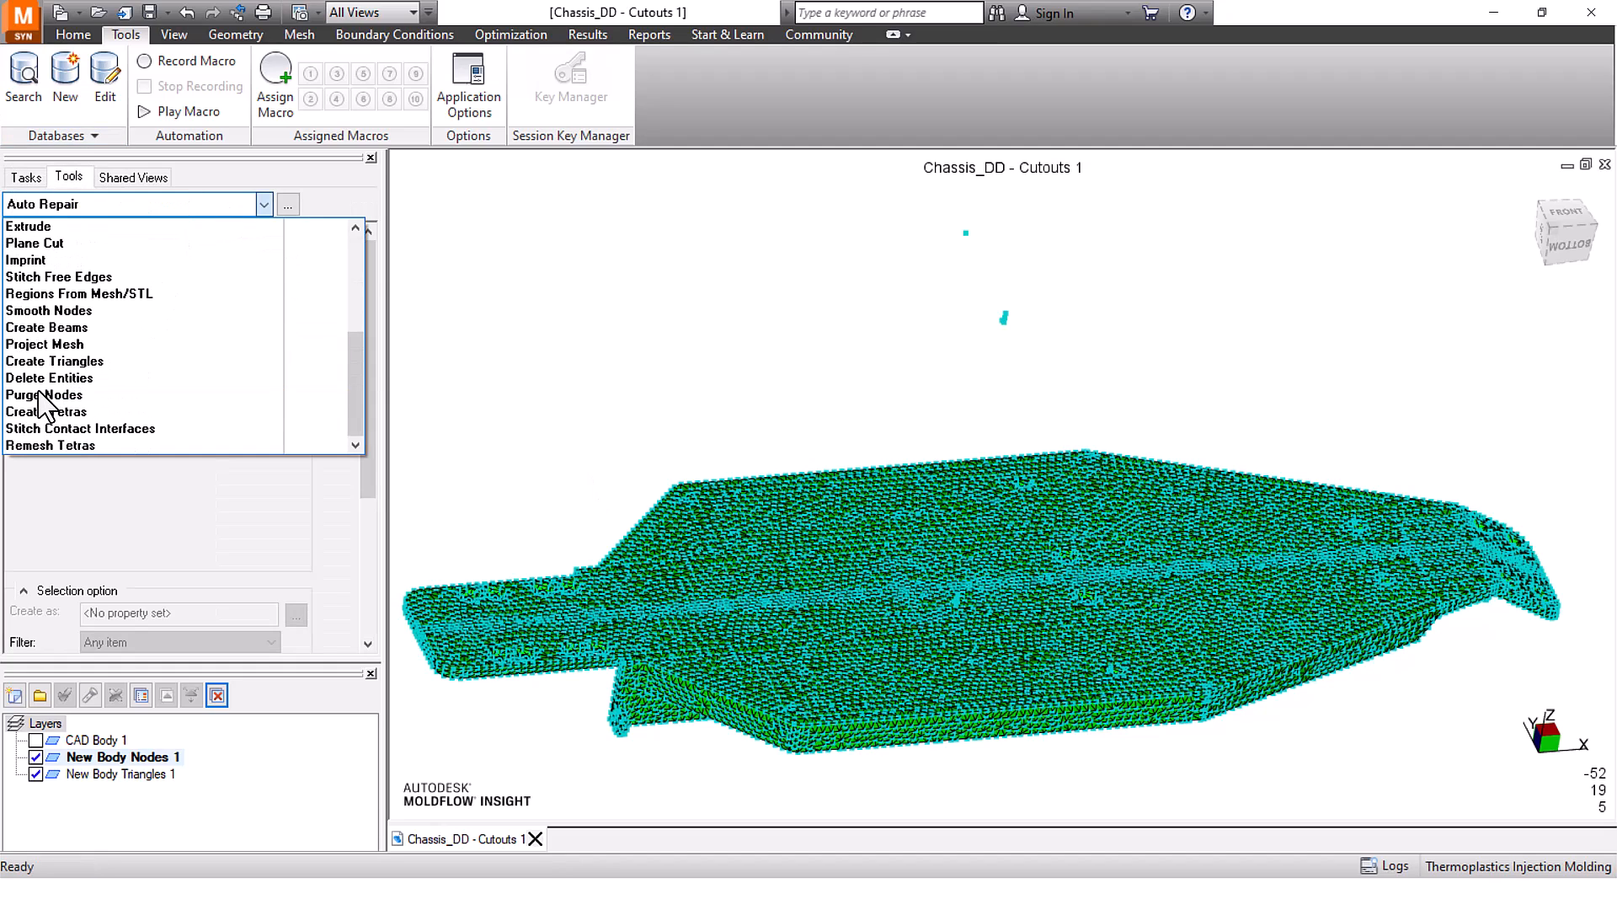
left_click(43, 394)
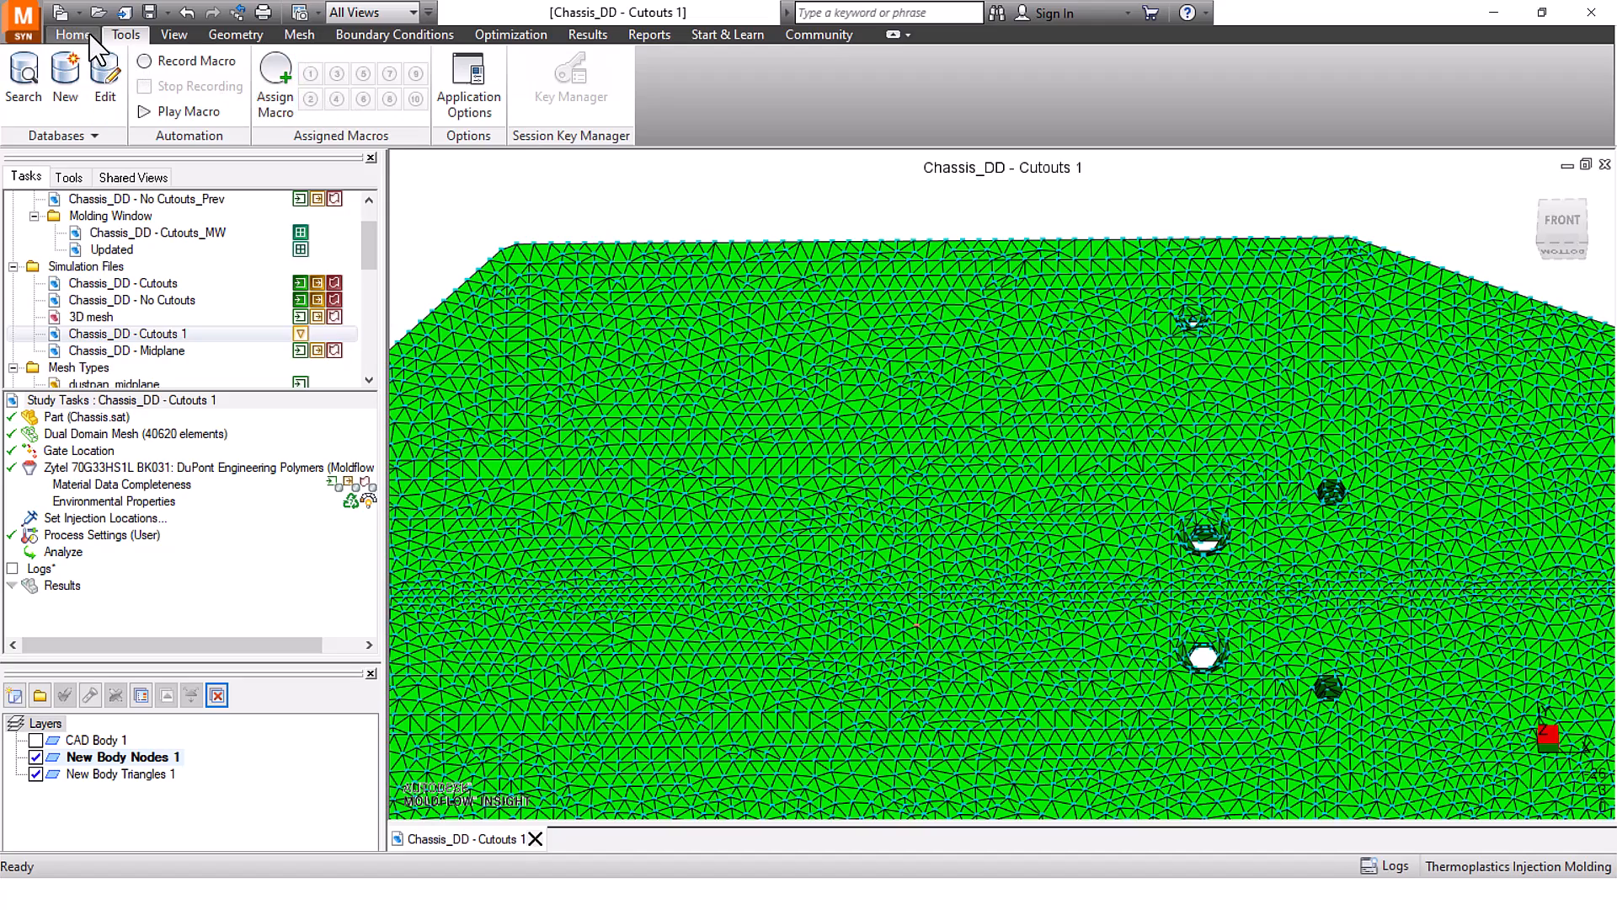
Pick node N234550 using the Geometry tab selection tools, then return to Tools
left_click(235, 34)
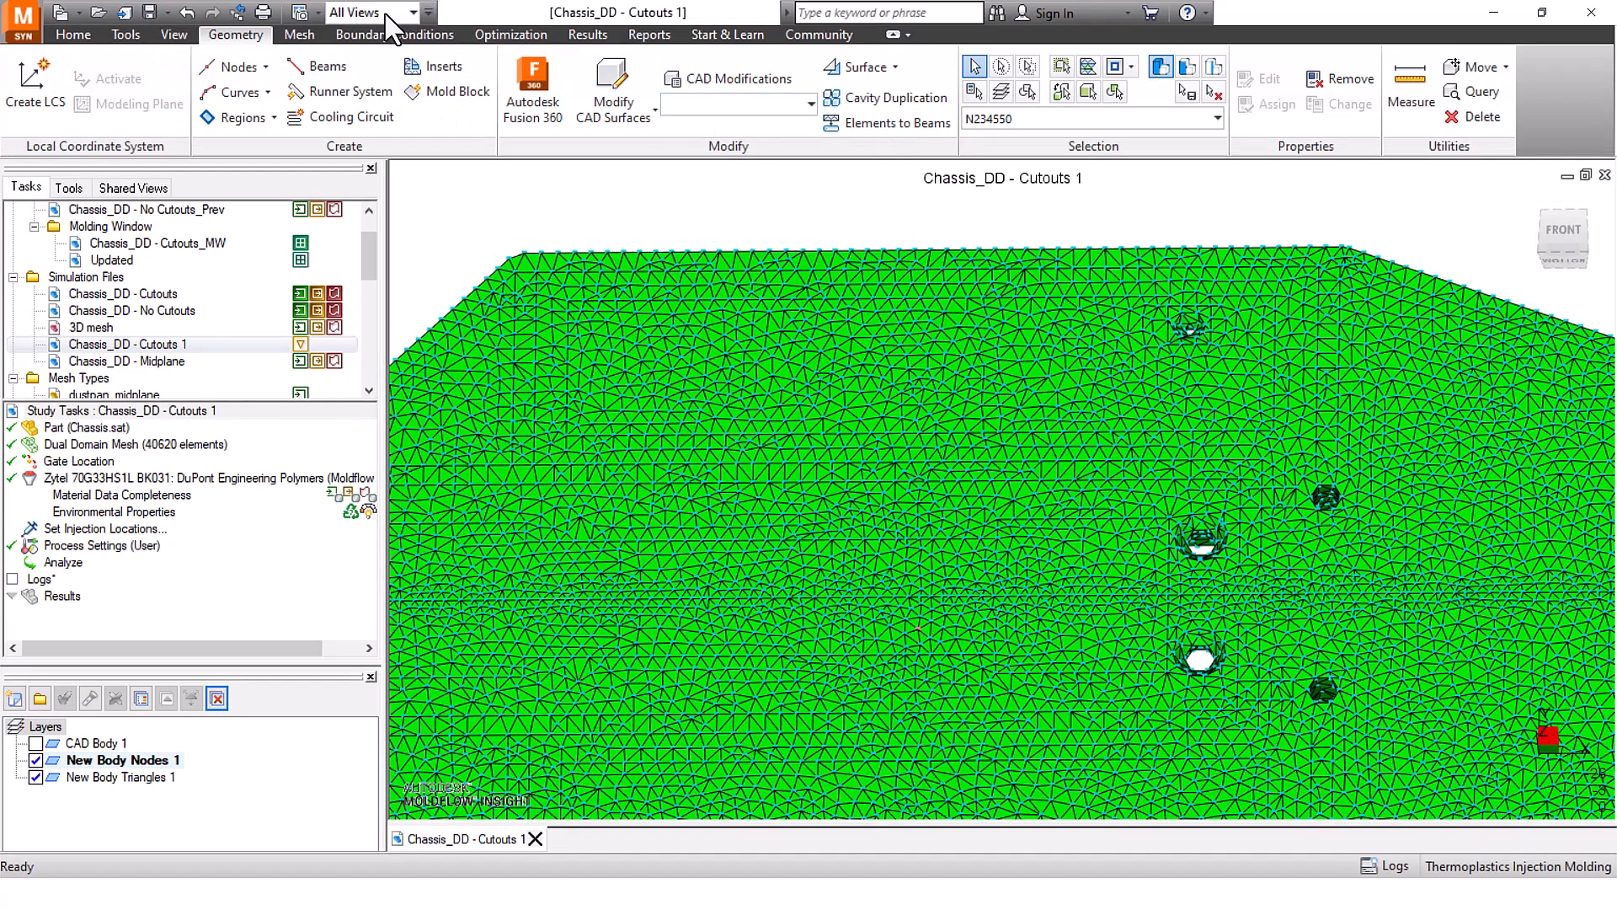
left_click(124, 33)
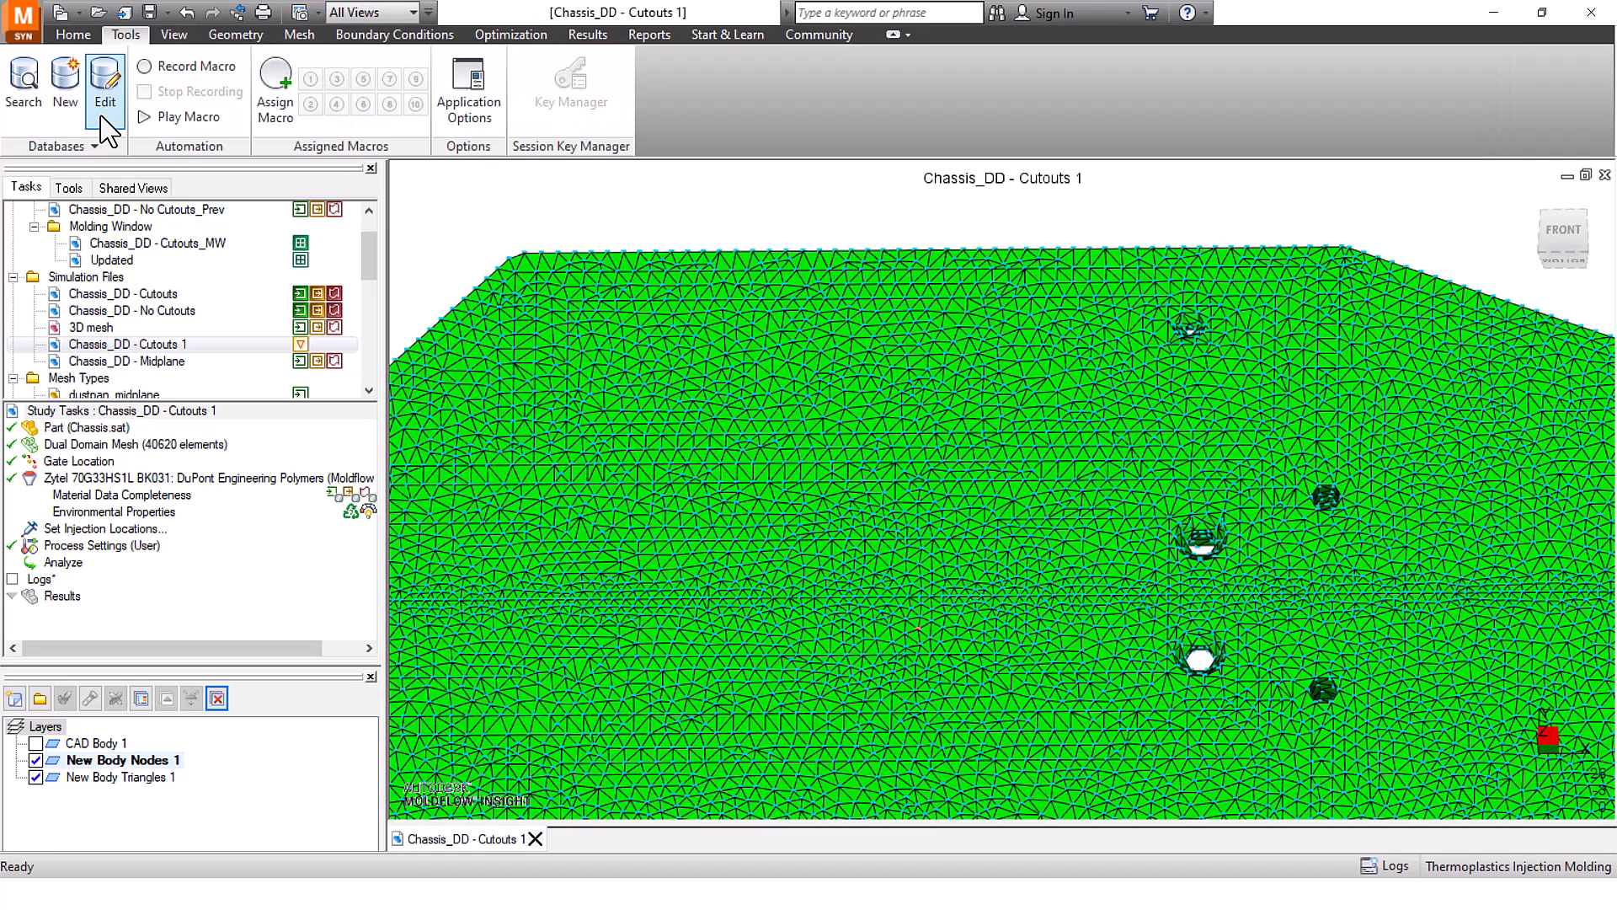
Run the add drop.vbs macro and orbit to inspect the new hot drop beam
left_click(105, 84)
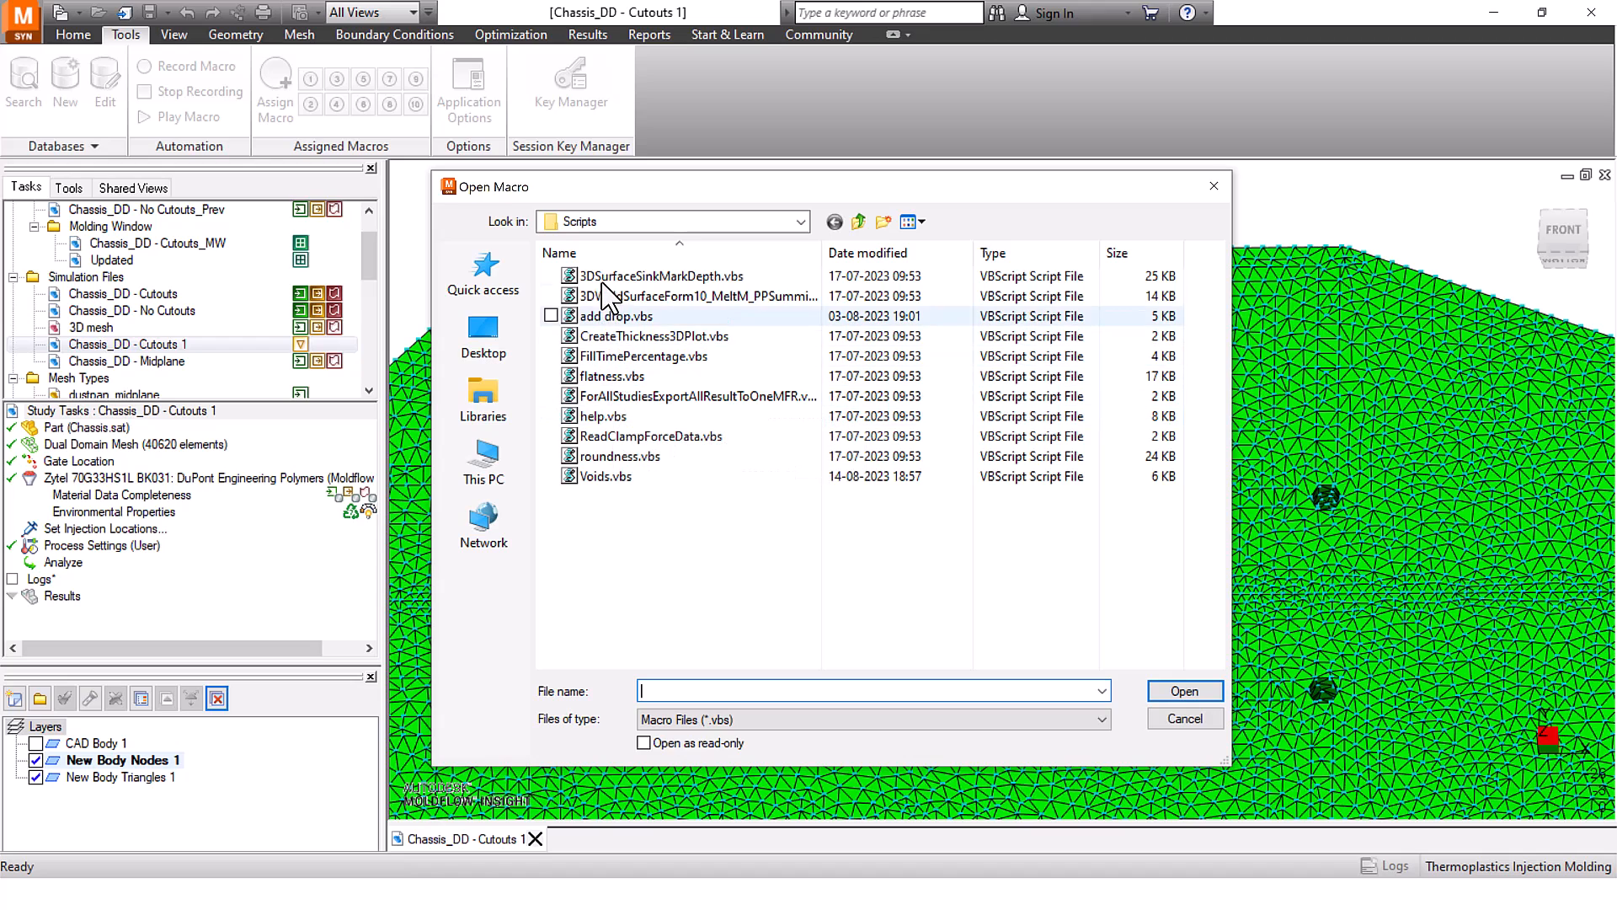
mouse_move(621, 325)
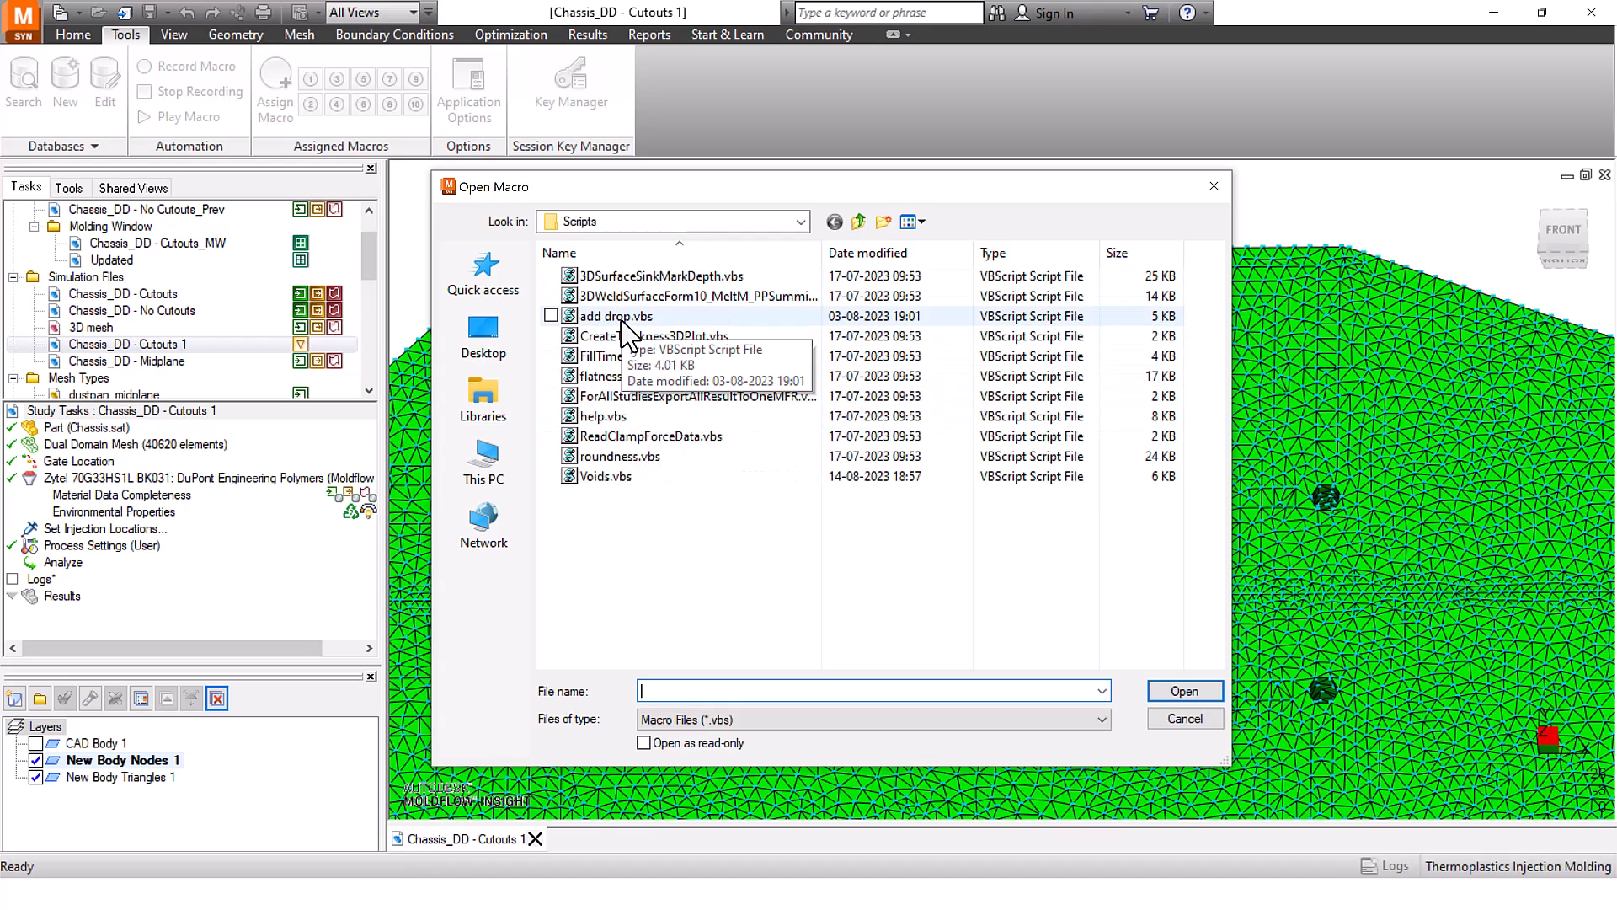
left_click(1184, 718)
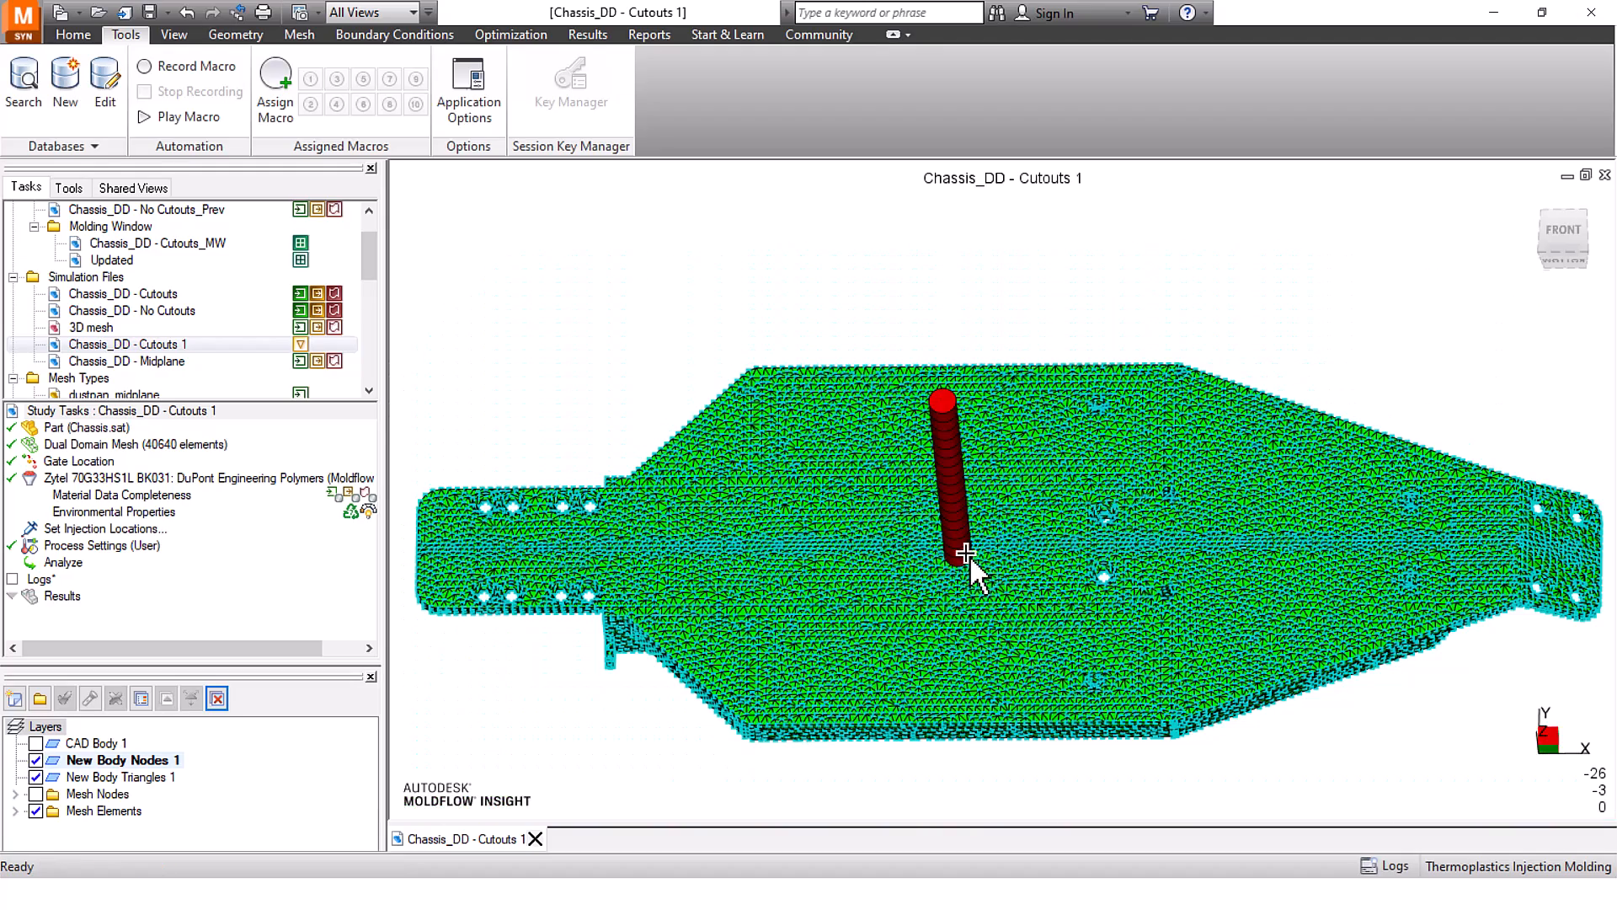
left_click_drag(974, 573, 928, 491)
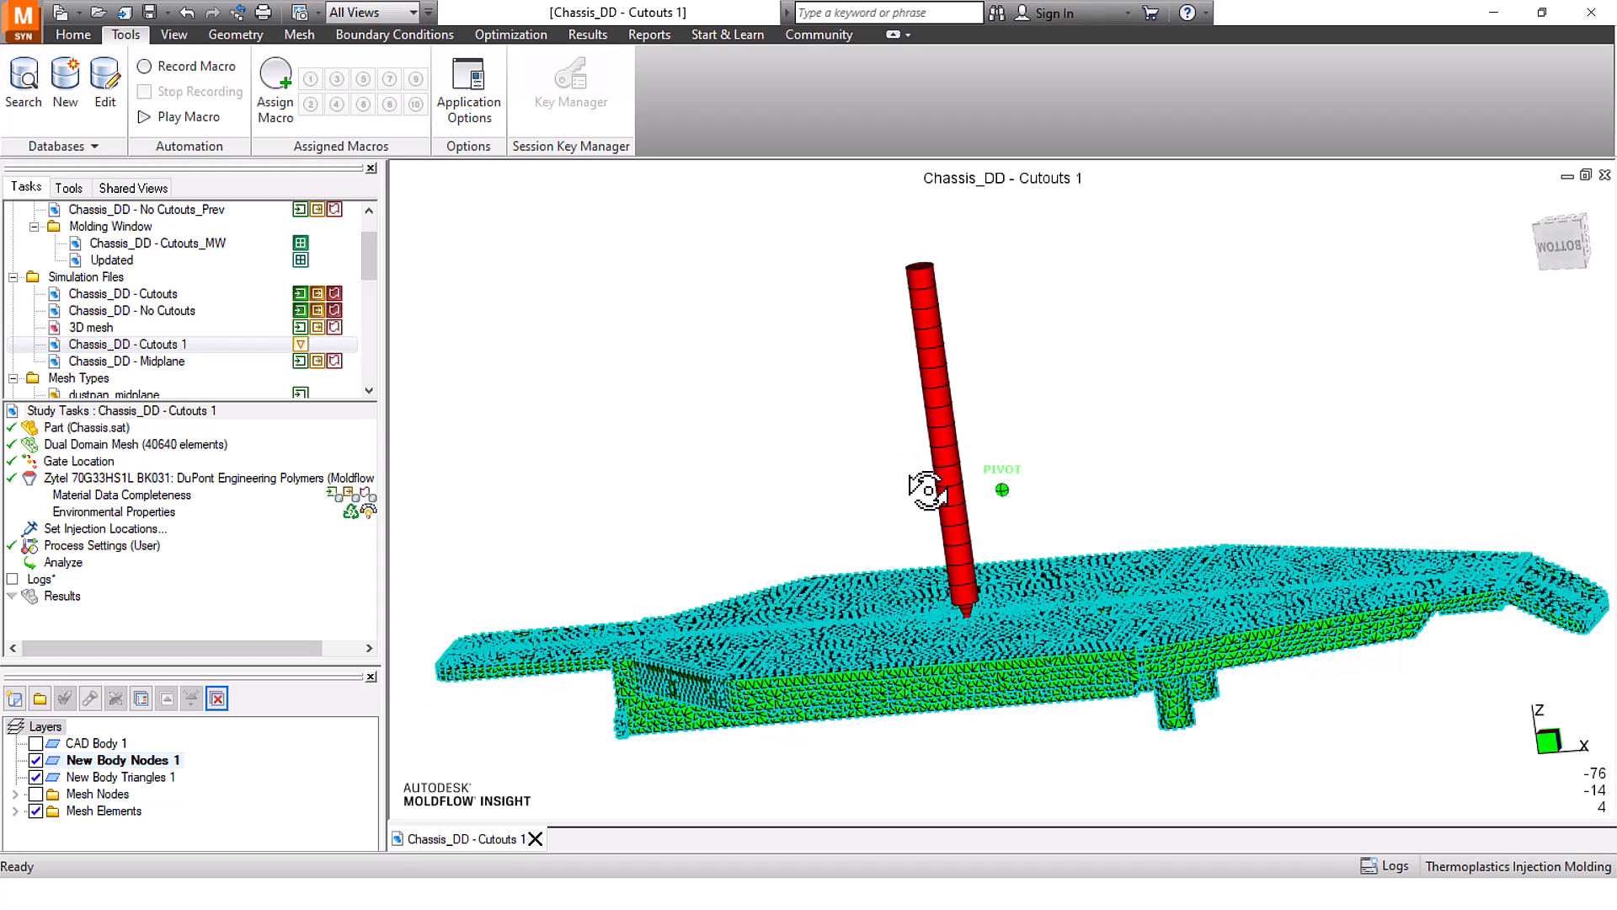